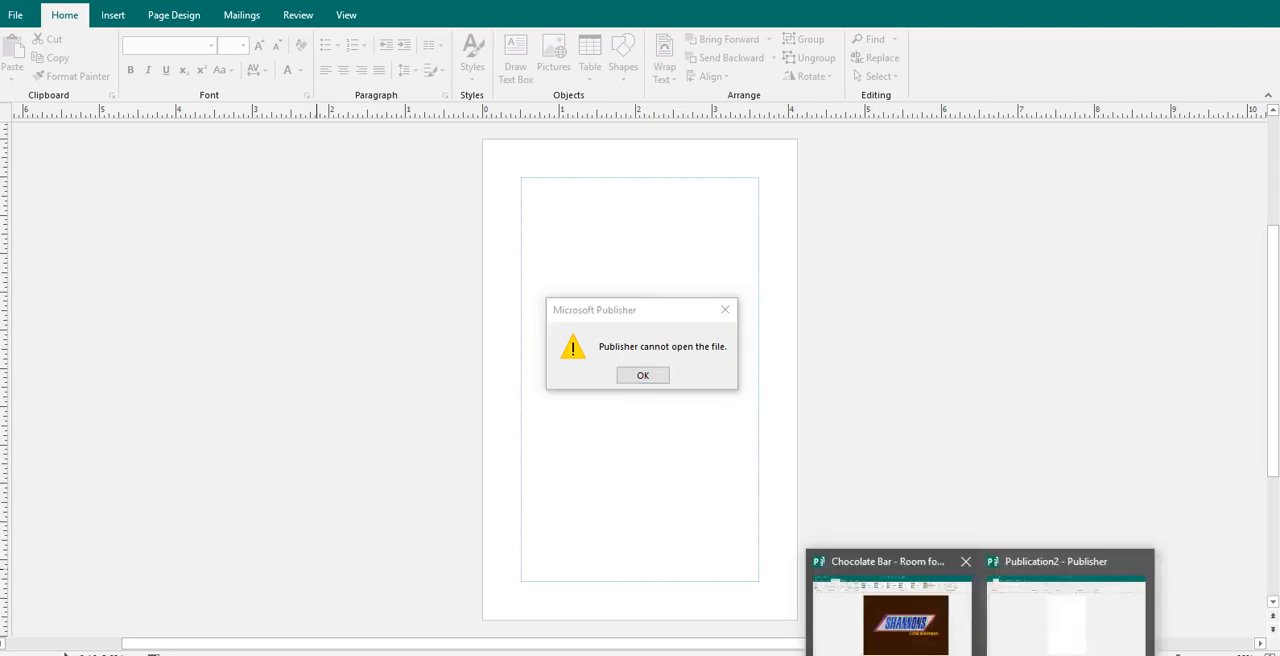
Switch to the Chocolate Bar publication and start opening an existing publication from File > Info
{"action": "left_click", "coordinate": [643, 375]}
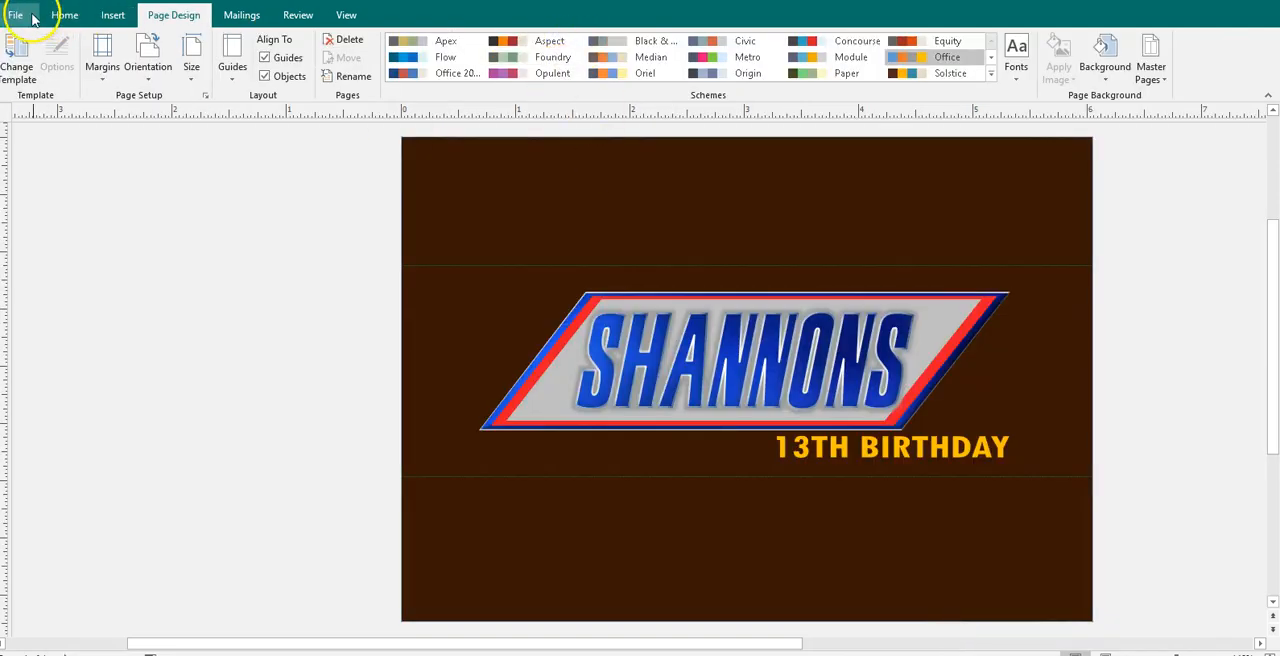
{"action": "mouse_move", "coordinate": [840, 470]}
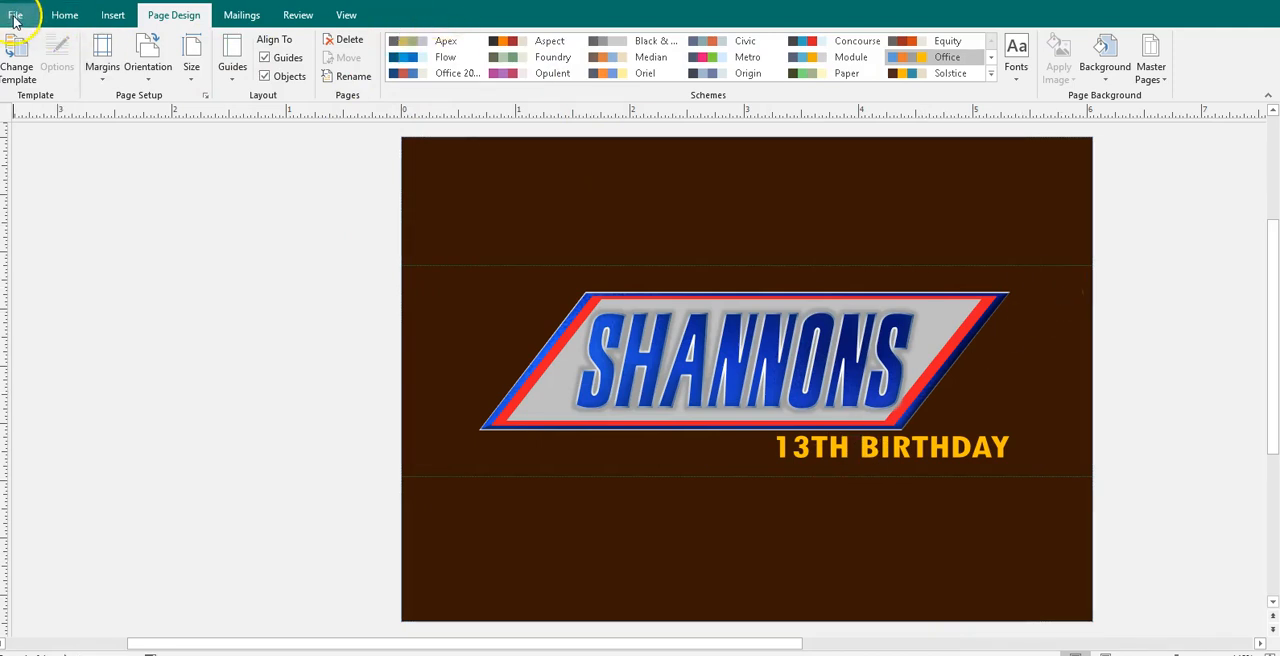
{"action": "left_click", "coordinate": [15, 14]}
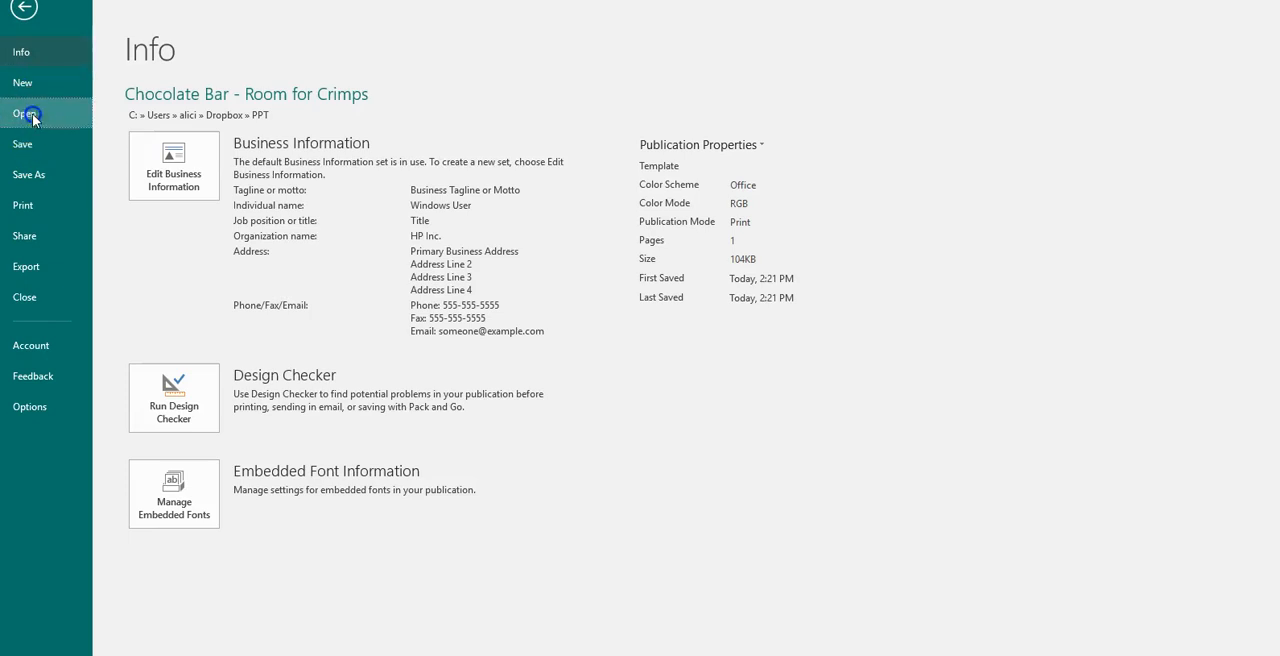
{"action": "left_click", "coordinate": [24, 113]}
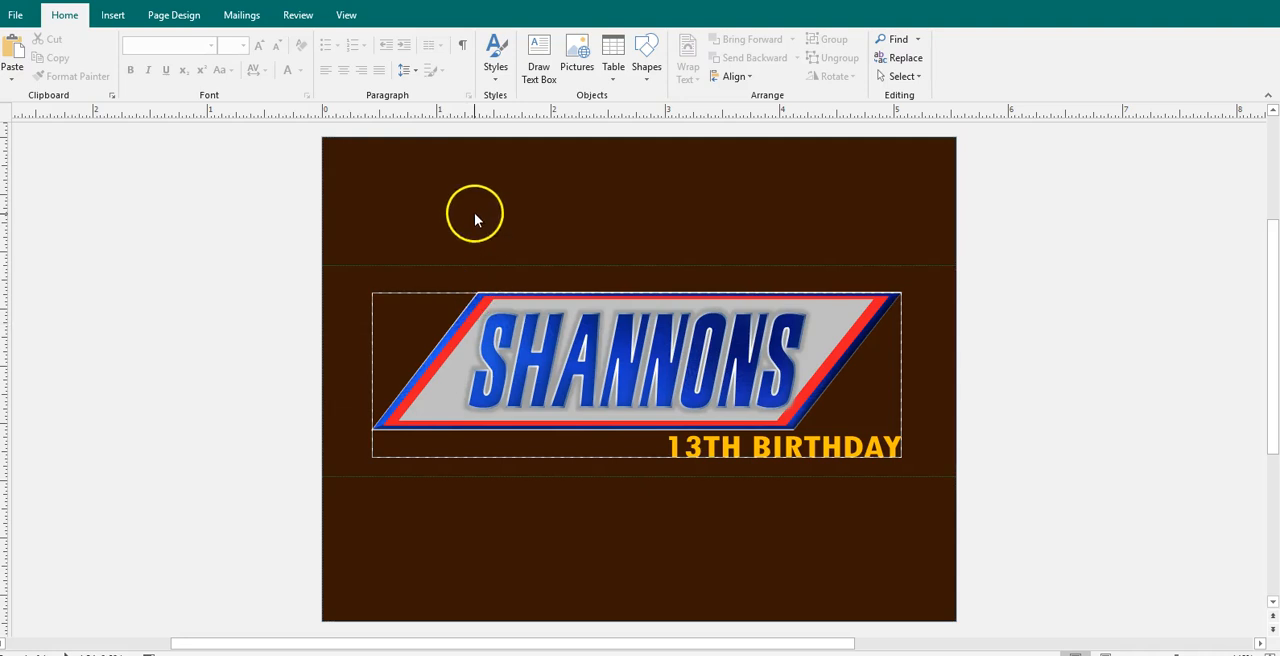
From Page Design, open the CUUpload subfolder in File Explorer to fetch the unicorn picture
{"action": "left_click", "coordinate": [173, 14]}
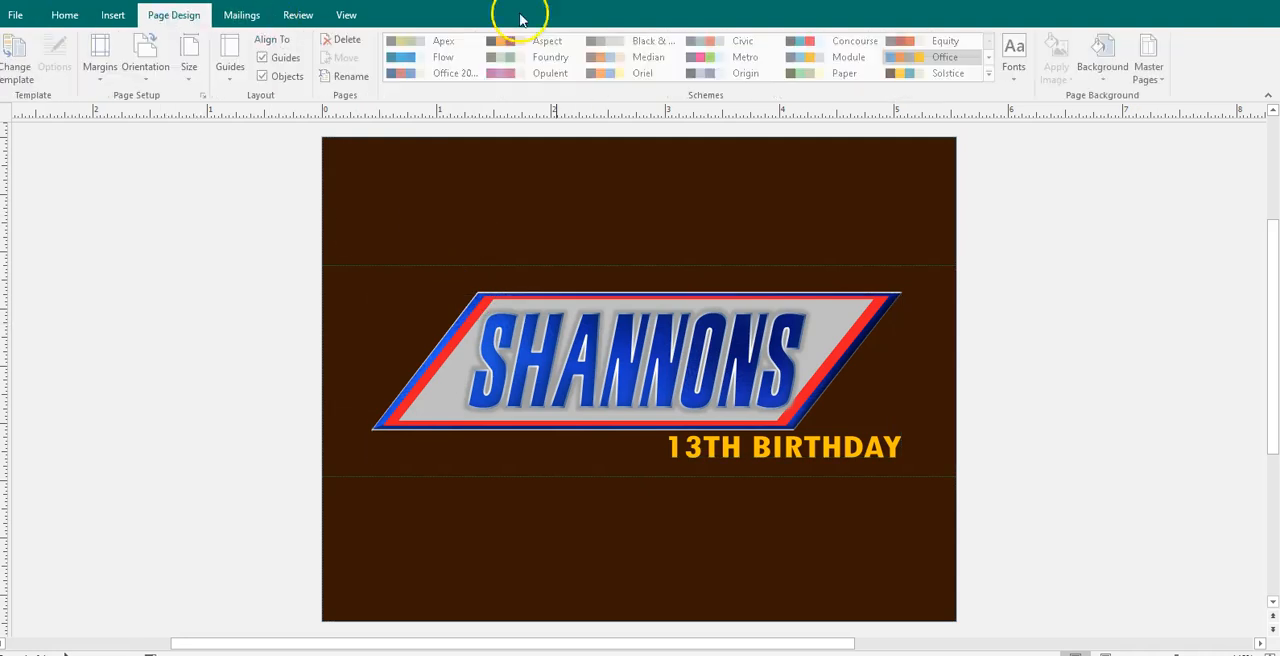
{"action": "left_click", "coordinate": [1104, 50]}
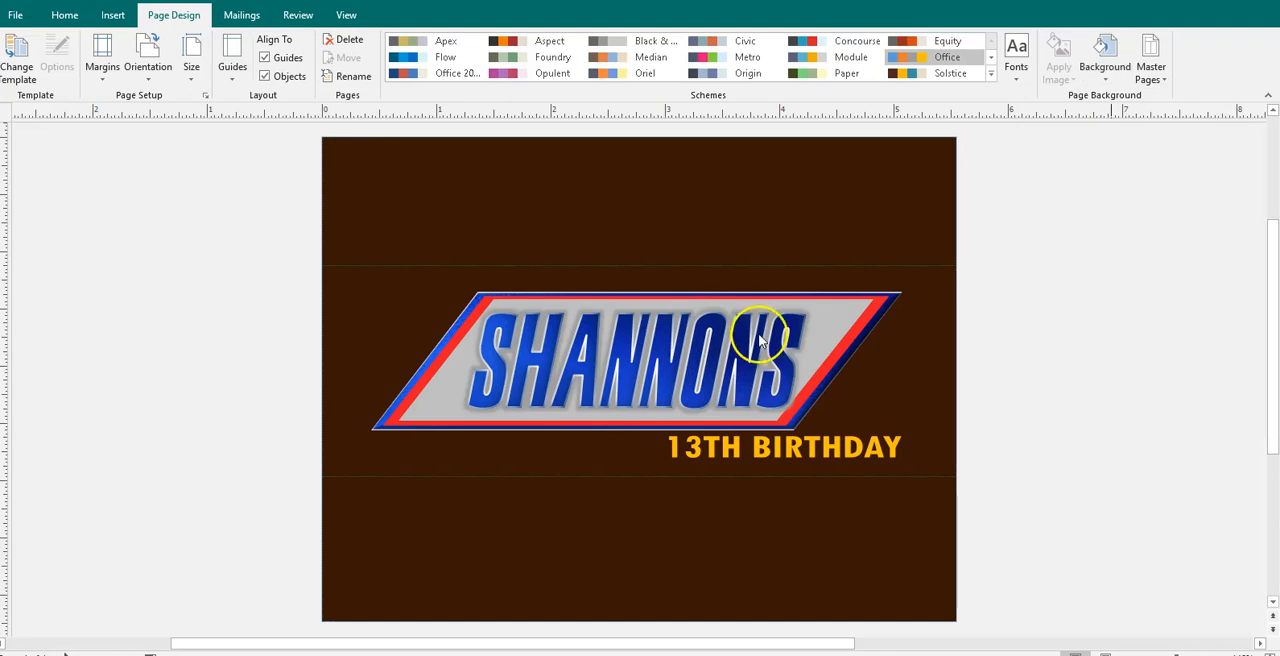
{"action": "left_click", "coordinate": [1105, 50]}
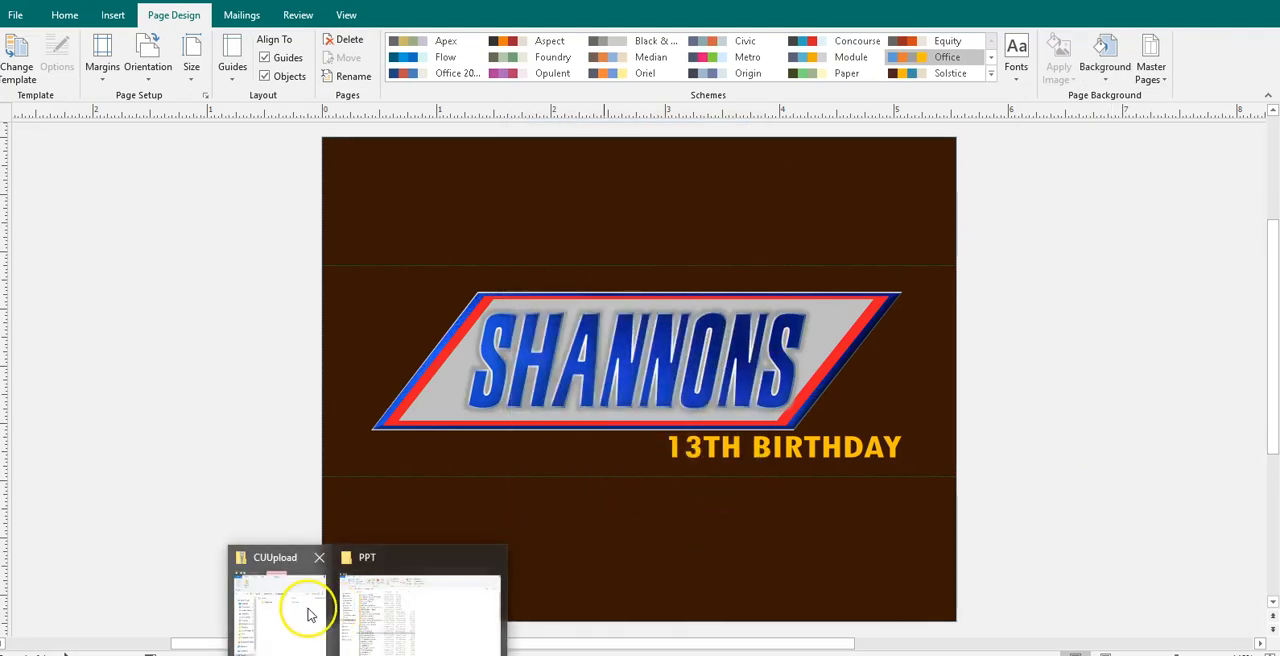
{"action": "left_click", "coordinate": [310, 610]}
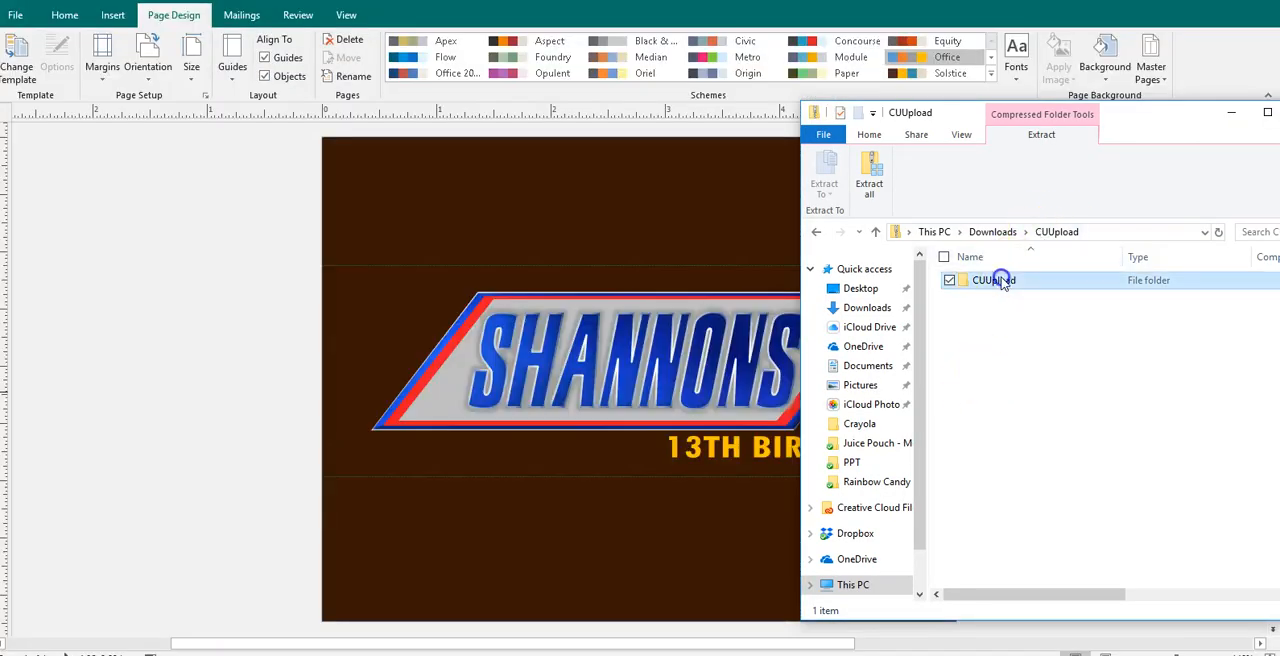
{"action": "double_click", "coordinate": [992, 280]}
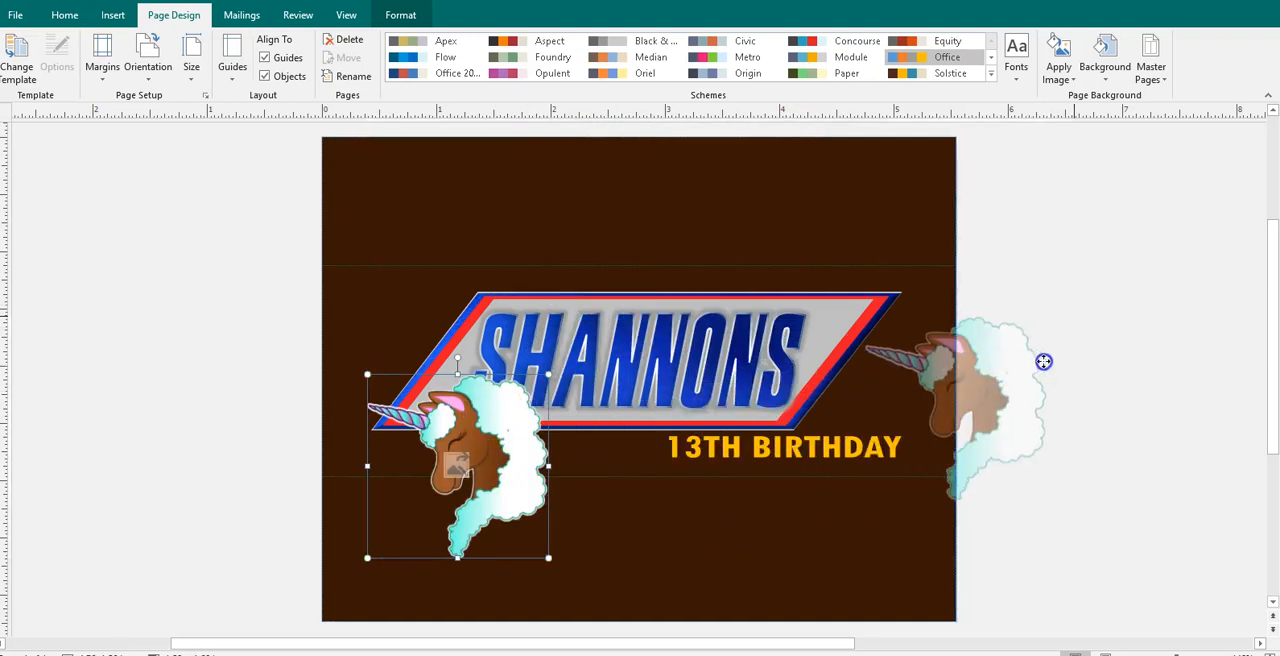
{"action": "left_click", "coordinate": [1104, 52]}
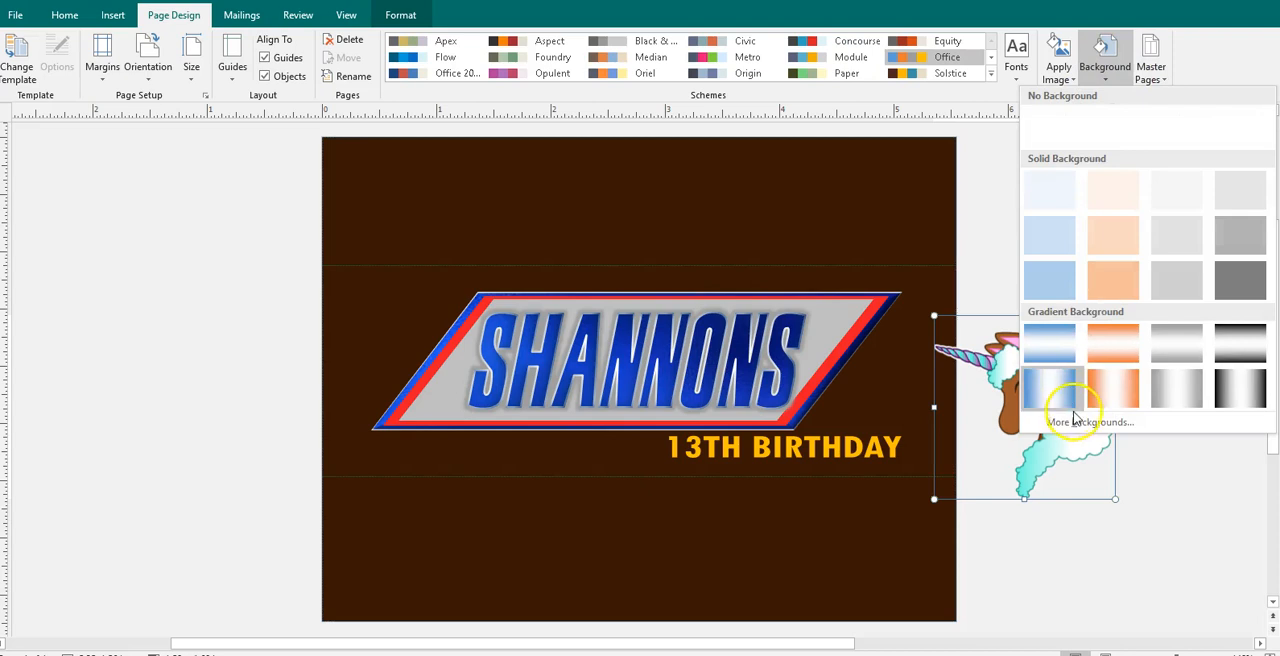
{"action": "left_click", "coordinate": [1090, 422]}
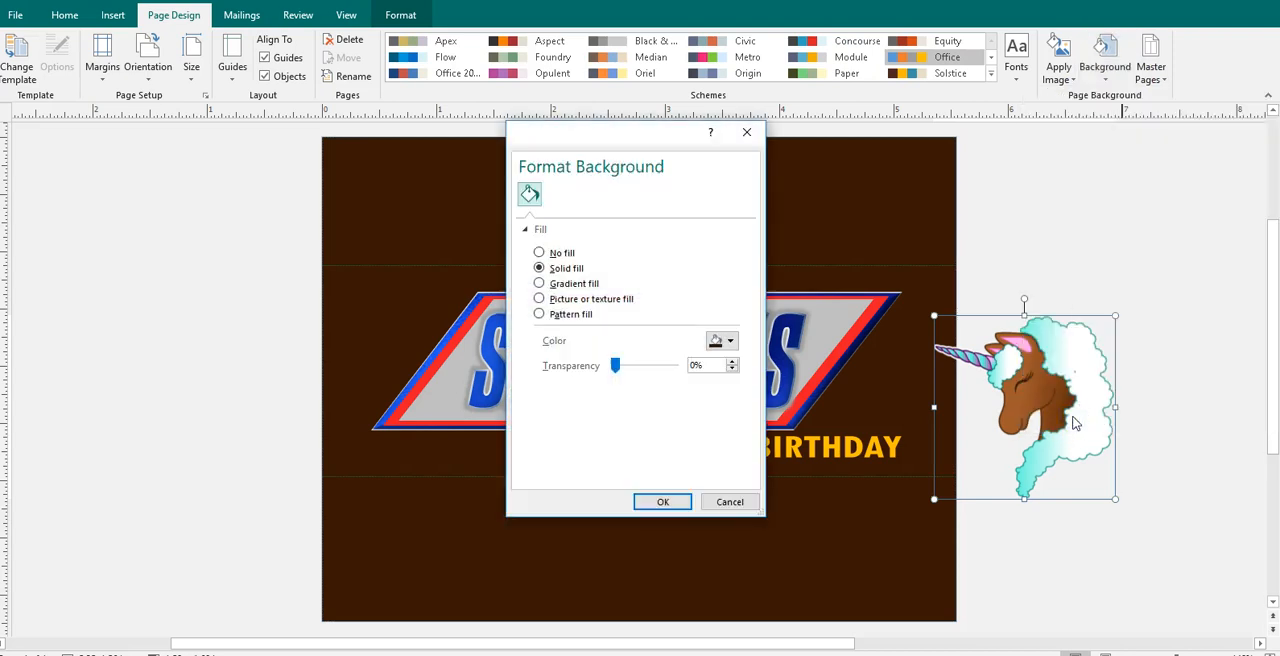
{"action": "left_click", "coordinate": [730, 341]}
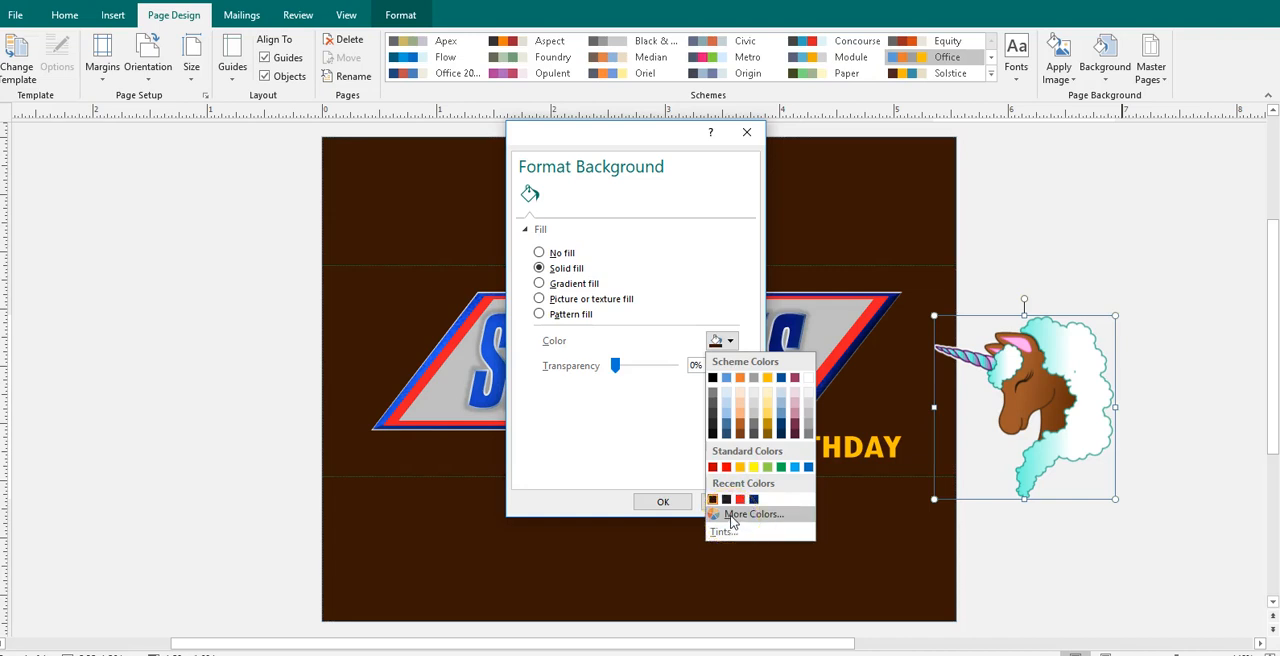
{"action": "left_click", "coordinate": [752, 513]}
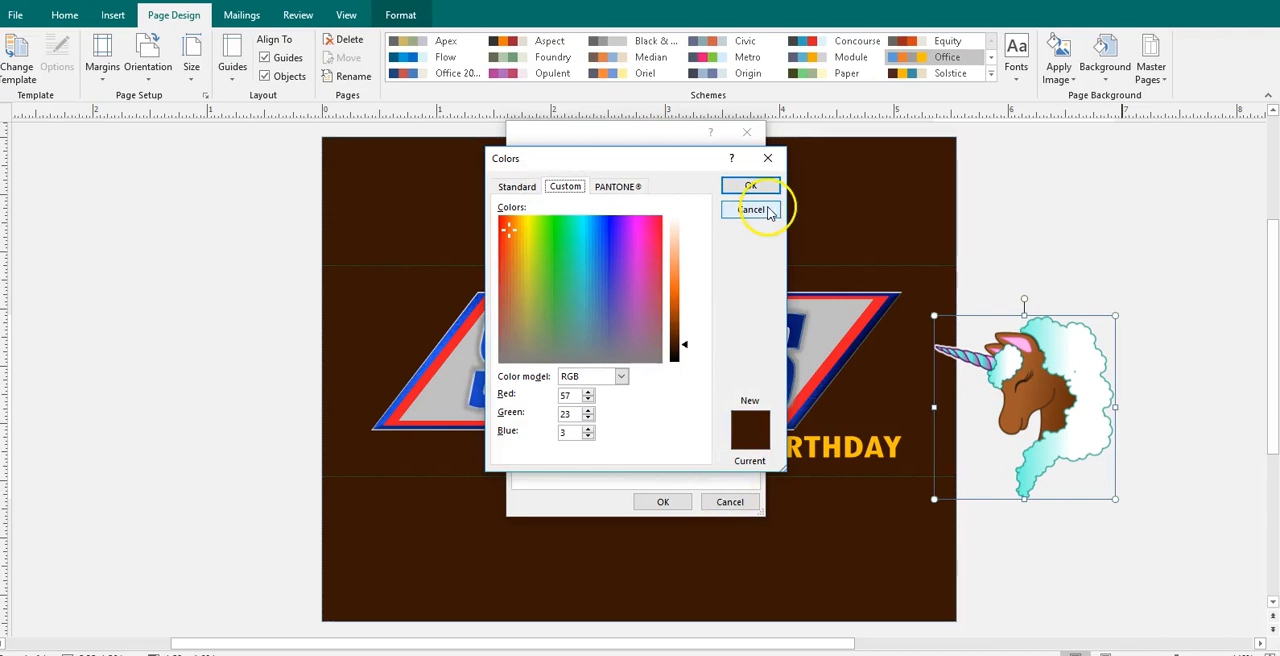
{"action": "left_click", "coordinate": [751, 209]}
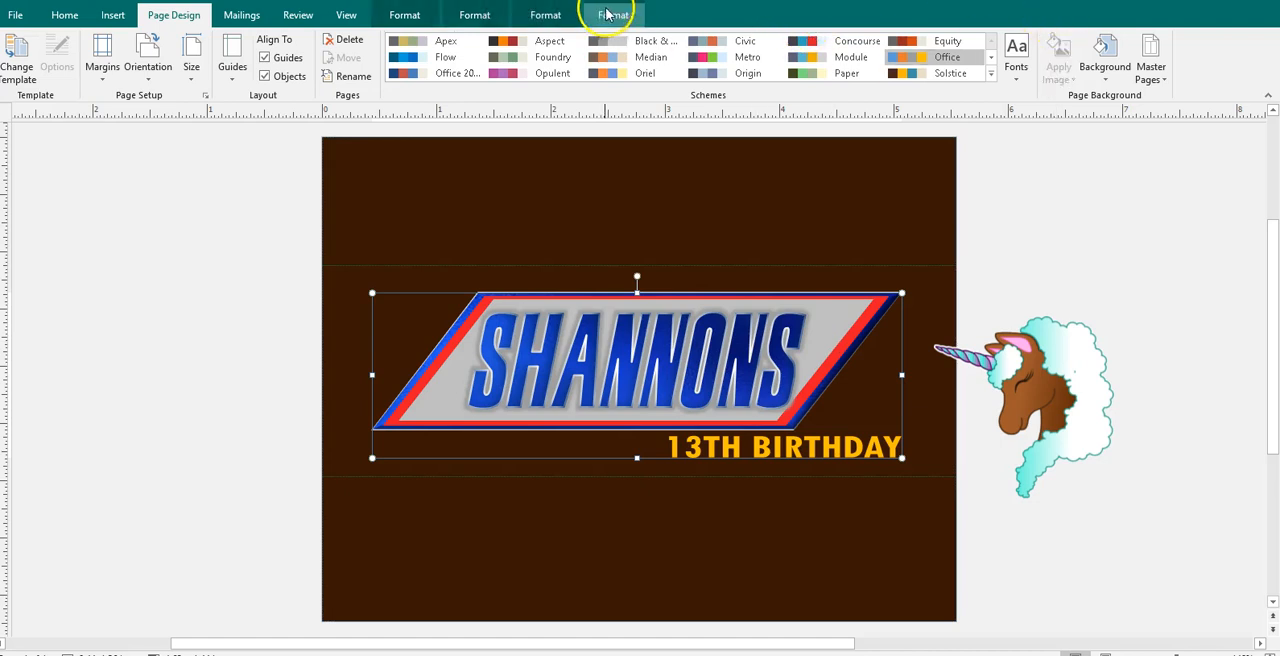
Apply custom pink and lavender fills to the slanted title banner, then select its centre panel
{"action": "left_click", "coordinate": [613, 14]}
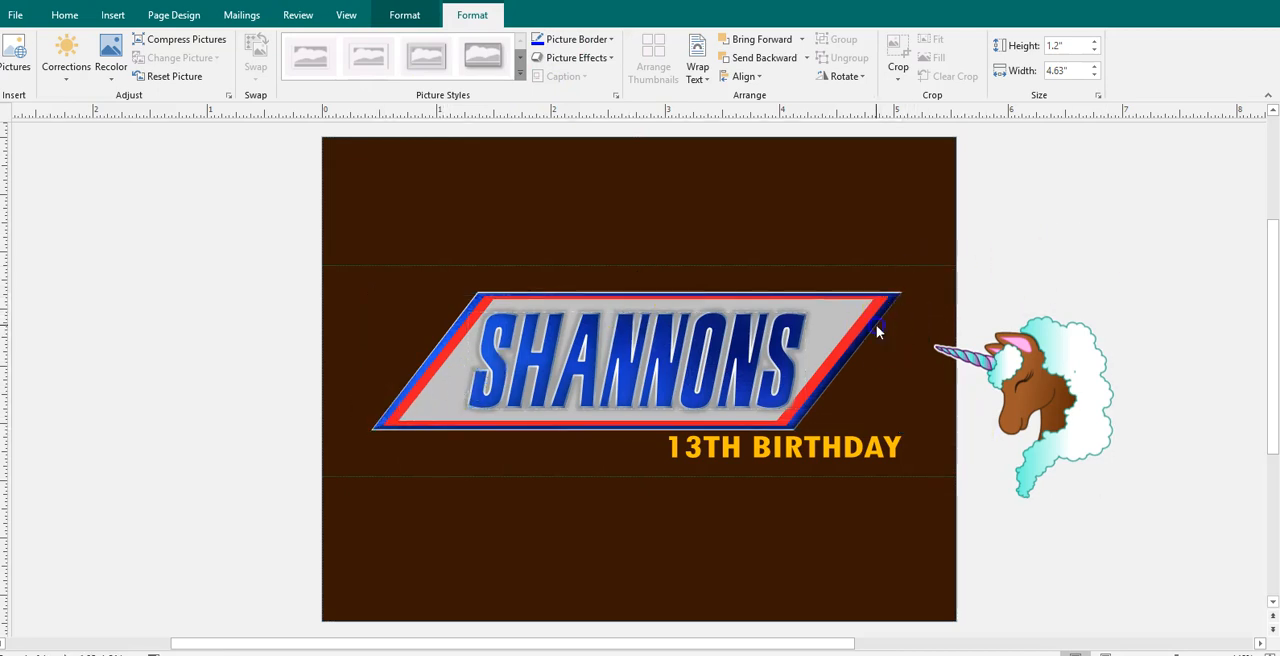
{"action": "left_click", "coordinate": [64, 14]}
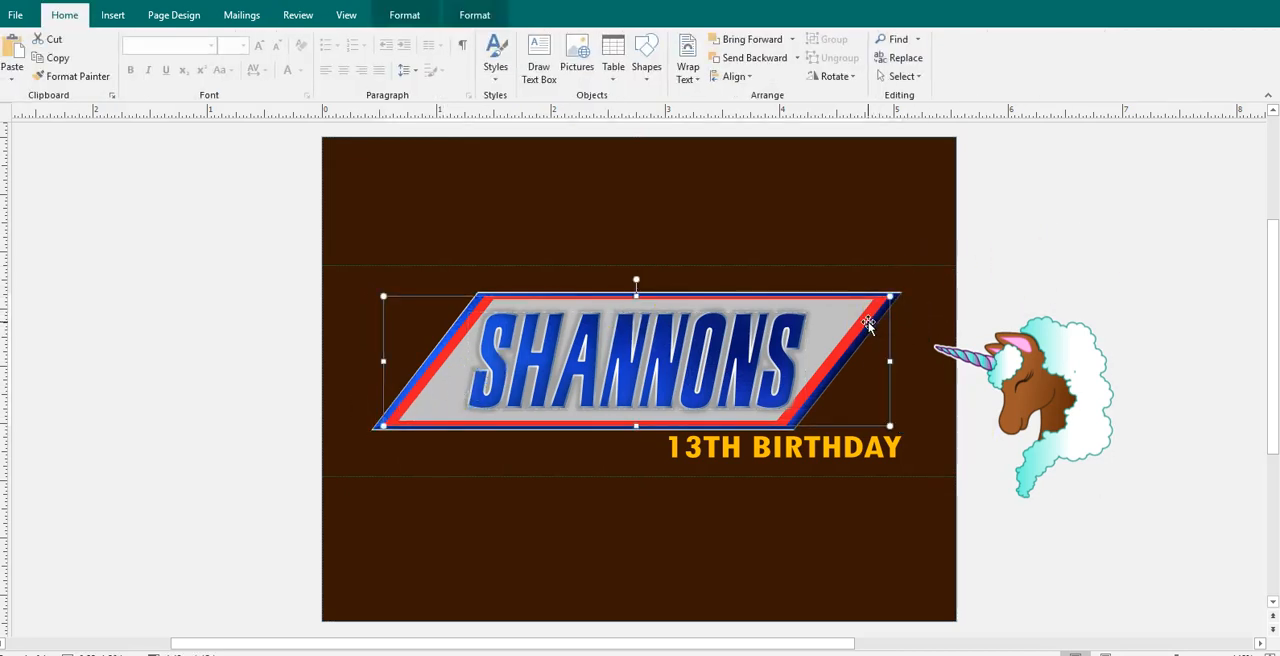
{"action": "left_click", "coordinate": [474, 15]}
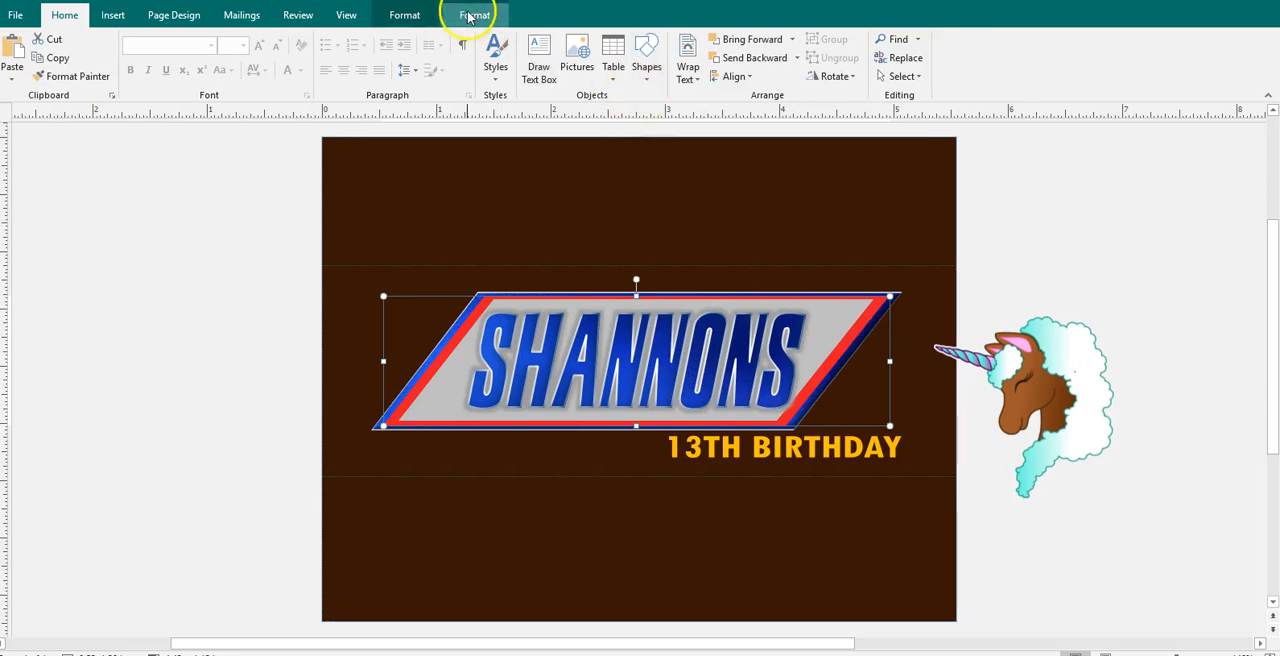
{"action": "left_click", "coordinate": [490, 39]}
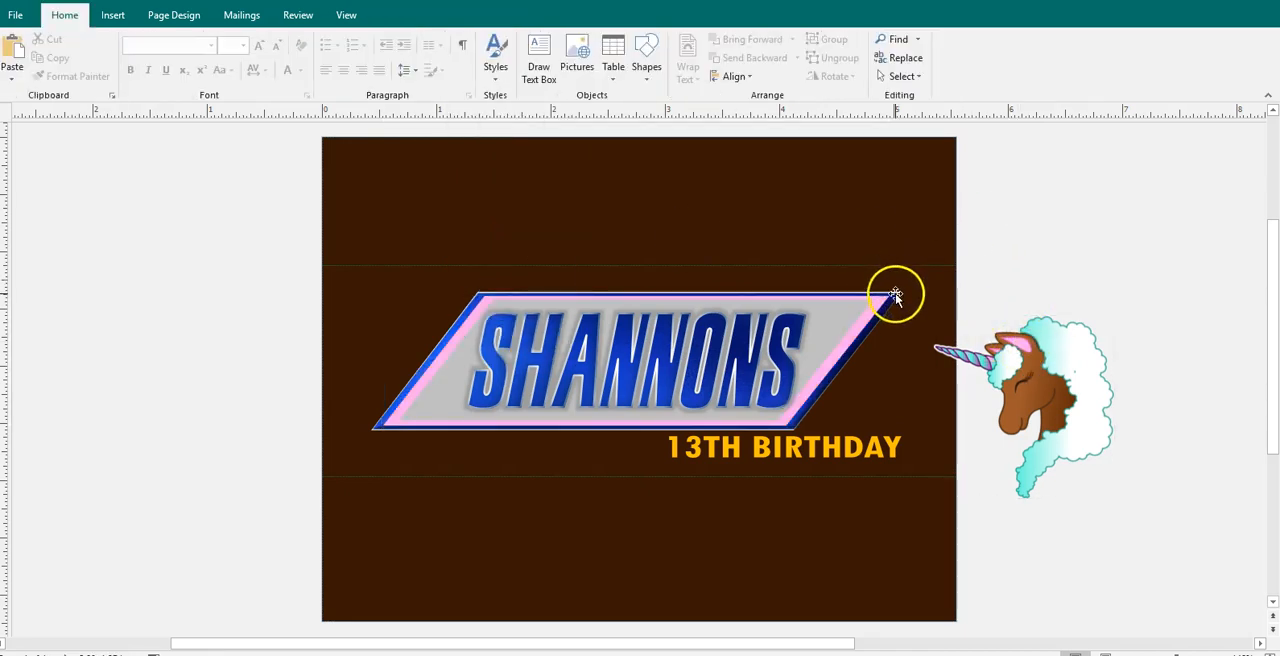
{"action": "left_click", "coordinate": [896, 293]}
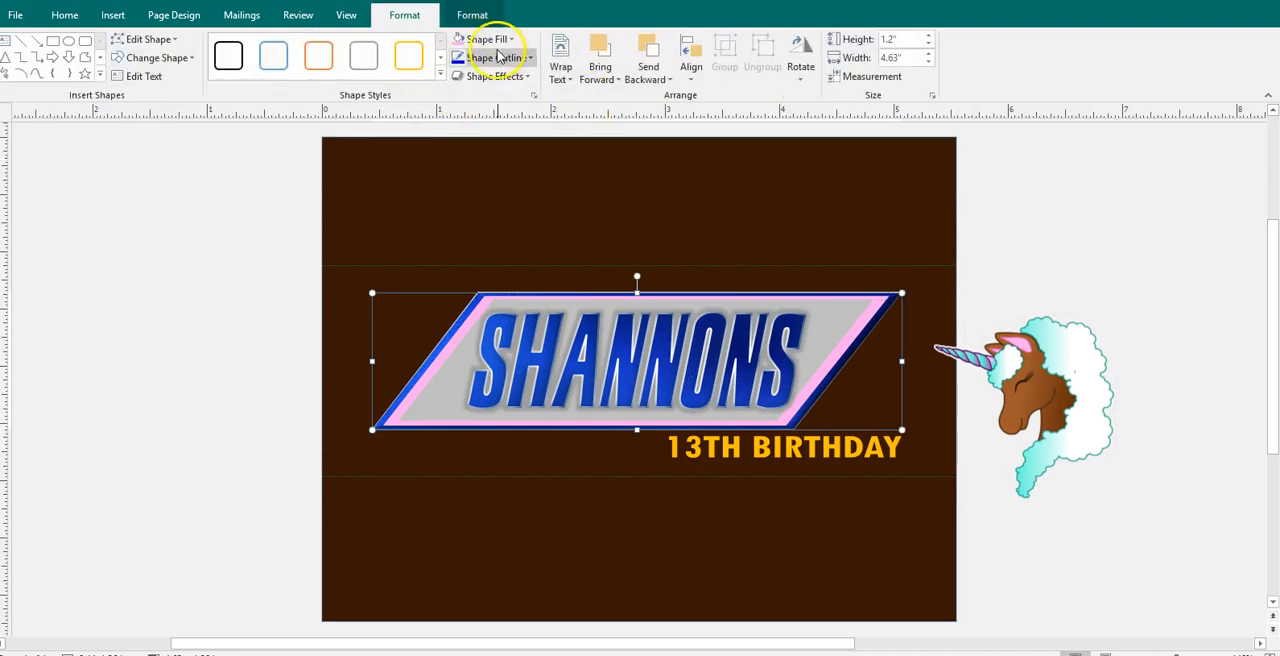
{"action": "left_click", "coordinate": [487, 39]}
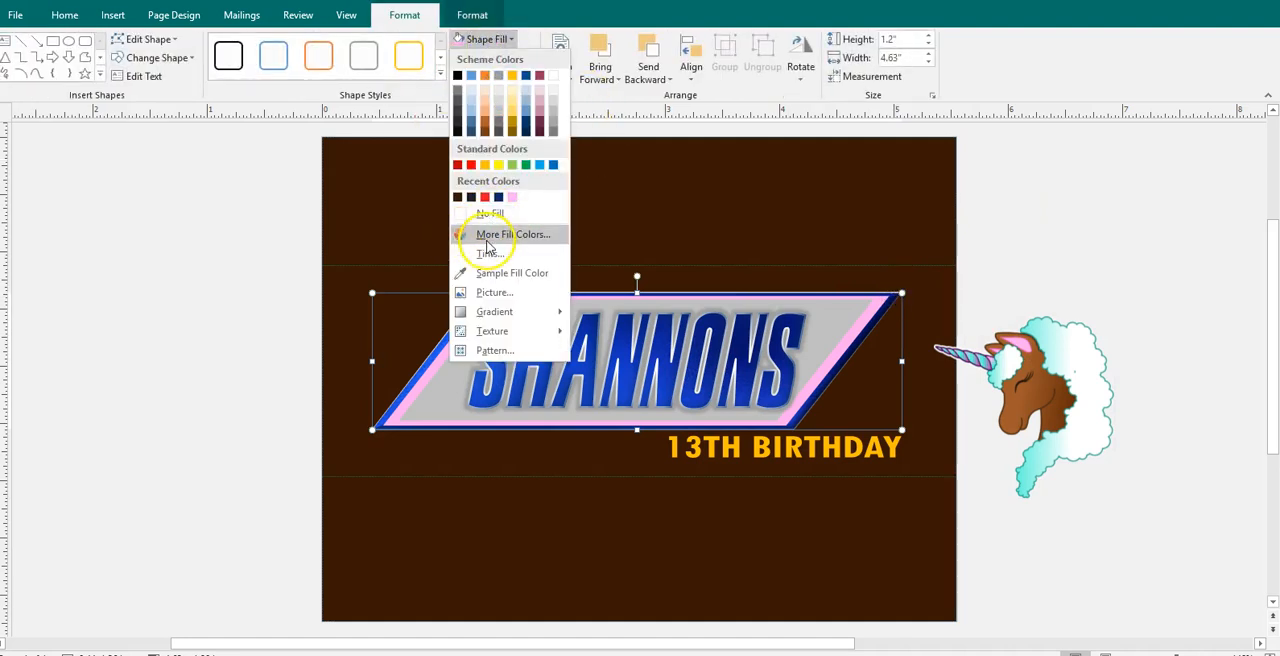
{"action": "left_click", "coordinate": [1030, 355]}
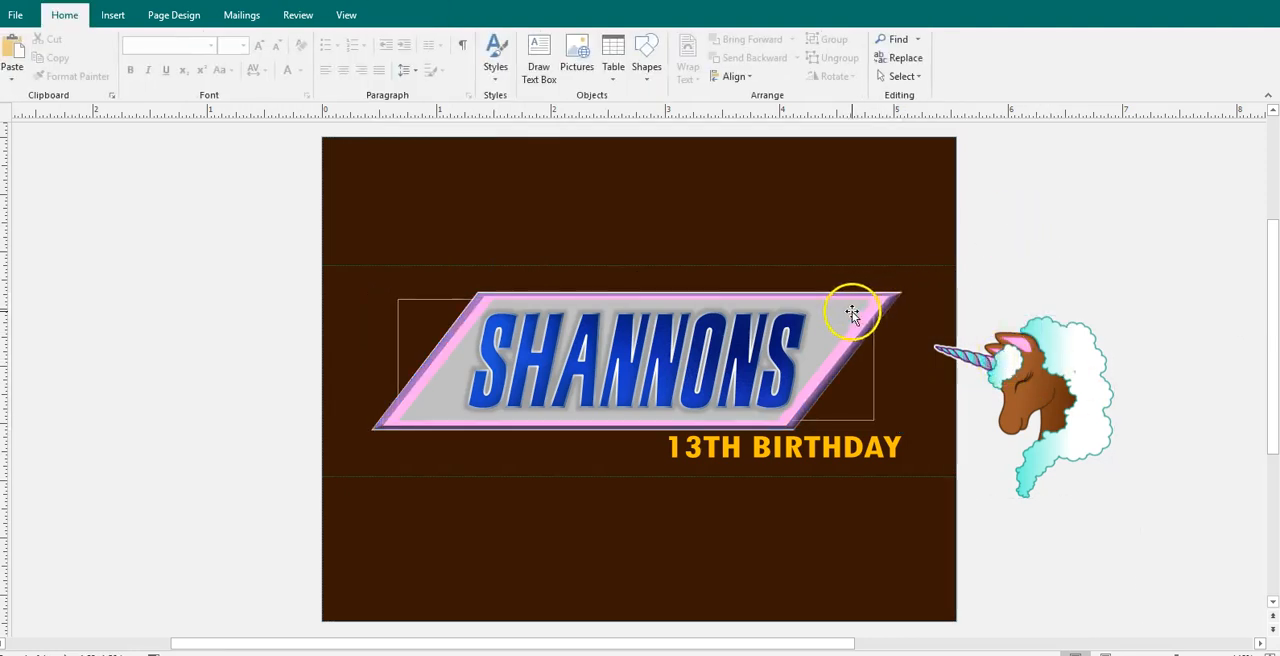
{"action": "left_click", "coordinate": [852, 310]}
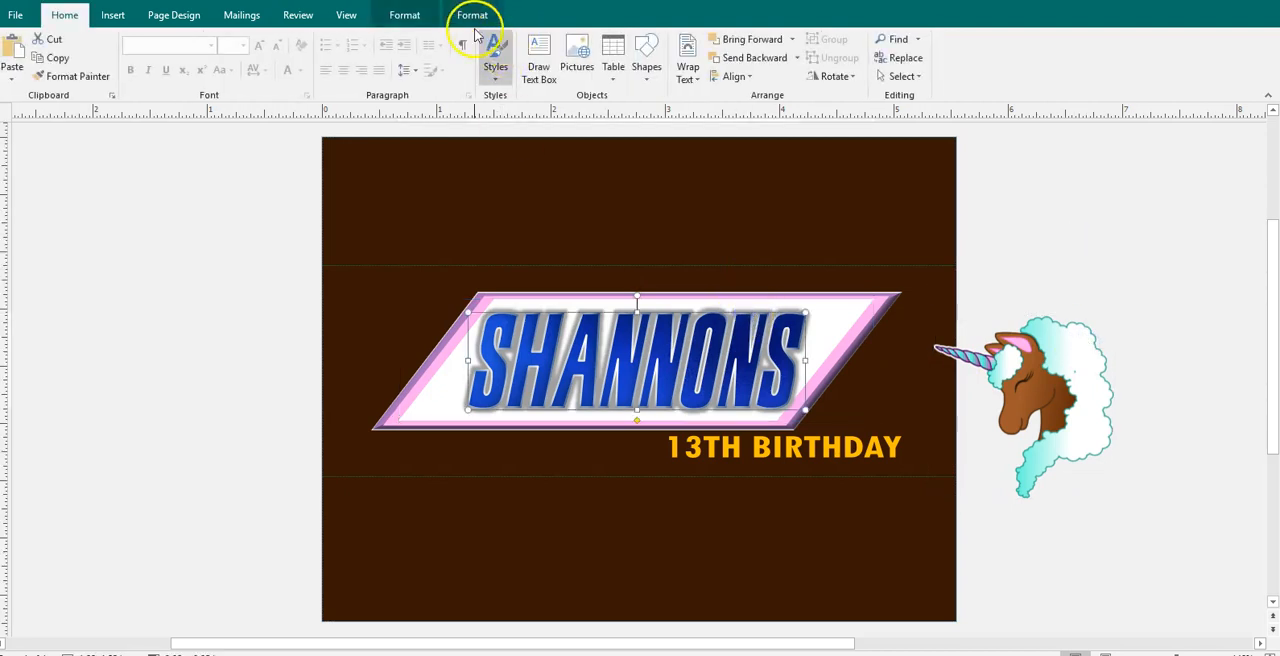
Replace the SHANNONS WordArt title text with ARIANA'S and confirm
{"action": "left_click", "coordinate": [472, 14]}
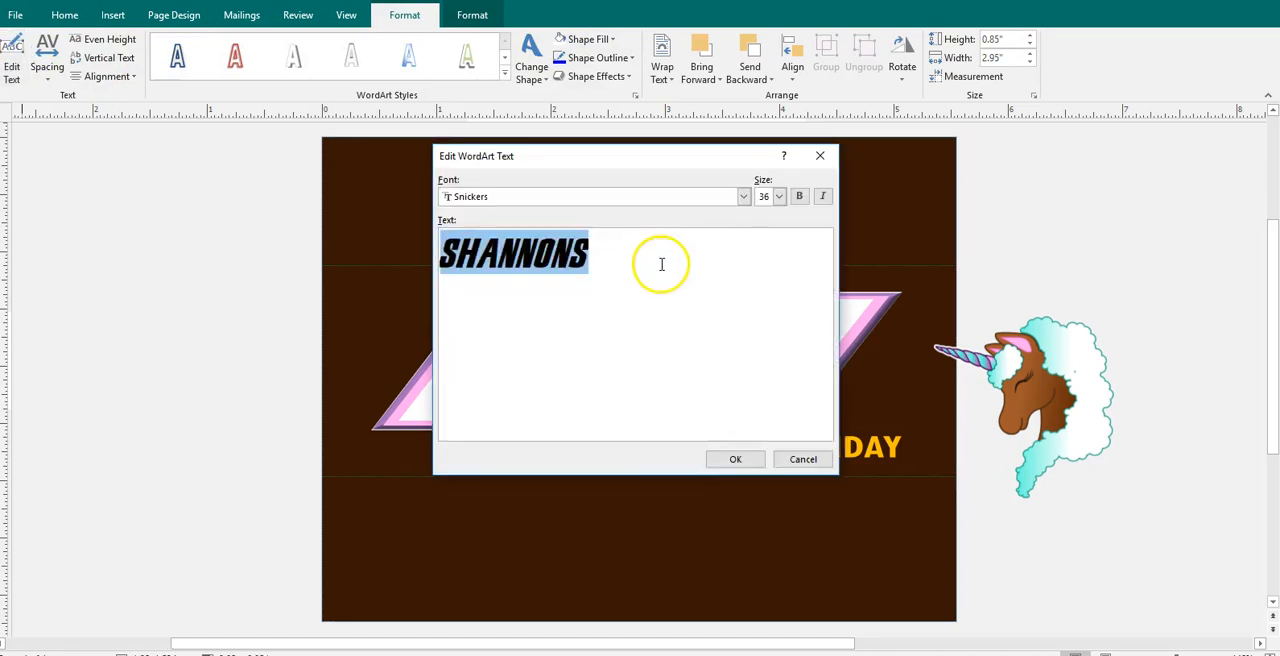
{"action": "type", "text": "ARIANA"}
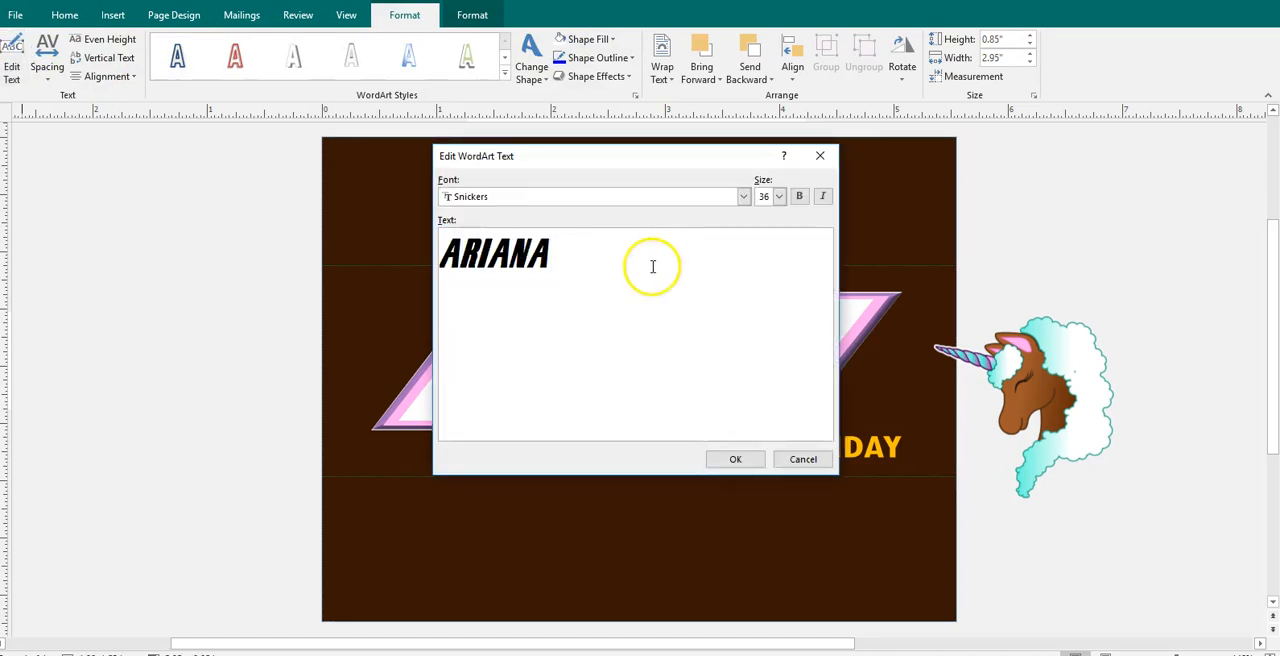
{"action": "left_click", "coordinate": [735, 459]}
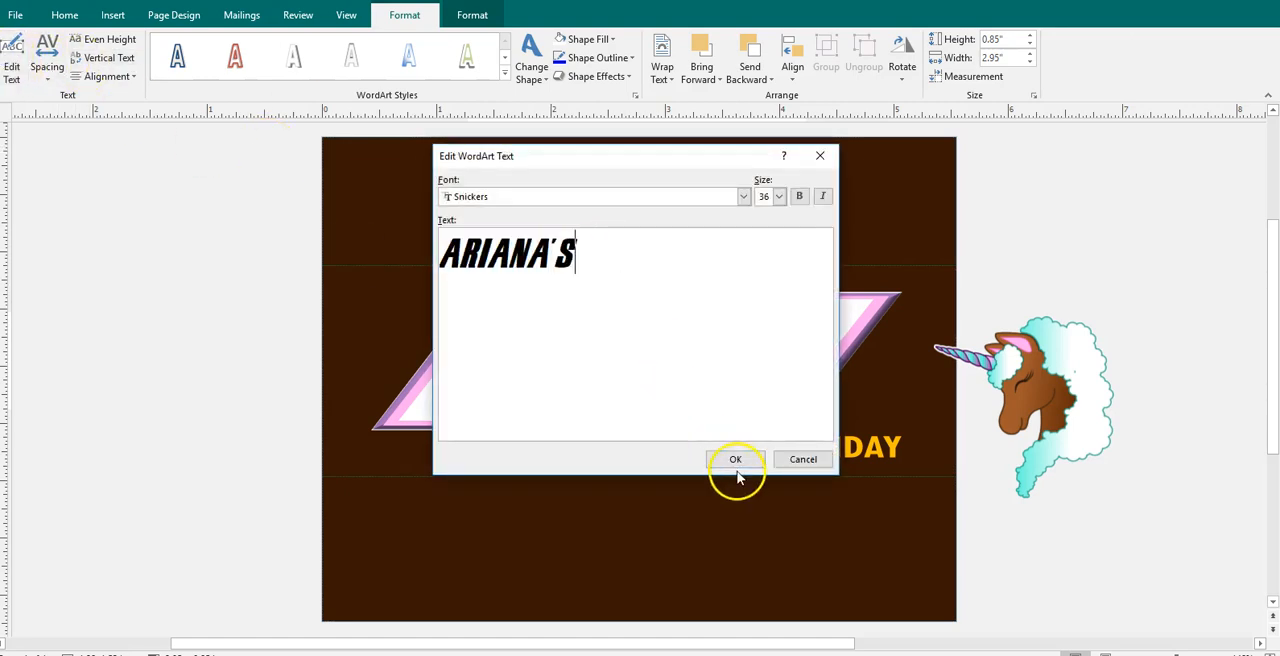
{"action": "left_click", "coordinate": [735, 459]}
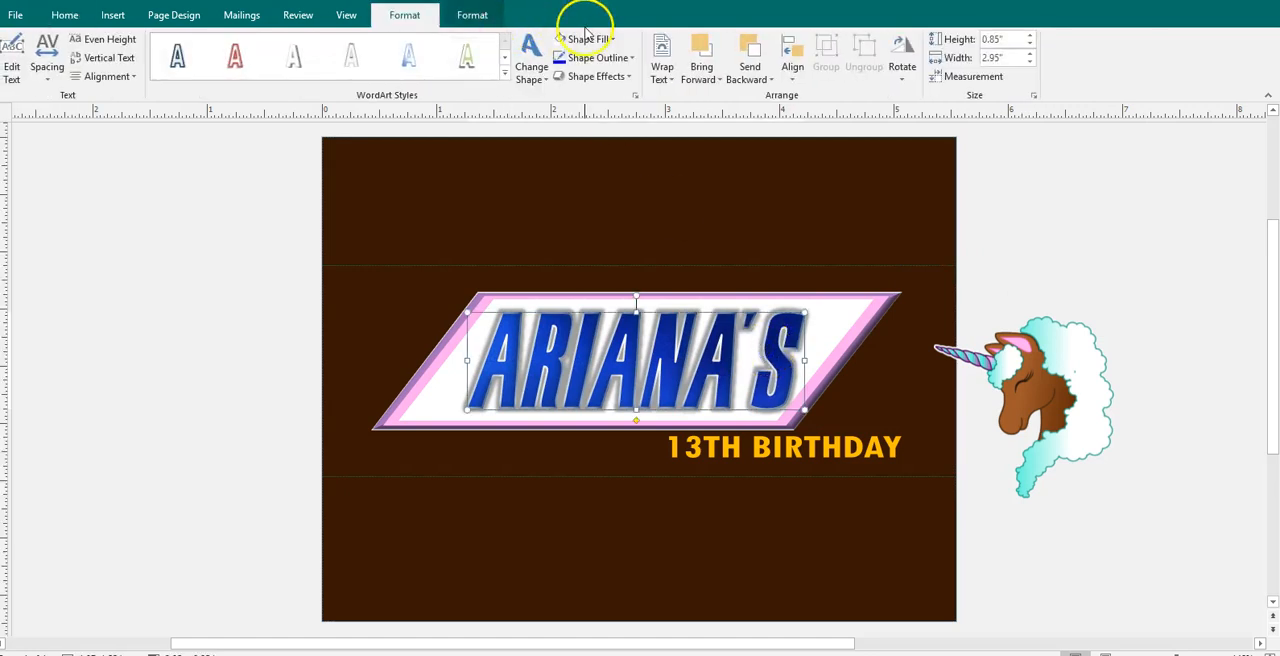
Fill ARIANA'S pink with no outline, then eyedrop the unicorn mane's teal for the letters
{"action": "left_click", "coordinate": [586, 38]}
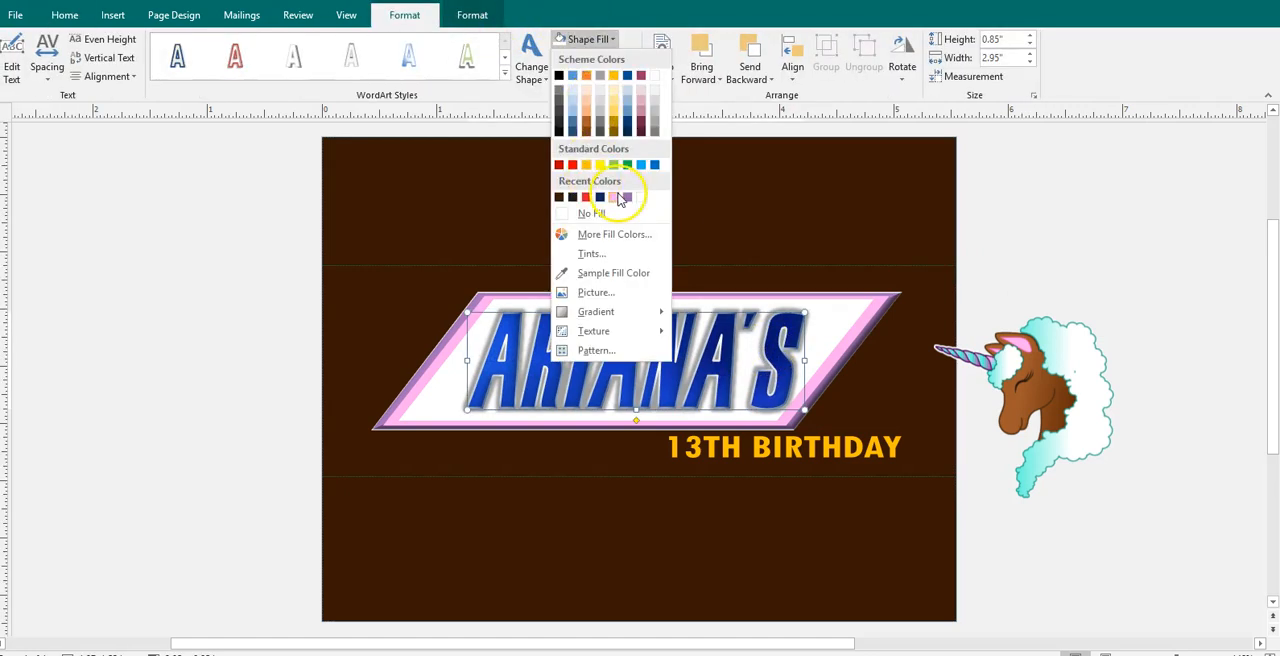
{"action": "left_click", "coordinate": [613, 197]}
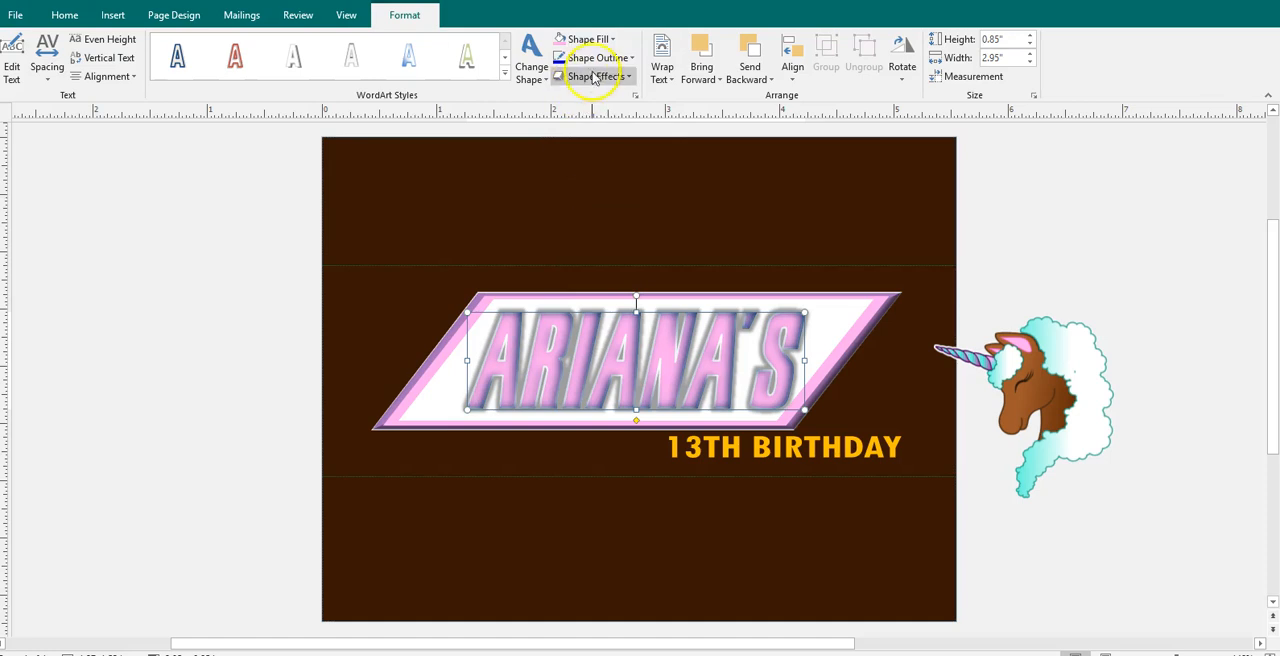
{"action": "left_click", "coordinate": [592, 57]}
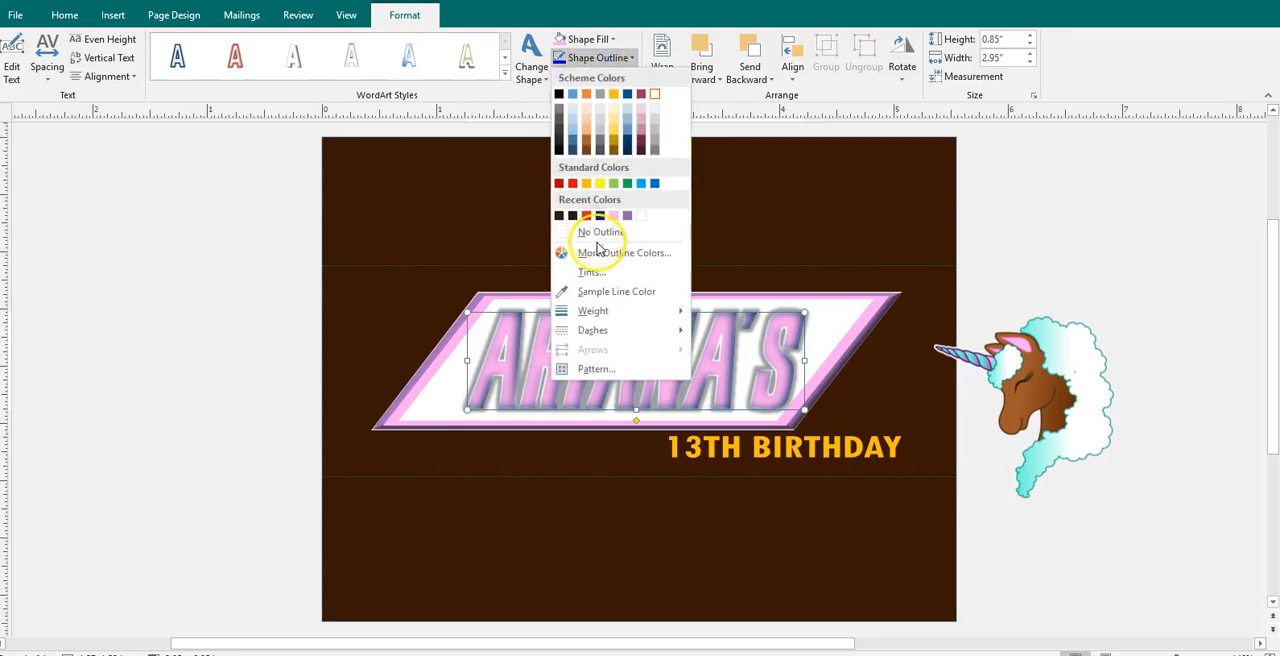
{"action": "left_click", "coordinate": [599, 231]}
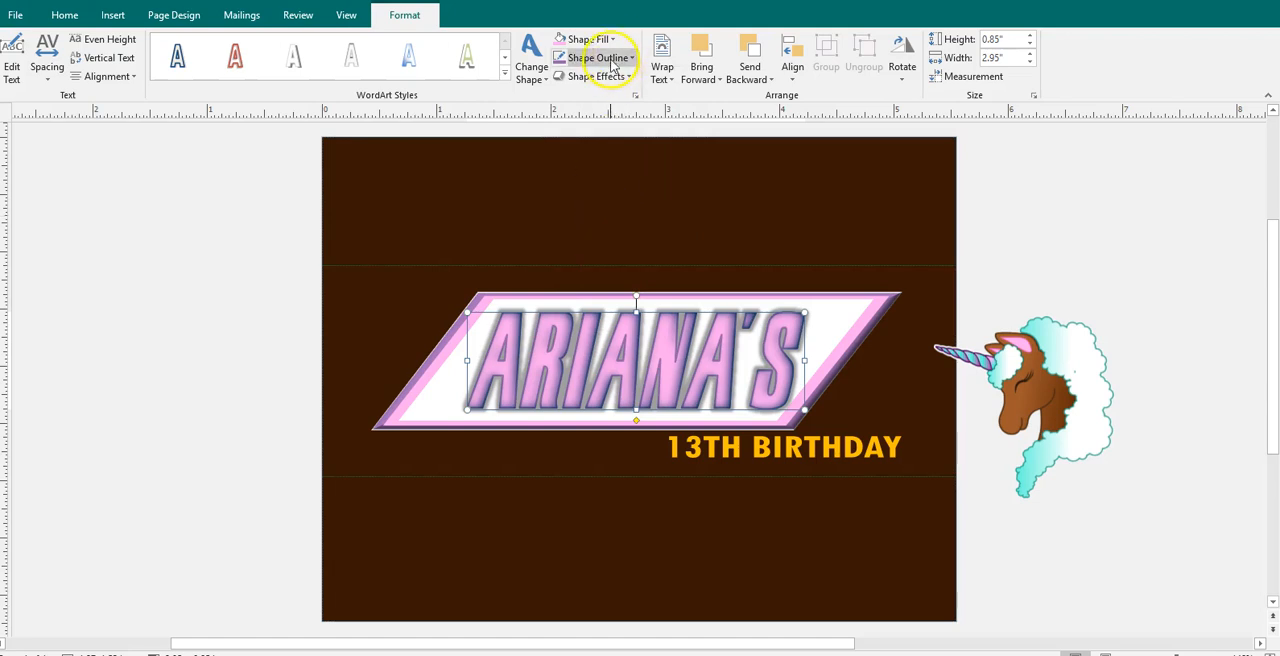
{"action": "left_click", "coordinate": [588, 39]}
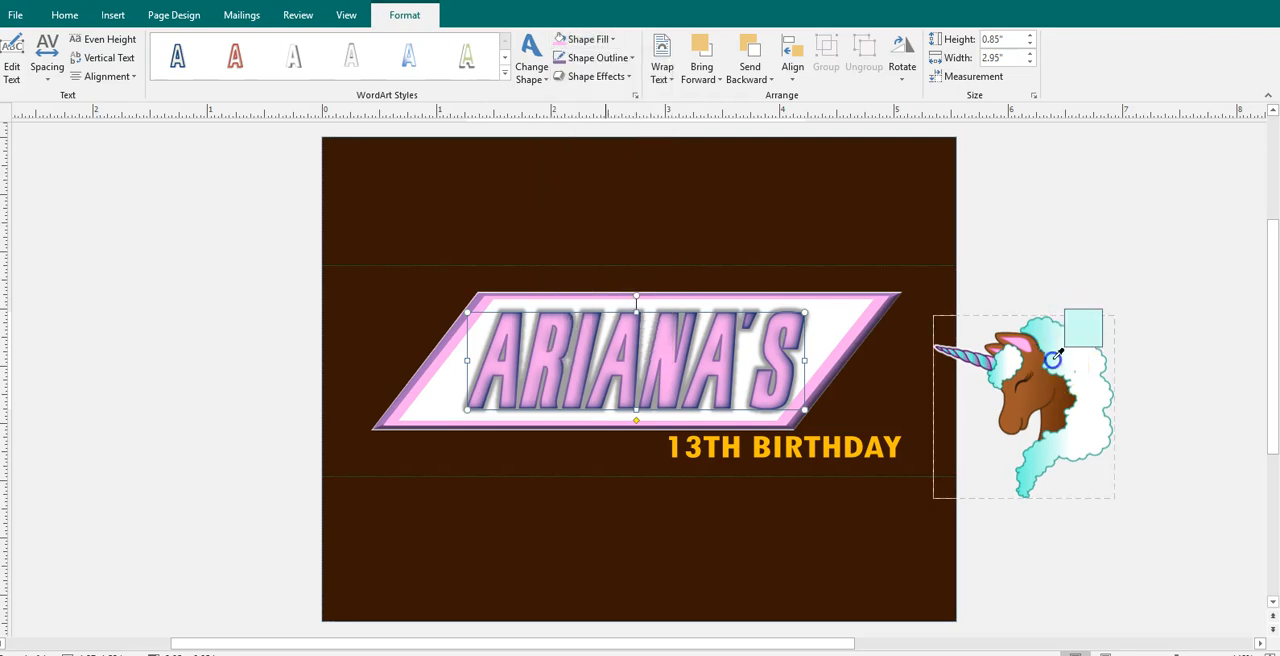
{"action": "left_click", "coordinate": [845, 210]}
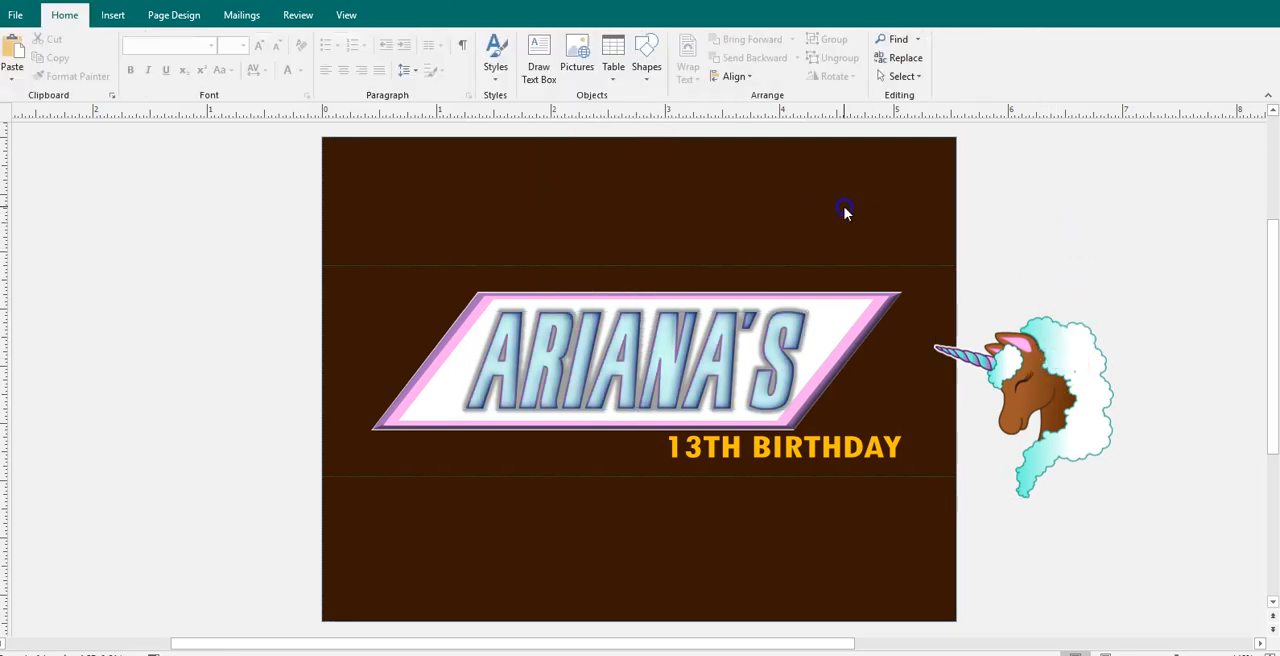
{"action": "mouse_move", "coordinate": [241, 15]}
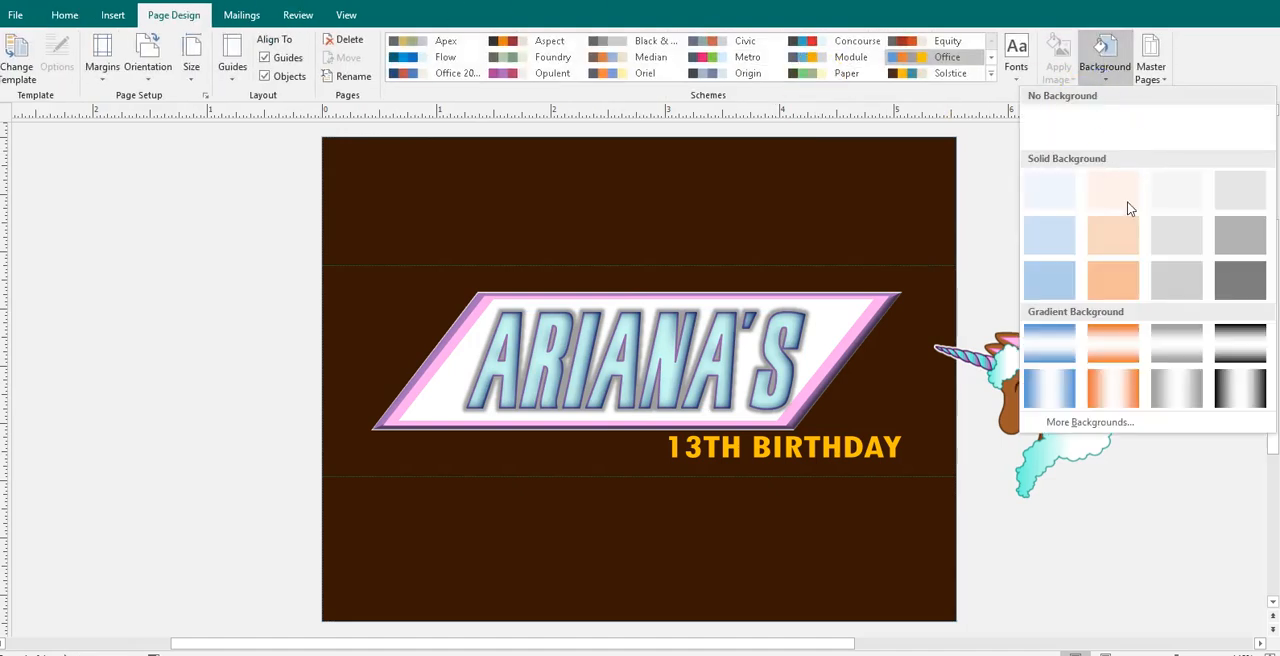
Set a solid light teal page background through More Backgrounds
{"action": "left_click", "coordinate": [1089, 421]}
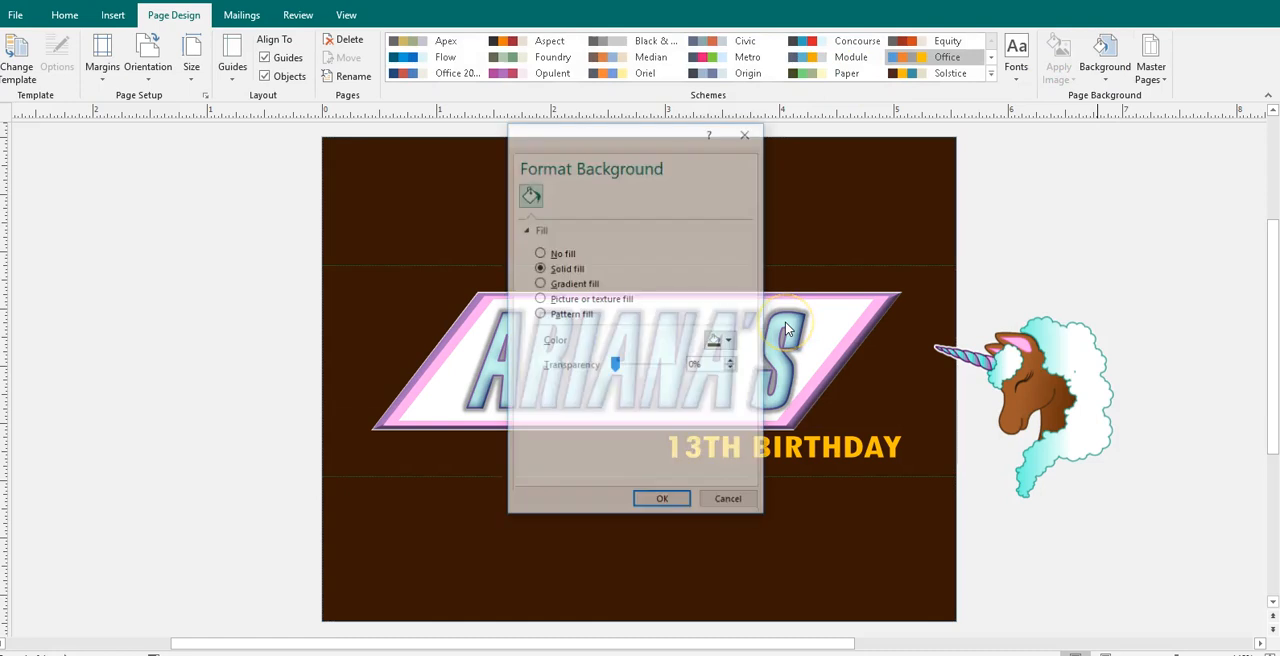
{"action": "left_click", "coordinate": [720, 340]}
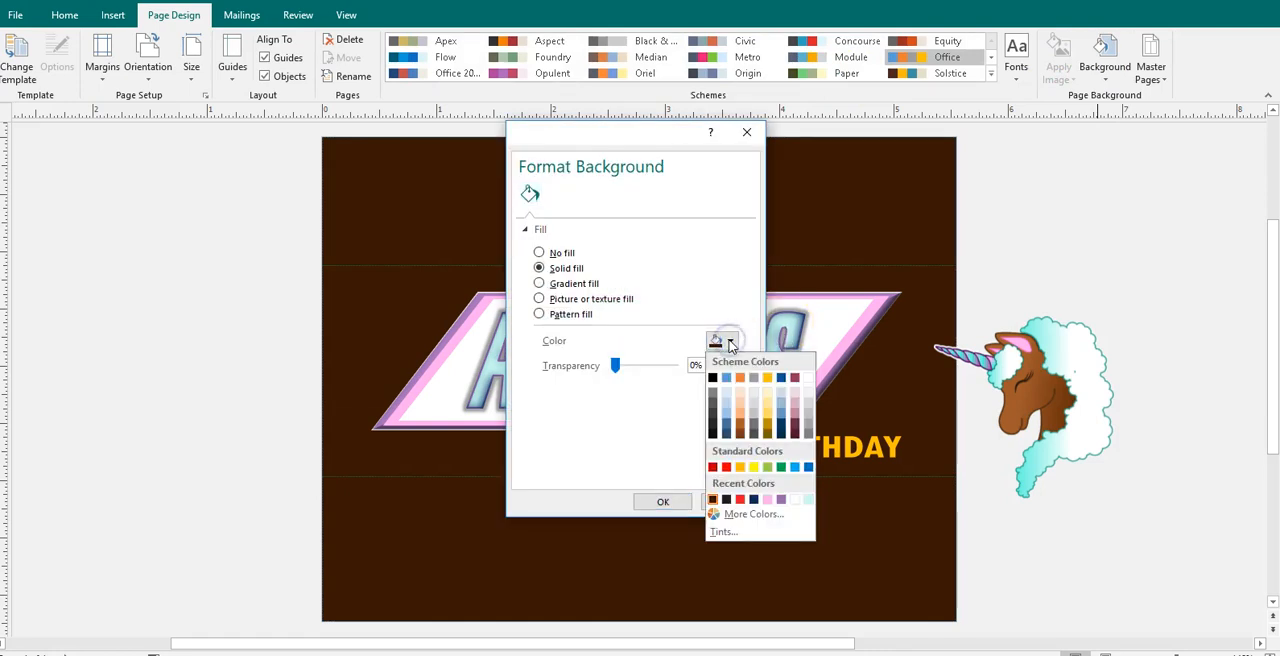
{"action": "mouse_move", "coordinate": [651, 502]}
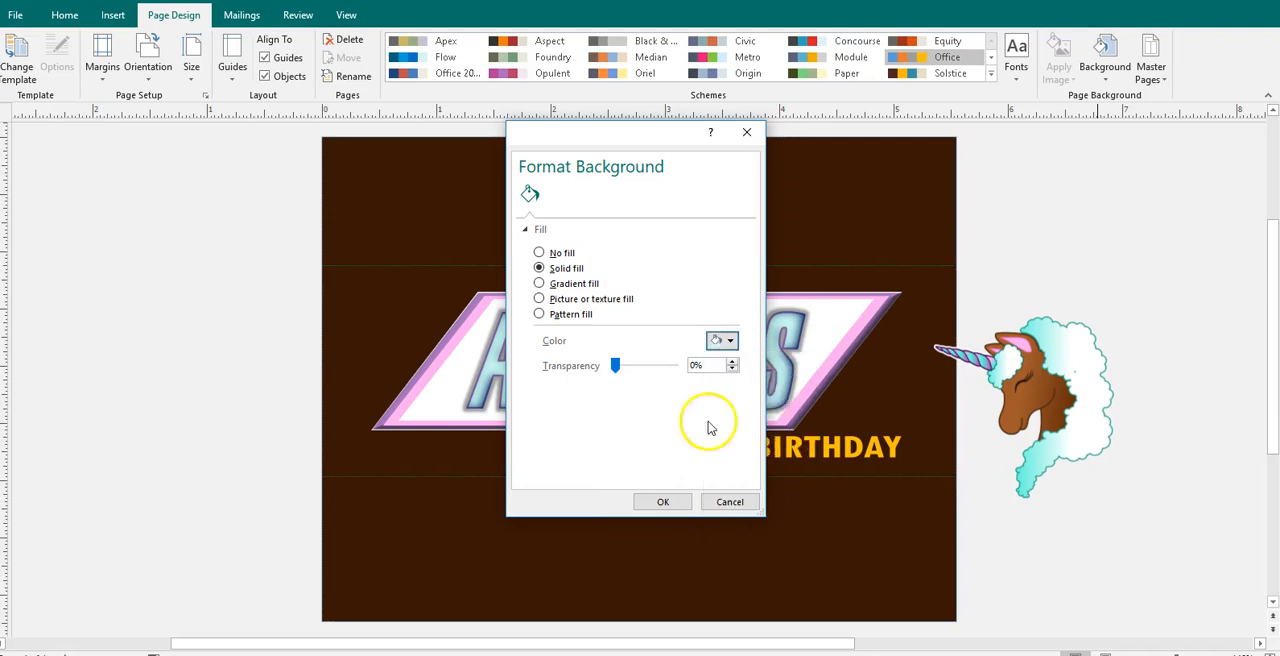
{"action": "left_click", "coordinate": [730, 340]}
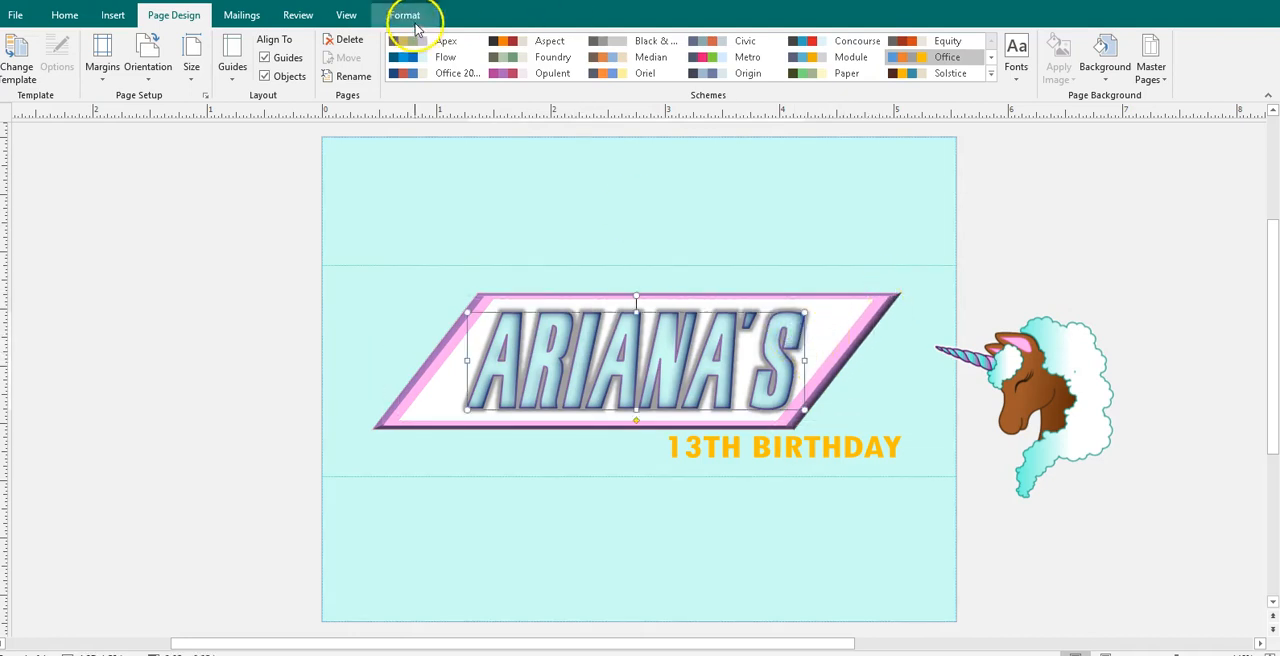
Give the ARIANA'S lettering a shadow in the recent pink via Shadow Options
{"action": "left_click", "coordinate": [600, 77]}
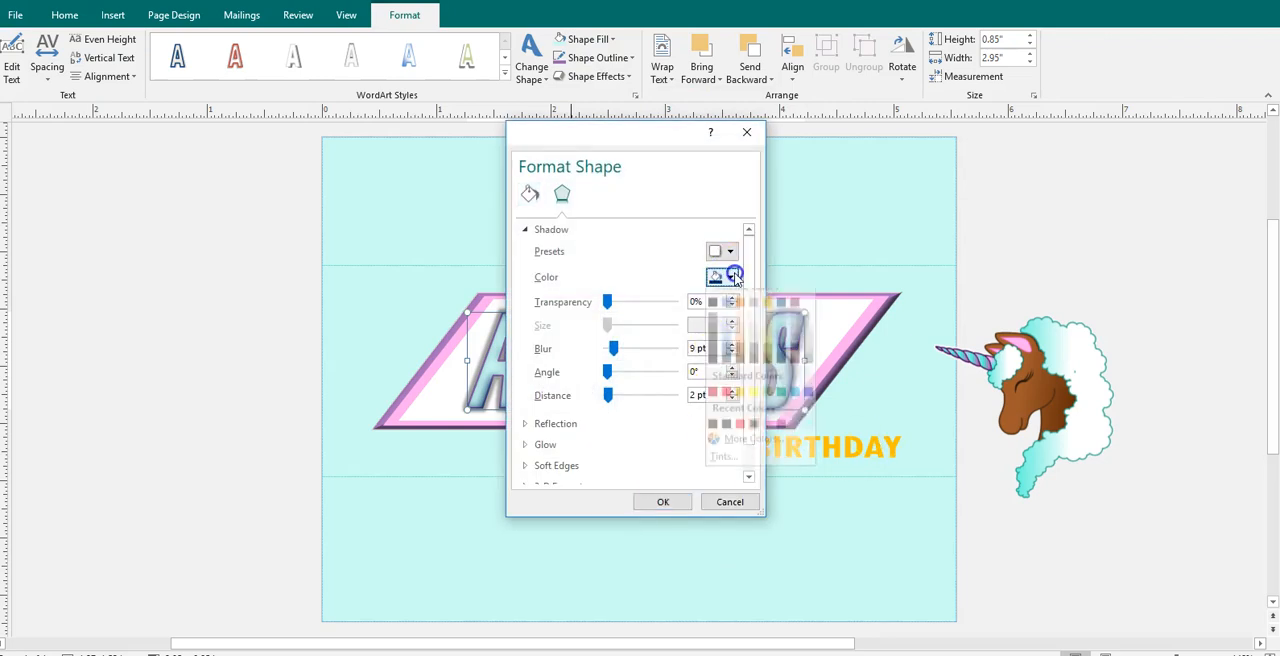
{"action": "left_click", "coordinate": [735, 277]}
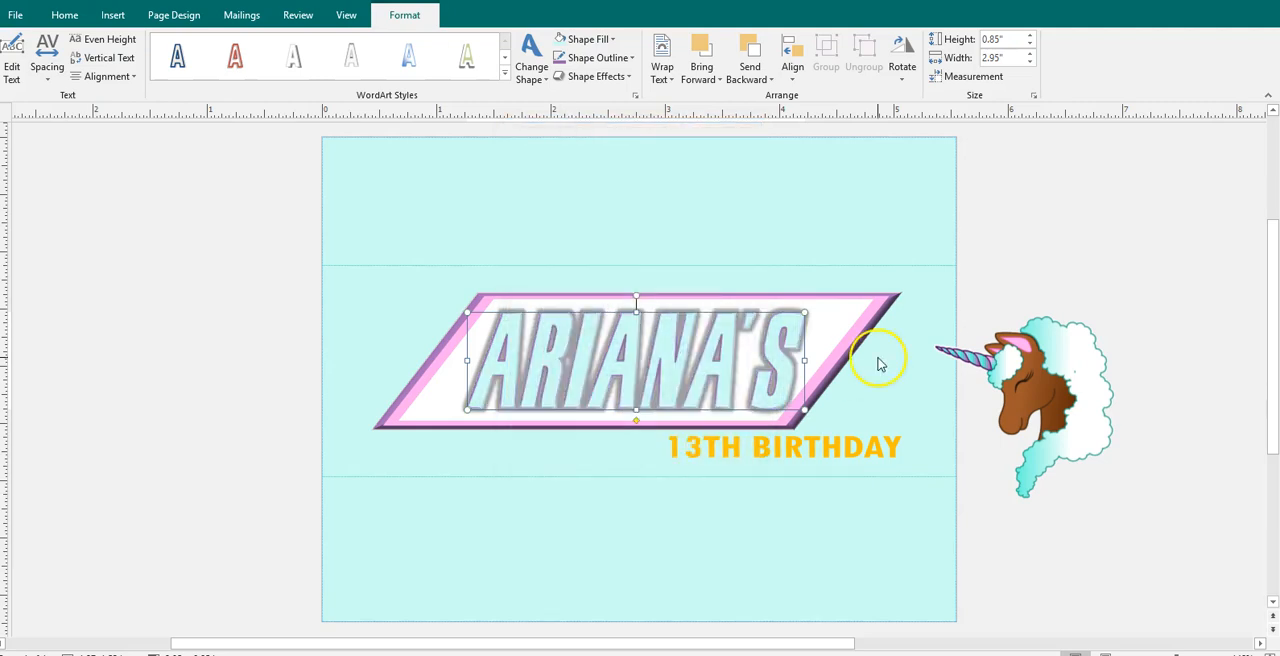
{"action": "mouse_move", "coordinate": [770, 188]}
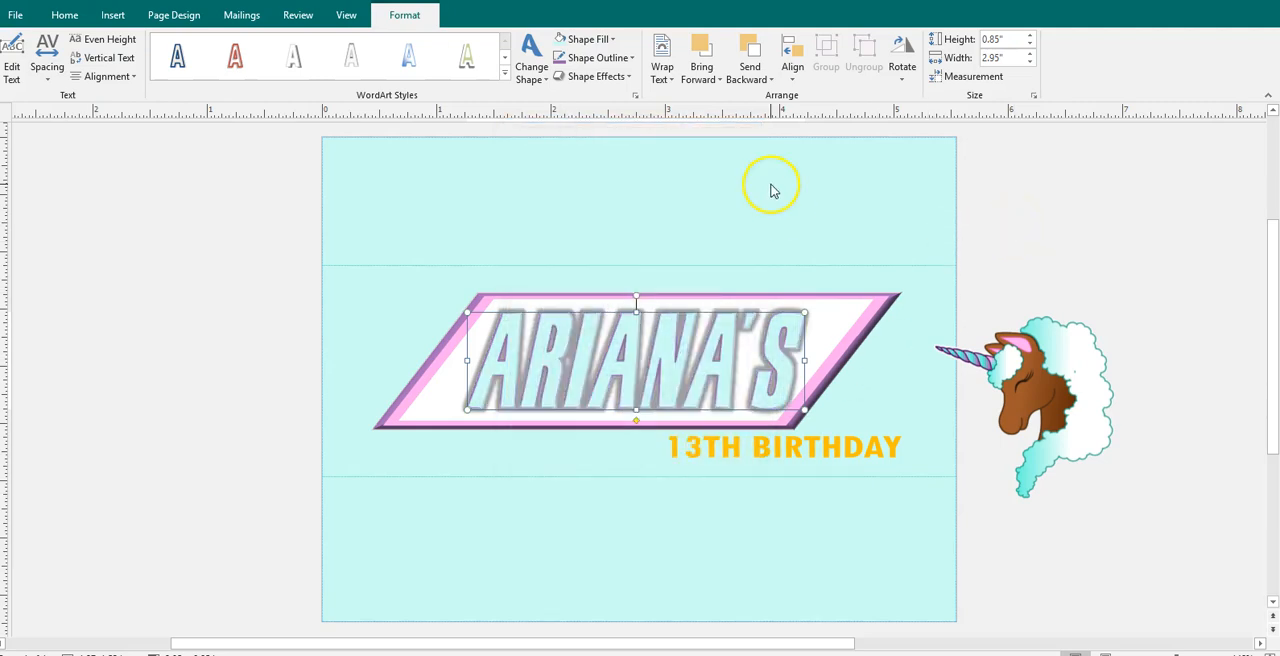
{"action": "left_click", "coordinate": [598, 76]}
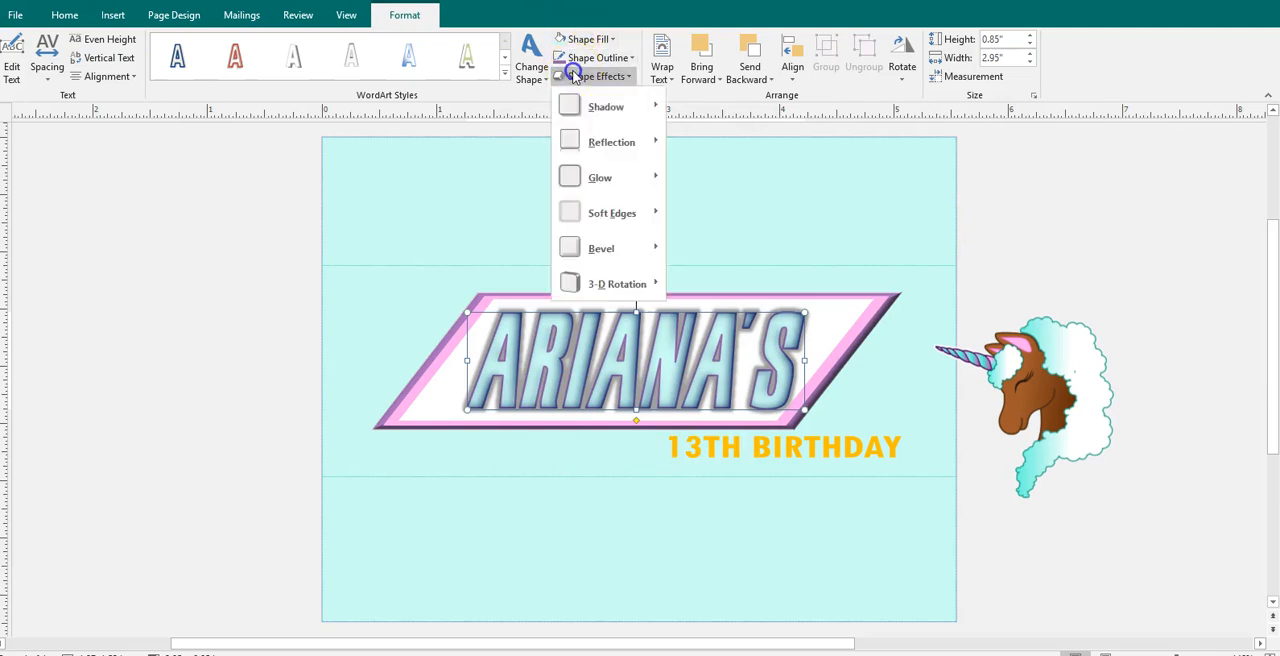
{"action": "left_click", "coordinate": [606, 106]}
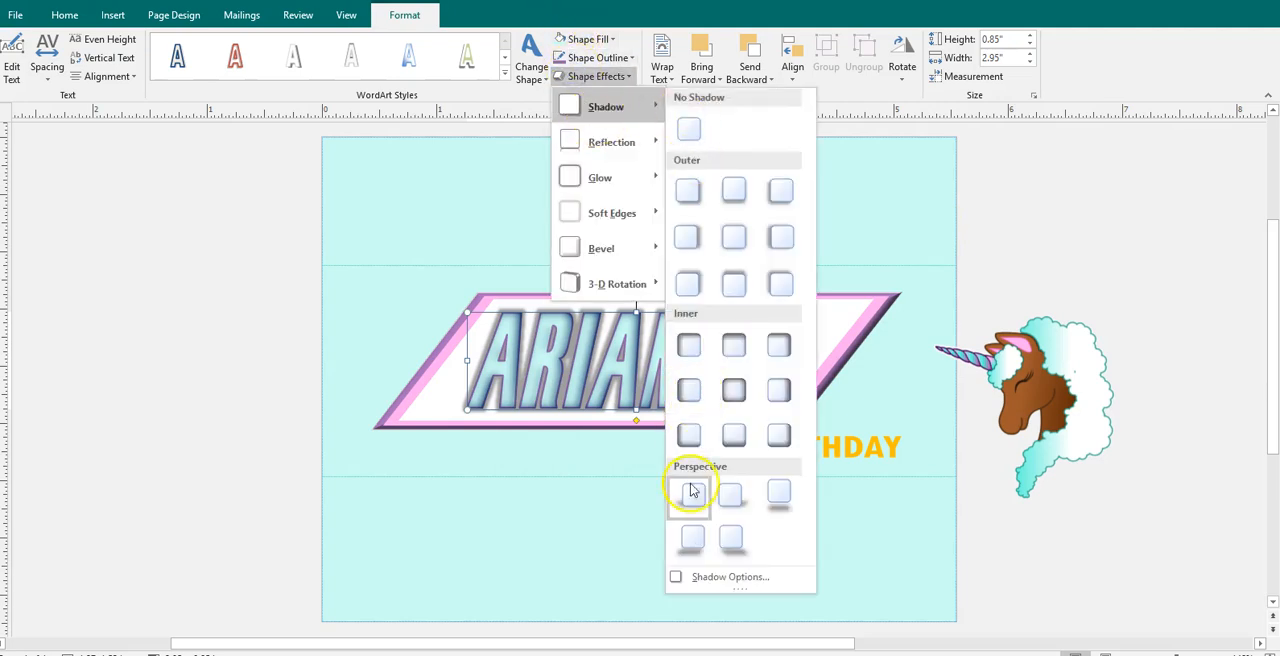
{"action": "left_click", "coordinate": [690, 490]}
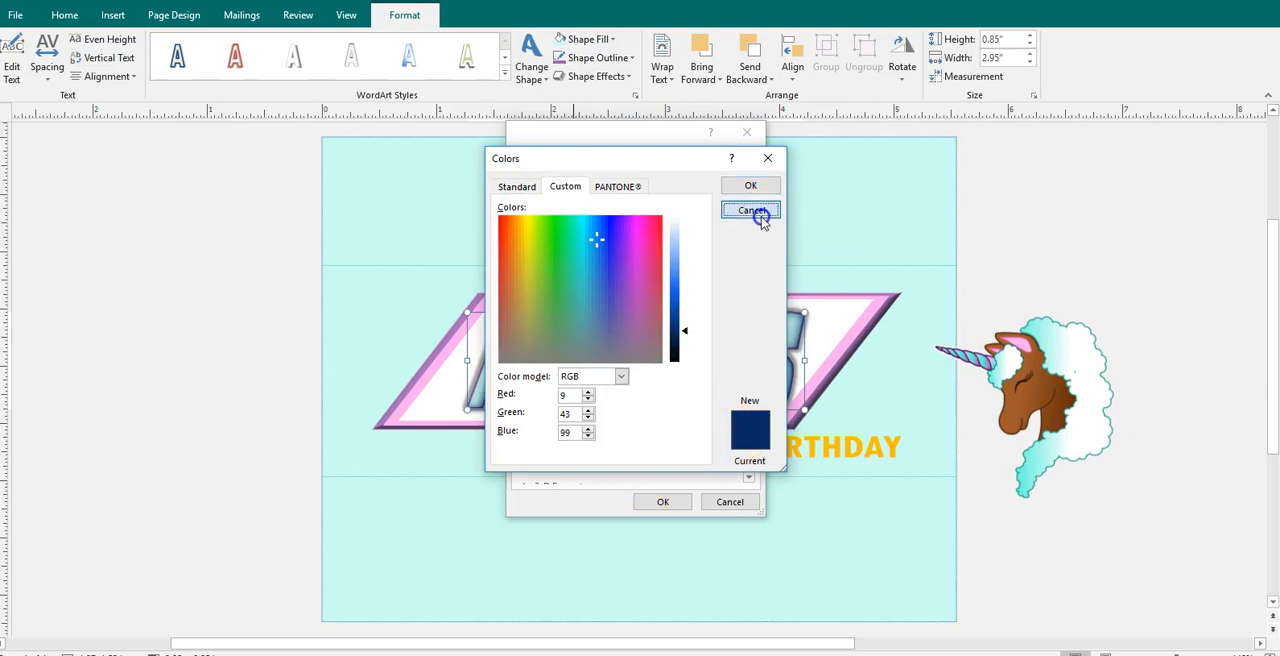
{"action": "left_click", "coordinate": [750, 210]}
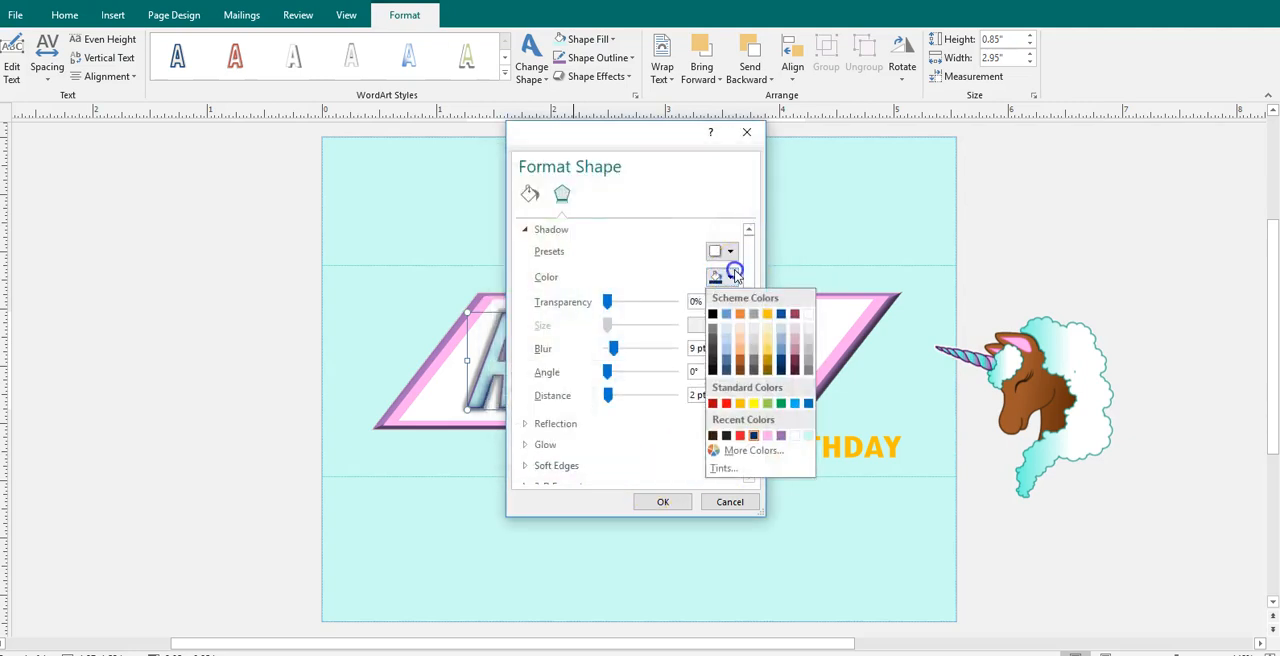
{"action": "mouse_move", "coordinate": [770, 435]}
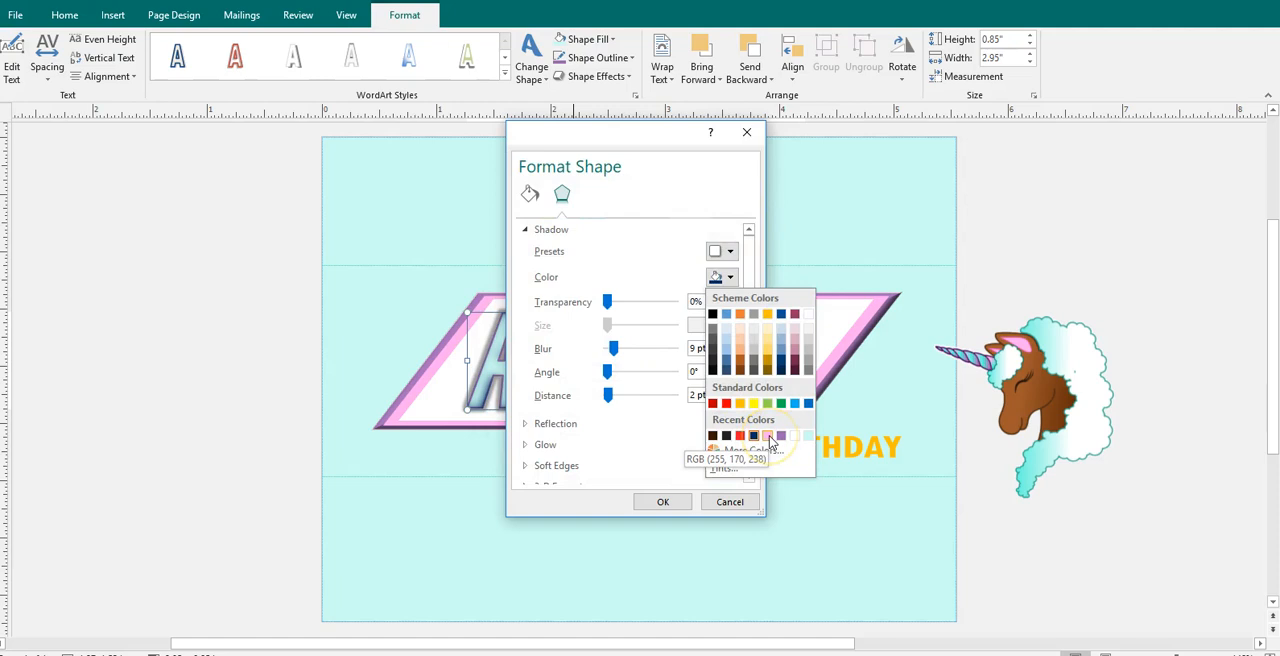
{"action": "left_click", "coordinate": [768, 435]}
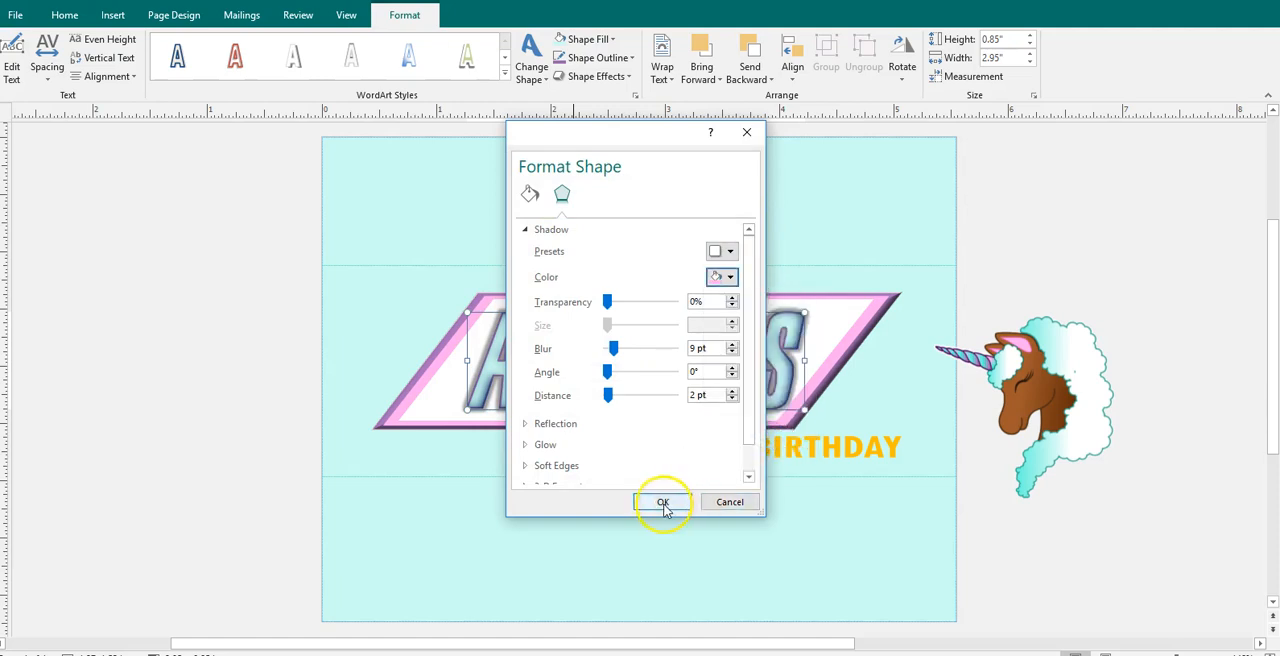
{"action": "left_click", "coordinate": [663, 502]}
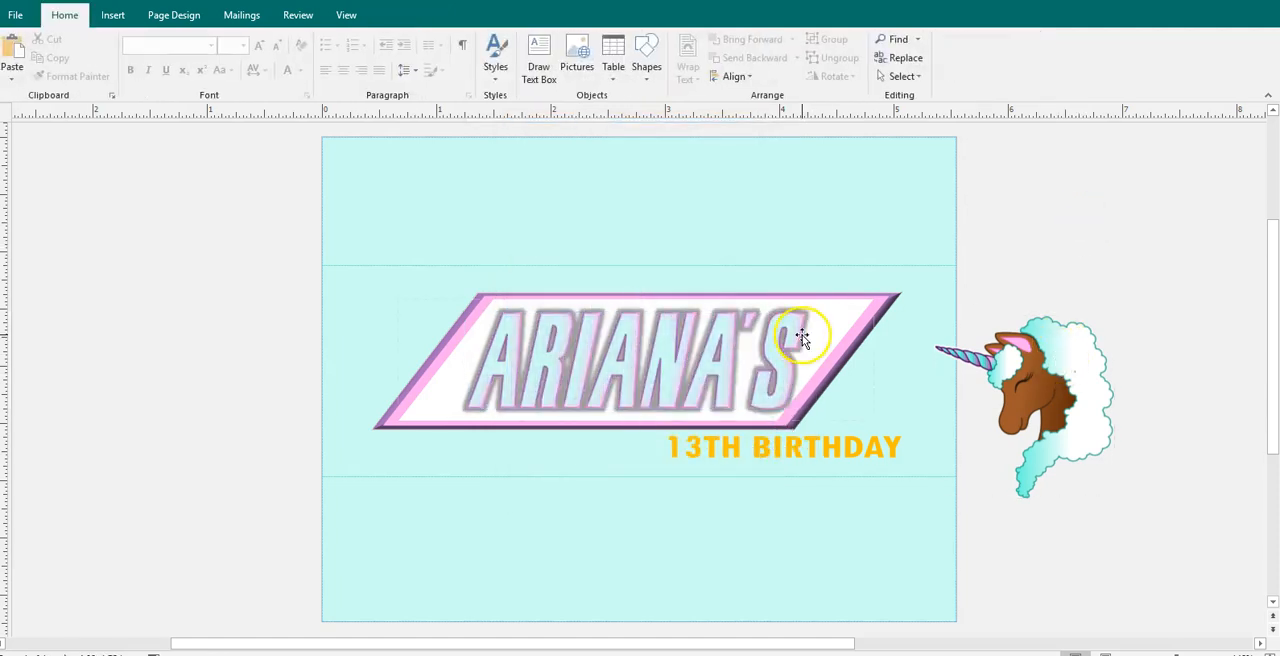
{"action": "left_click", "coordinate": [805, 340]}
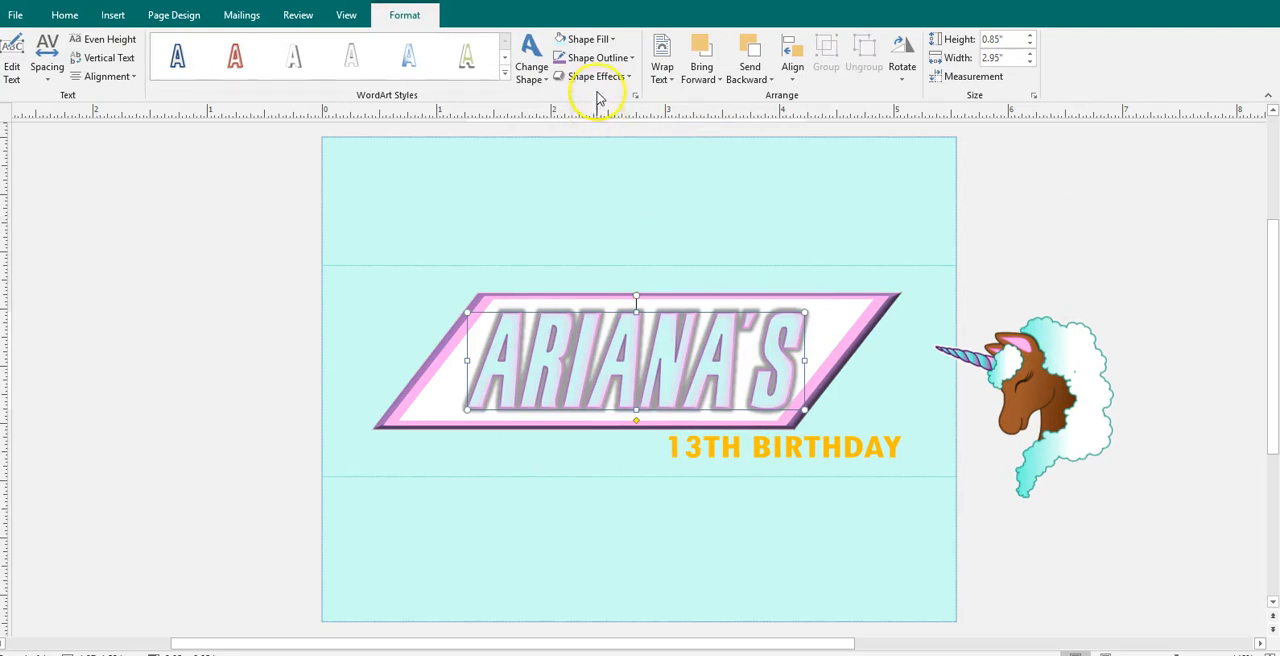
Apply a glow to the ARIANA'S lettering using the recent pink from More Glow Colors
{"action": "left_click", "coordinate": [597, 77]}
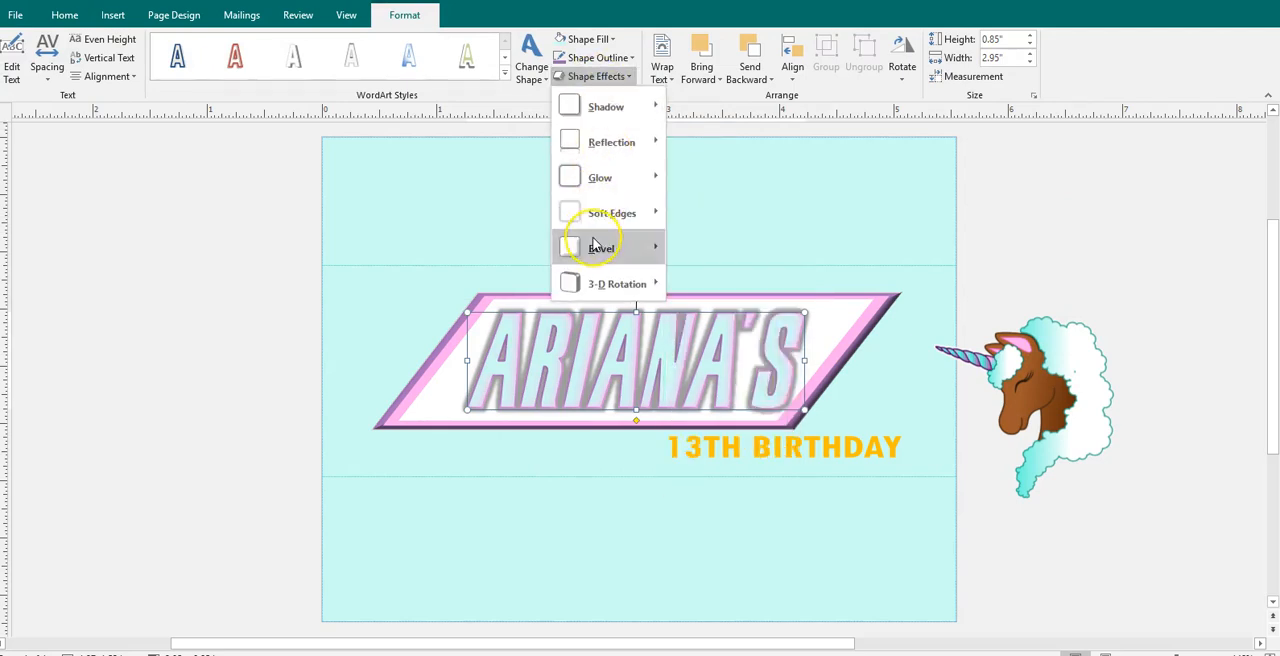
{"action": "left_click", "coordinate": [600, 177]}
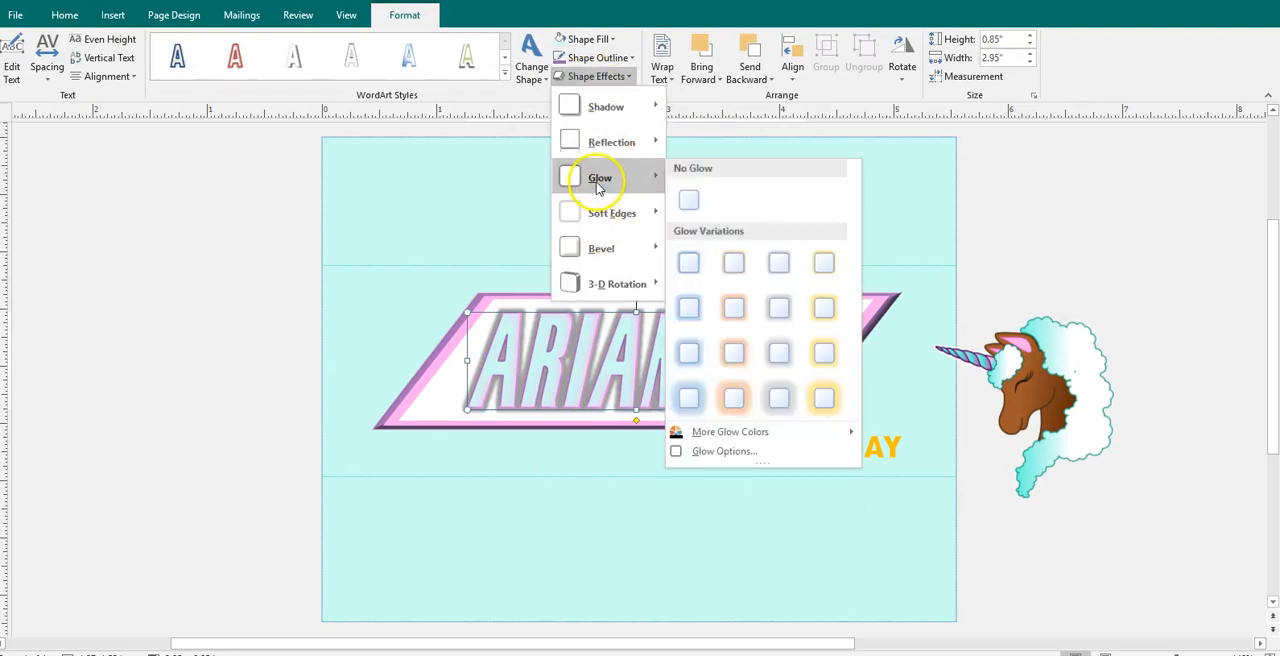
{"action": "left_click", "coordinate": [730, 431]}
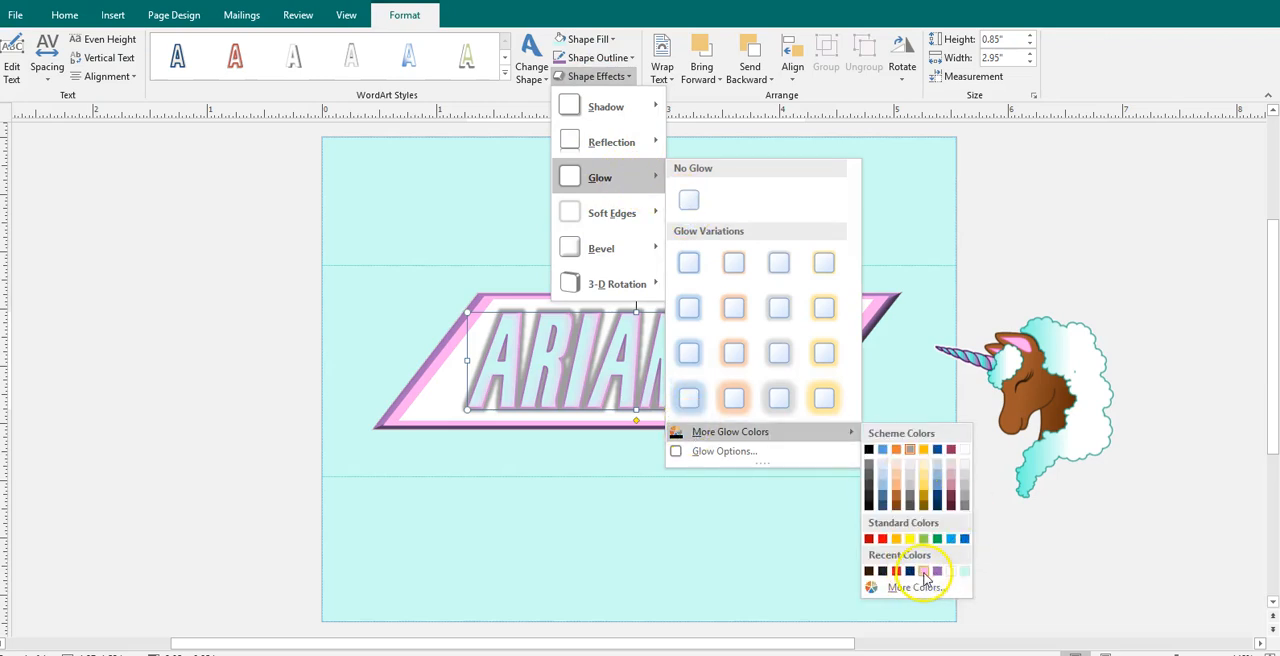
{"action": "left_click", "coordinate": [925, 571]}
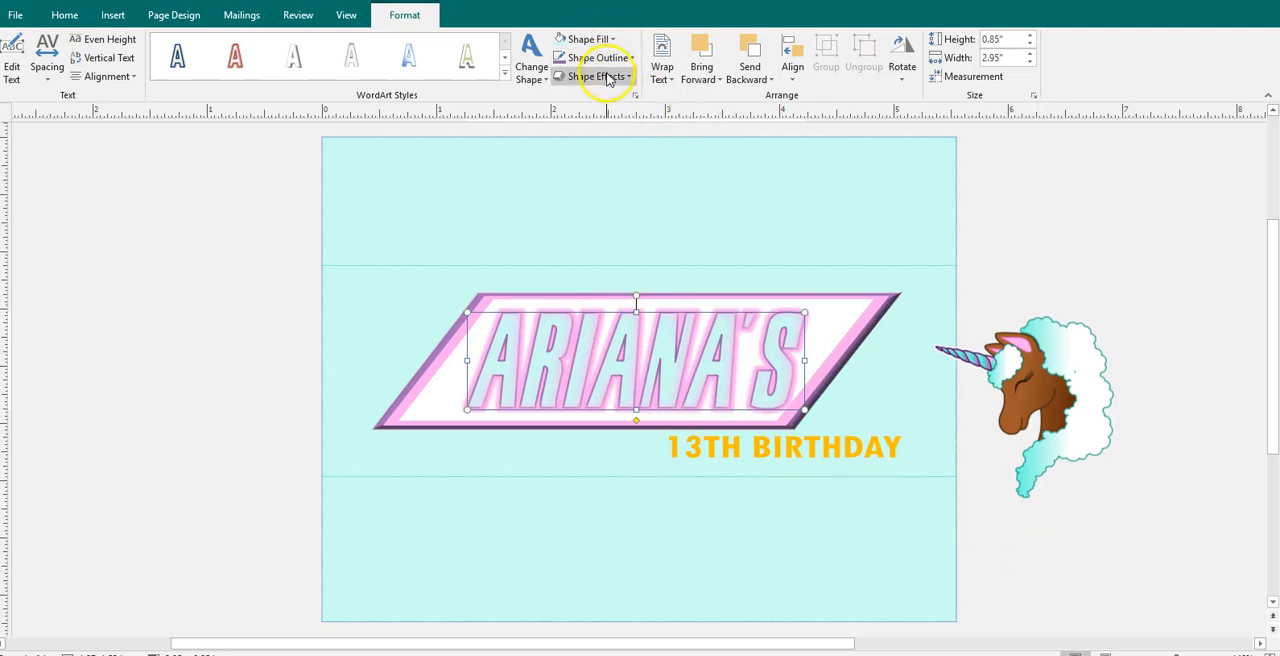
{"action": "mouse_move", "coordinate": [783, 450]}
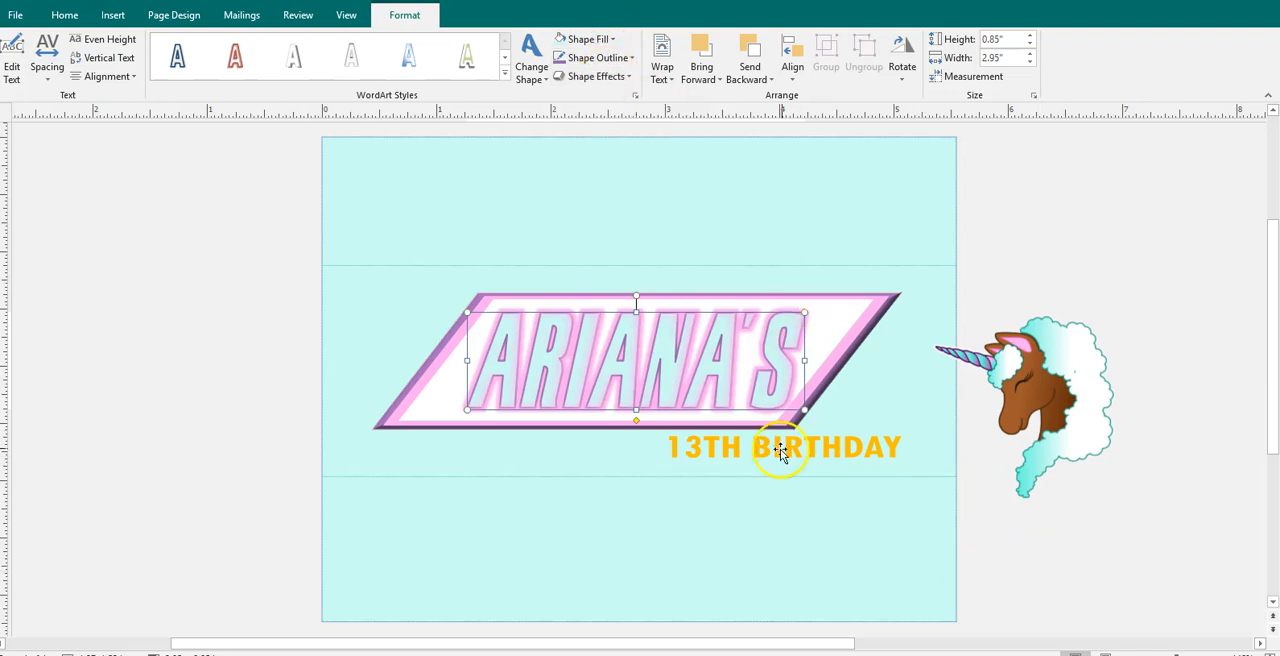
Retype the subtitle as 1ST BIRTHDAY, fill it pink, and send the unicorn backward
{"action": "left_click", "coordinate": [784, 447]}
{"action": "type", "text": "1st"}
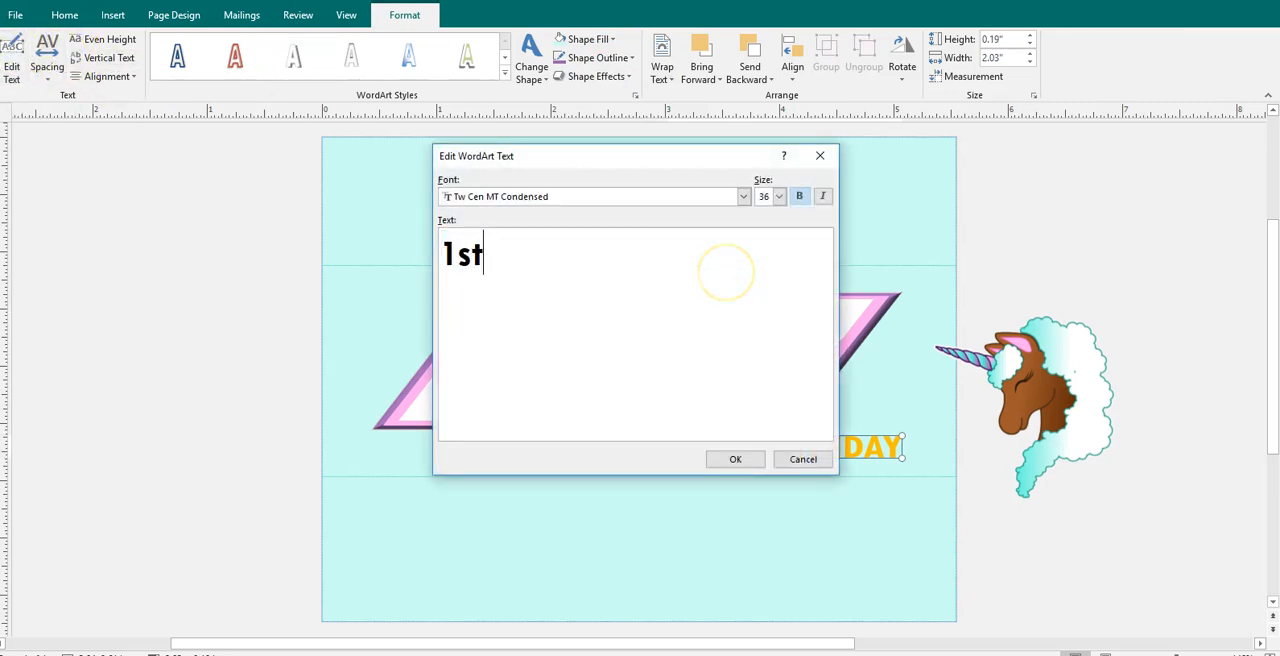
{"action": "type", "text": "BIRTHDA"}
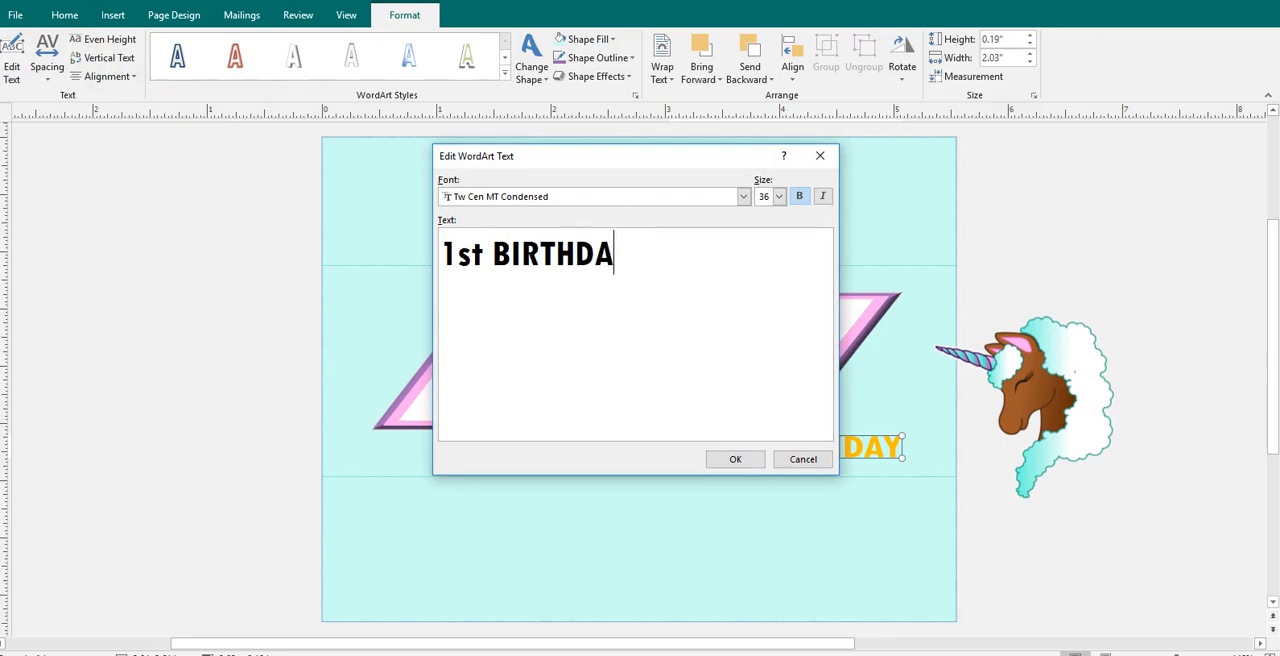
{"action": "type", "text": "Y"}
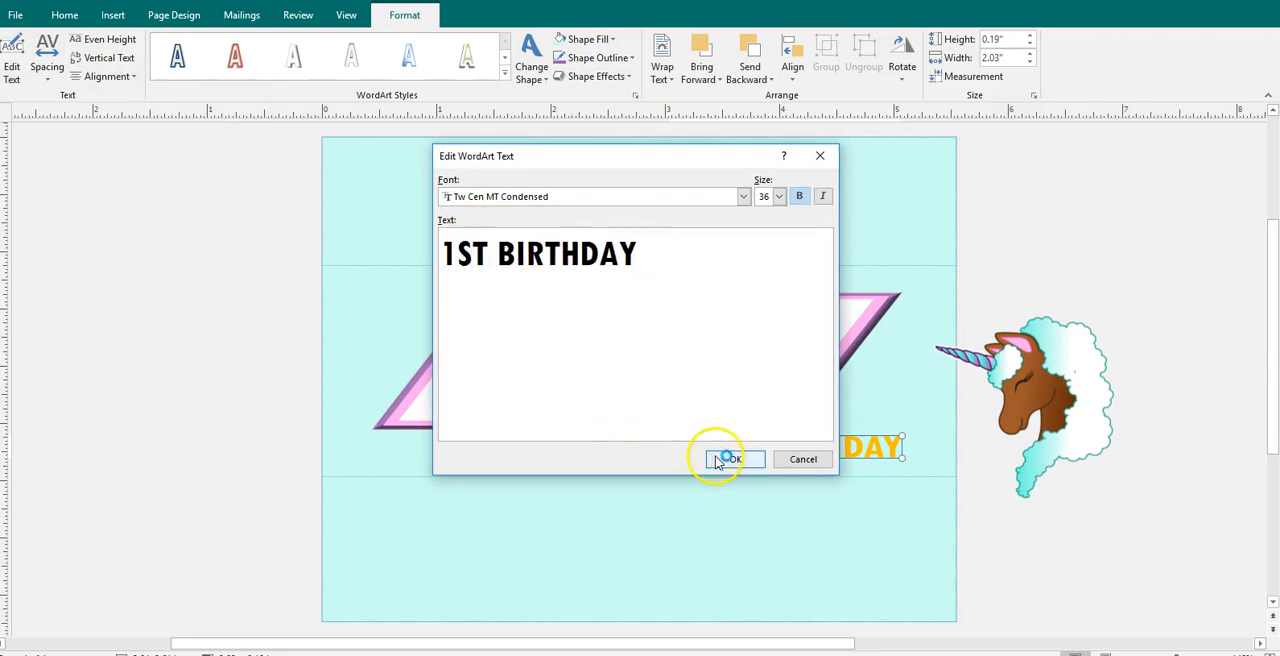
{"action": "left_click", "coordinate": [728, 459]}
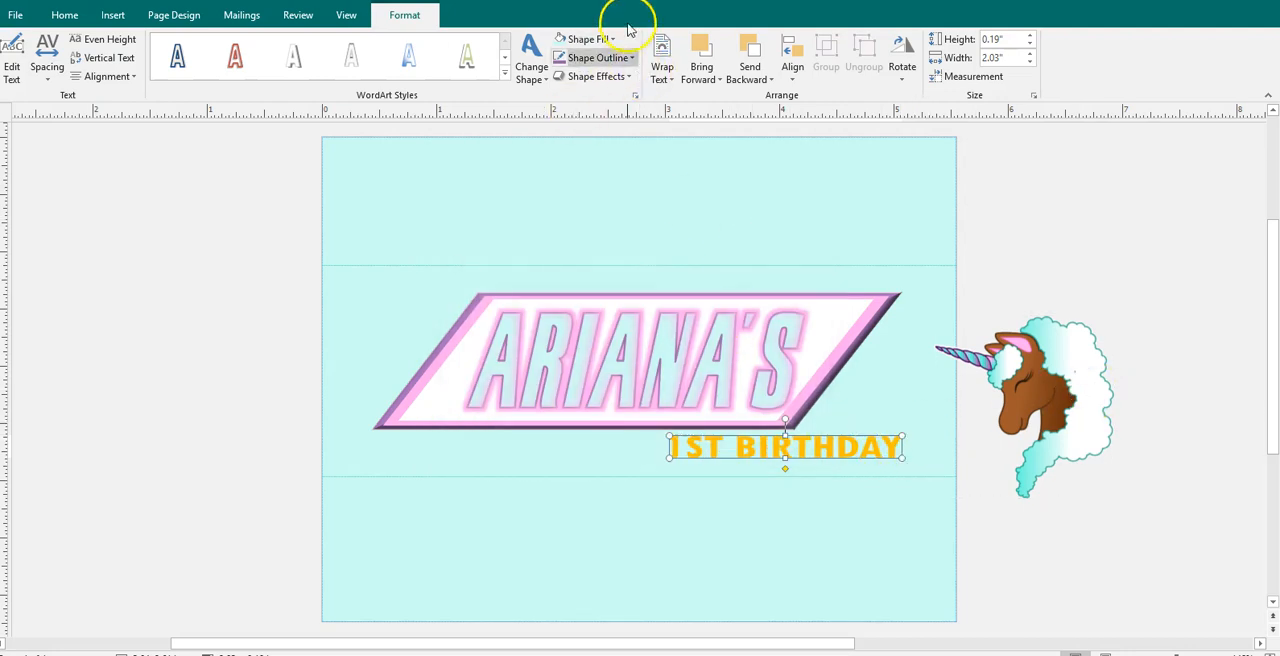
{"action": "left_click", "coordinate": [585, 38]}
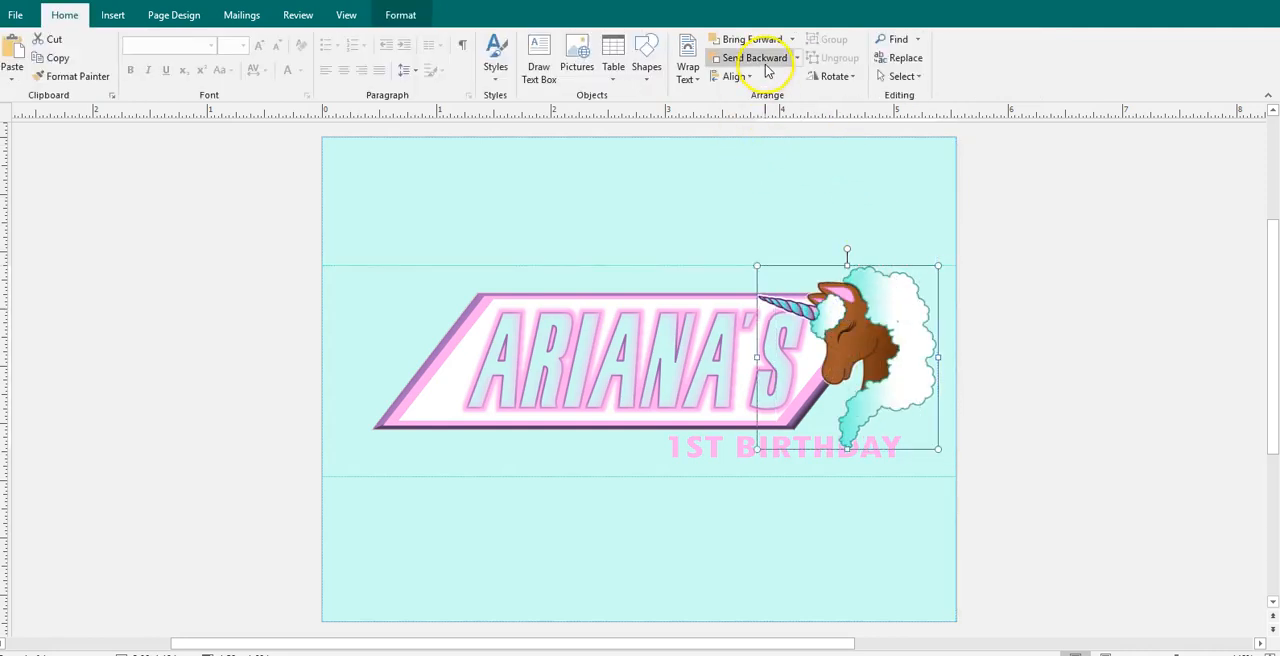
{"action": "left_click", "coordinate": [758, 57]}
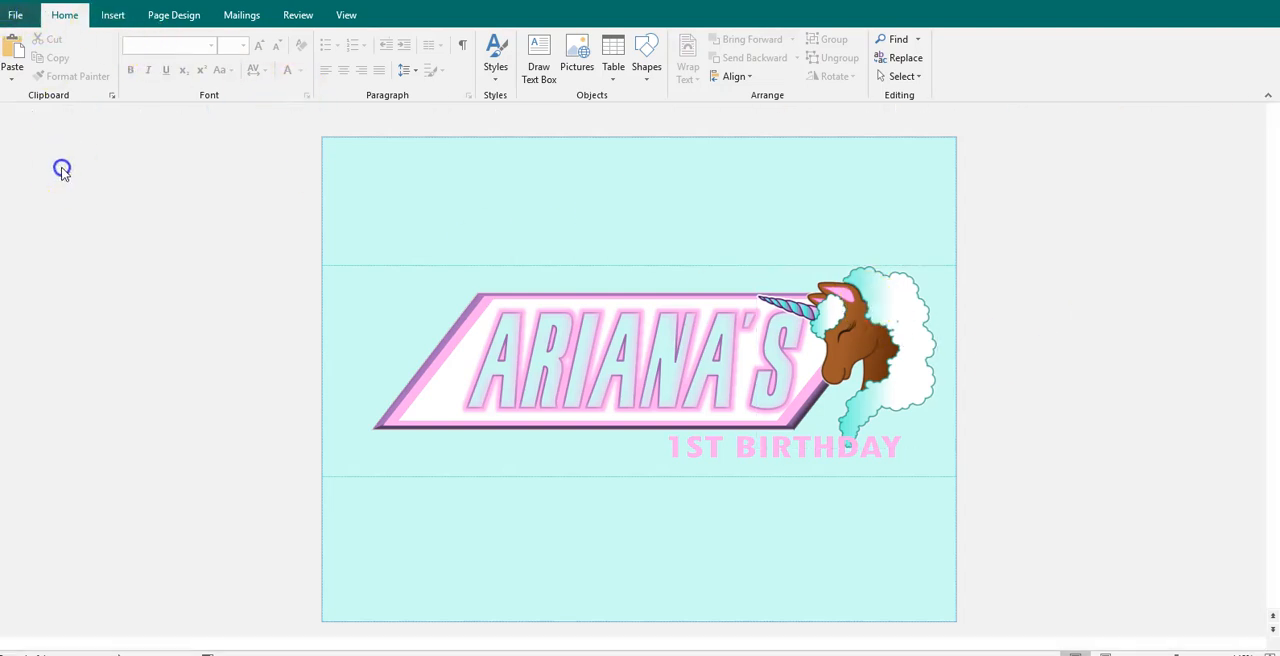
Save the wrapper as a PNG named 'Chocolate Bar - uNICORN' in the PPT folder
{"action": "left_click", "coordinate": [15, 14]}
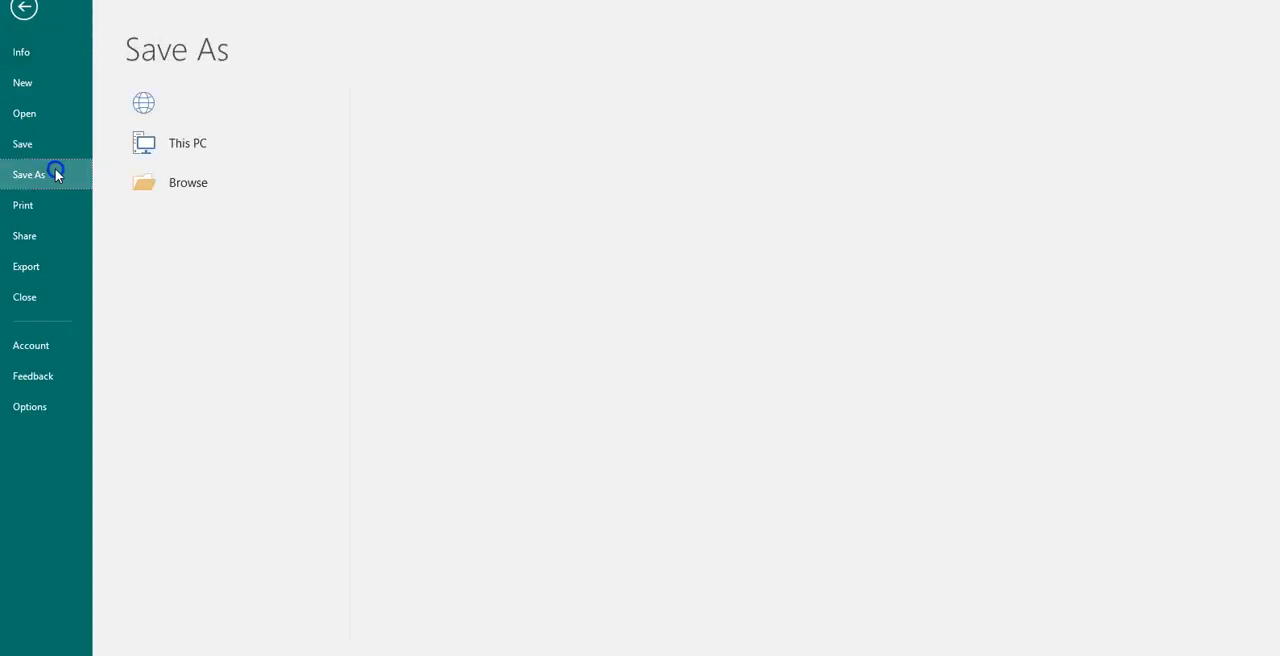
{"action": "left_click", "coordinate": [187, 142]}
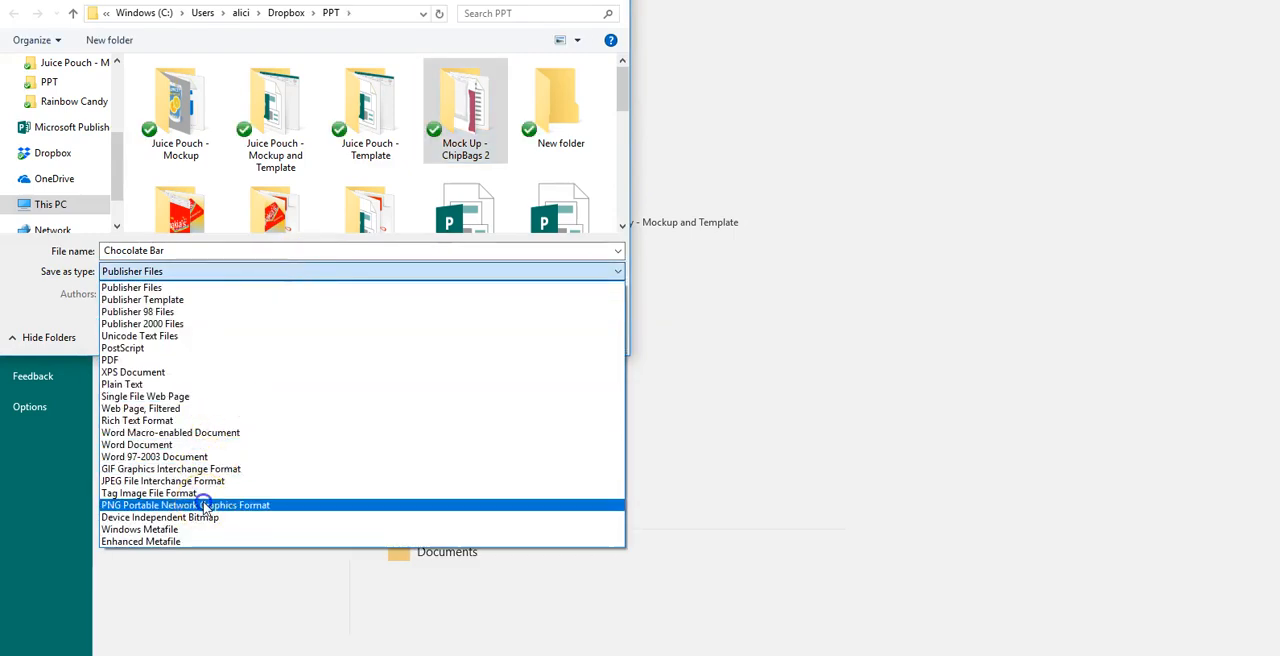
{"action": "left_click", "coordinate": [185, 504]}
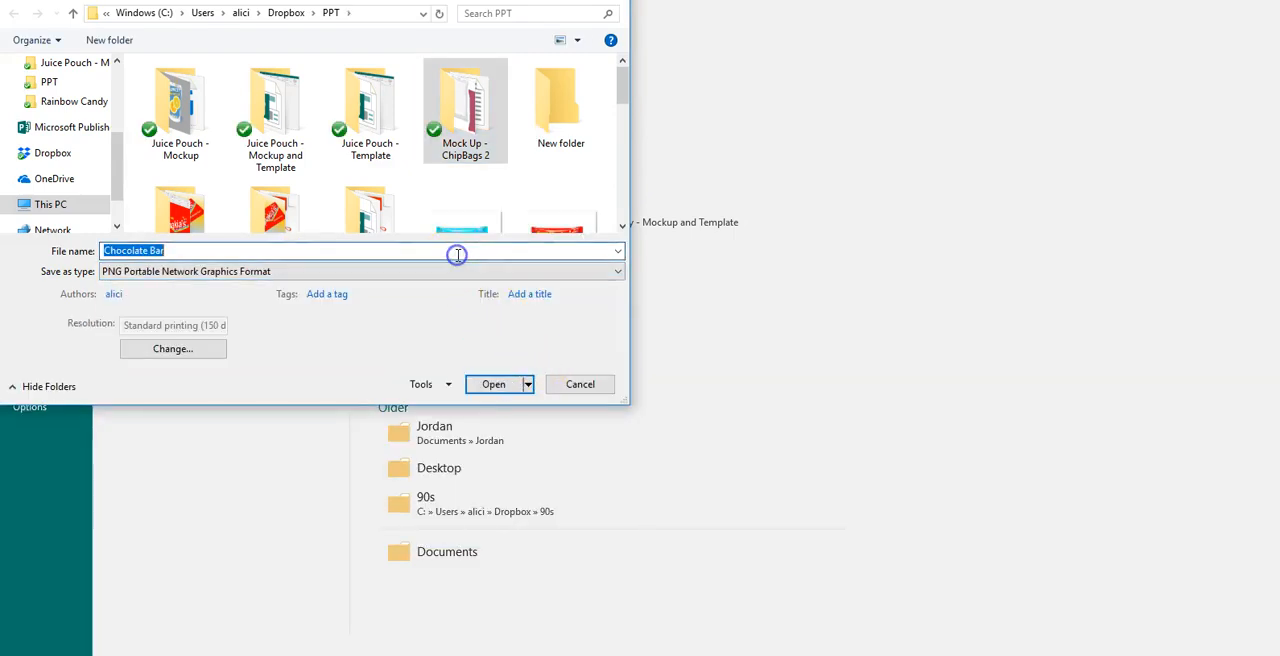
{"action": "type", "text": "- uNICORN"}
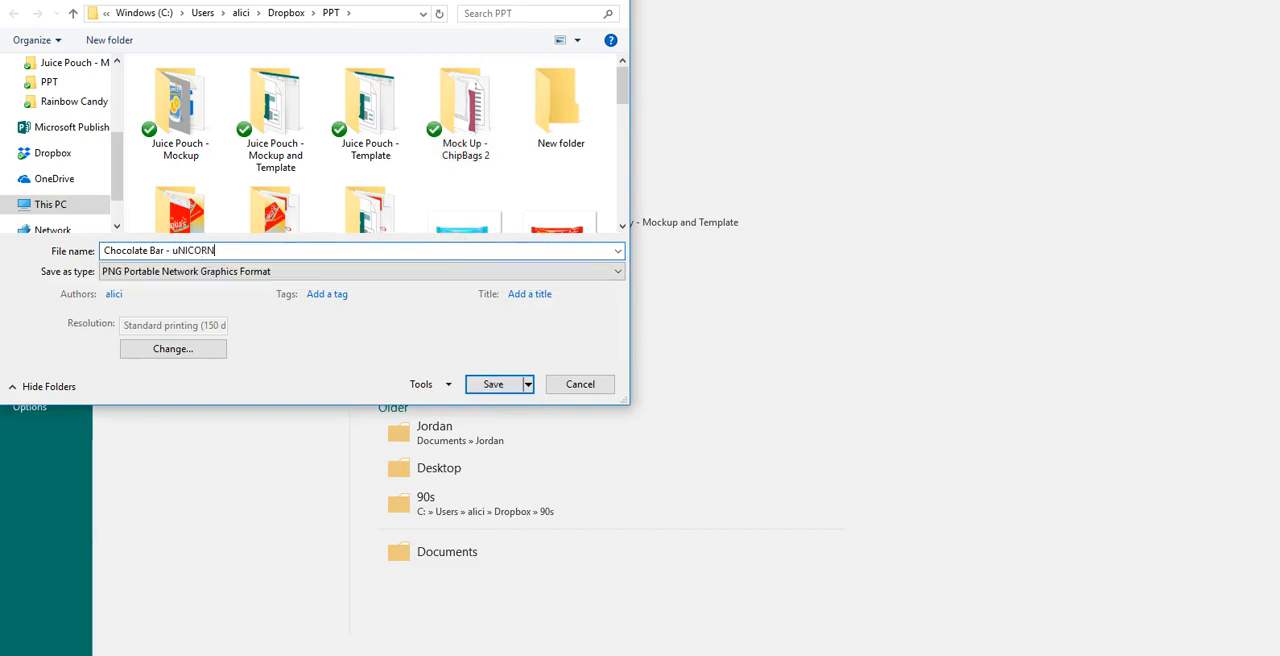
{"action": "left_click", "coordinate": [493, 384]}
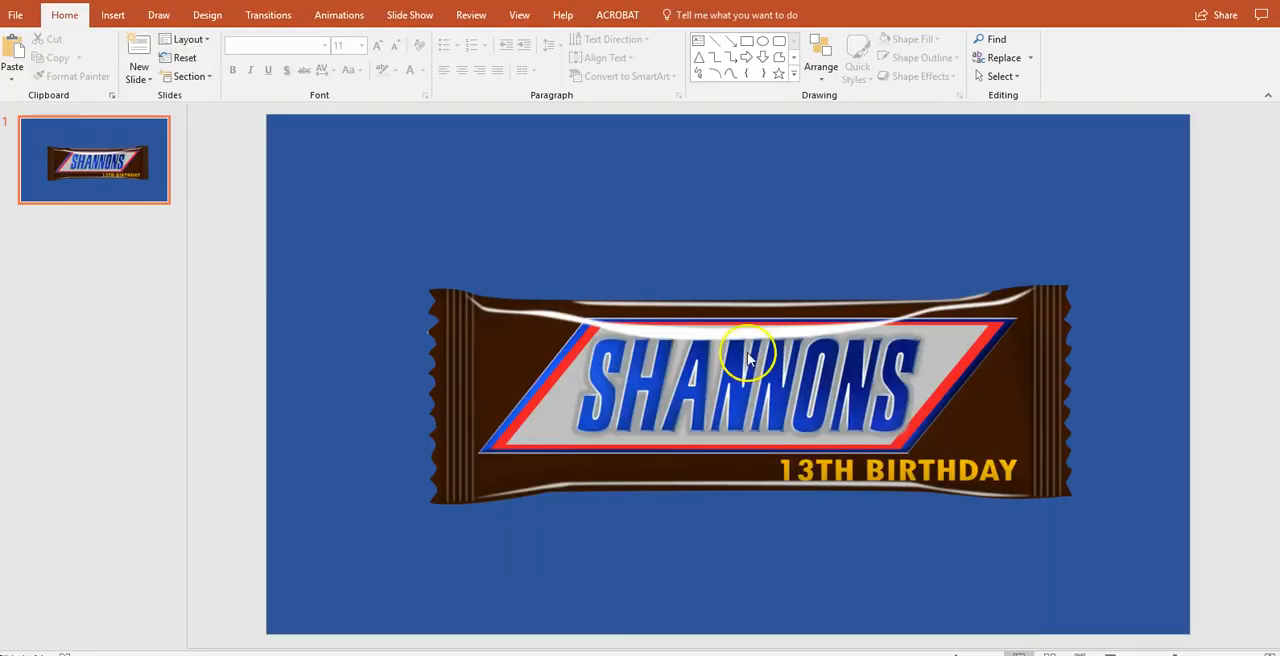
Ungroup the Shannons chocolate bar mockup to separate the glossy wrapper from the label
{"action": "left_click", "coordinate": [748, 355]}
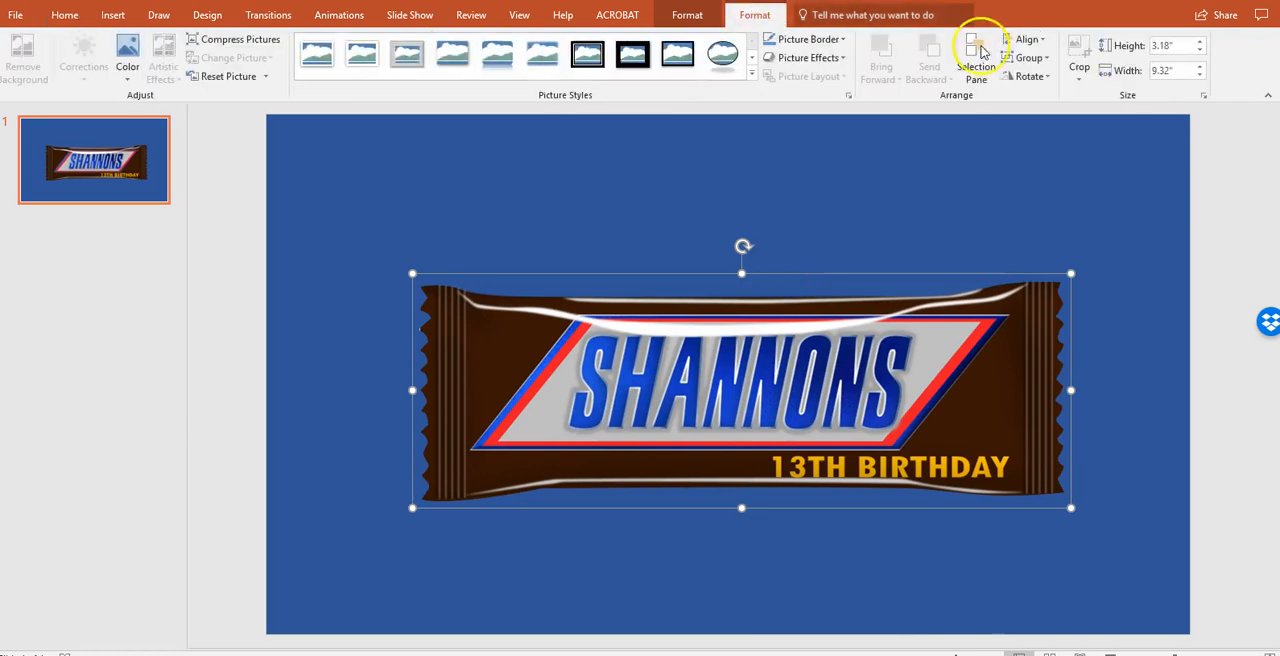
{"action": "left_click", "coordinate": [1031, 57]}
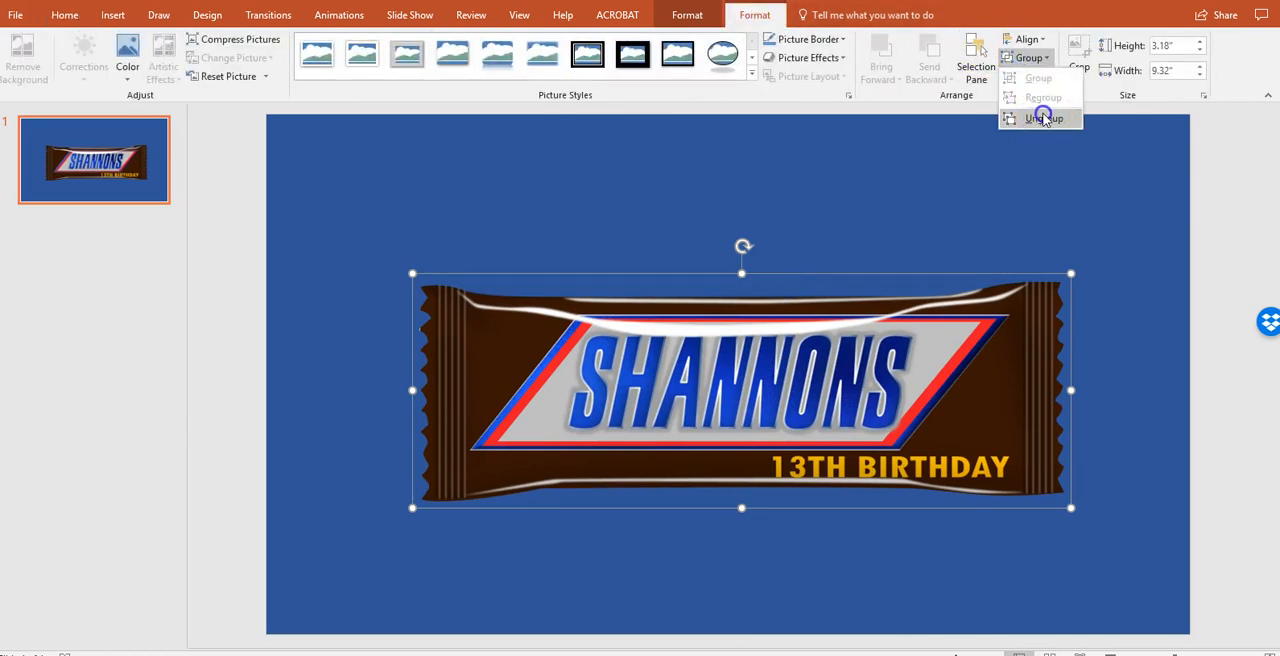
{"action": "left_click", "coordinate": [1042, 118]}
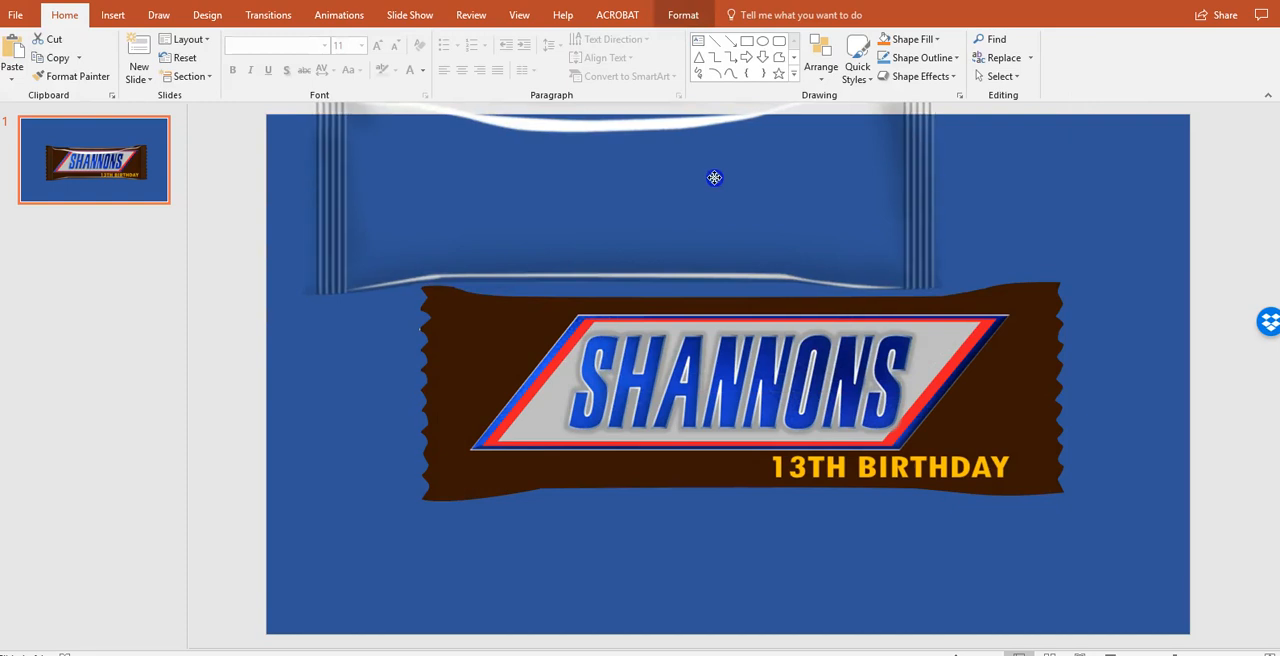
{"action": "left_click", "coordinate": [714, 390]}
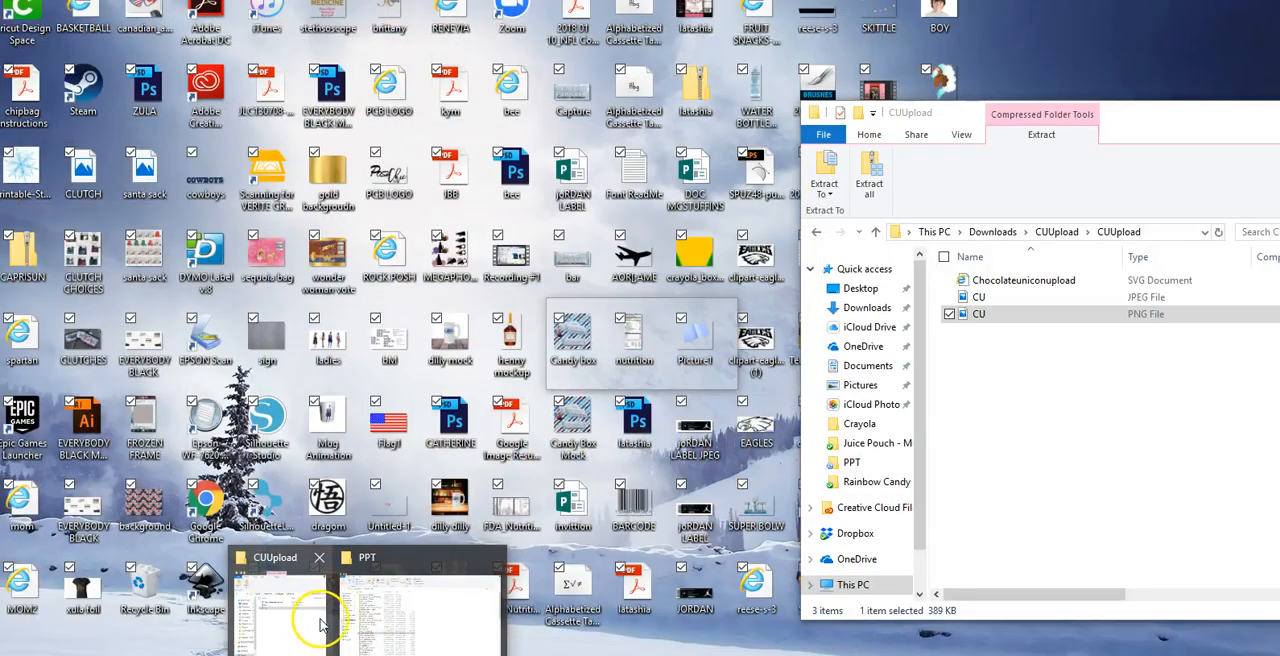
Insert the ARIANA'S unicorn design and crop away its empty top to fit the label
{"action": "left_click", "coordinate": [370, 557]}
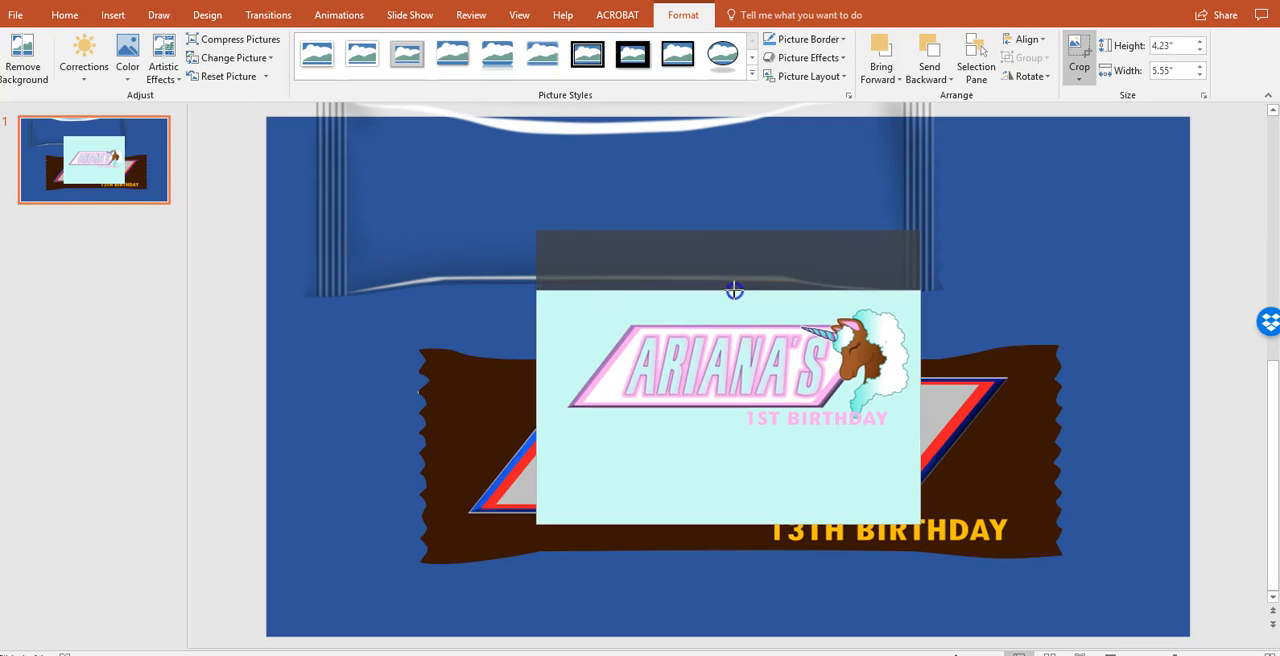
{"action": "left_click_drag", "start_coordinate": [735, 290], "coordinate": [735, 520]}
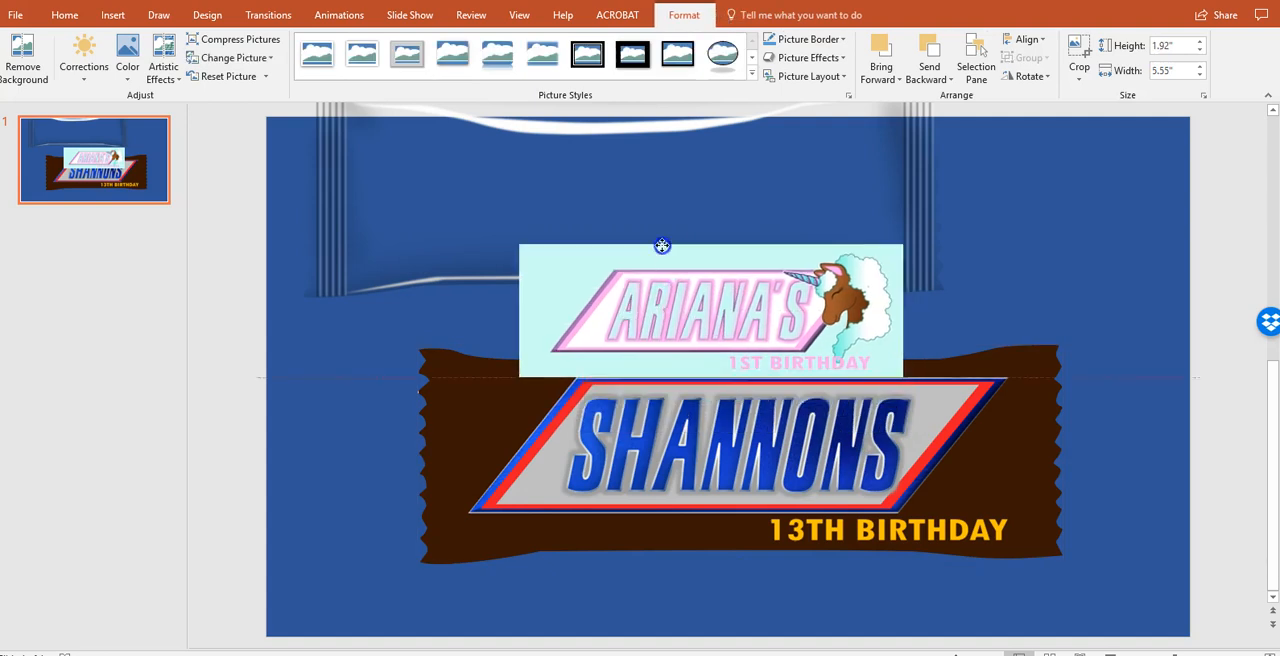
{"action": "right_click", "coordinate": [710, 455]}
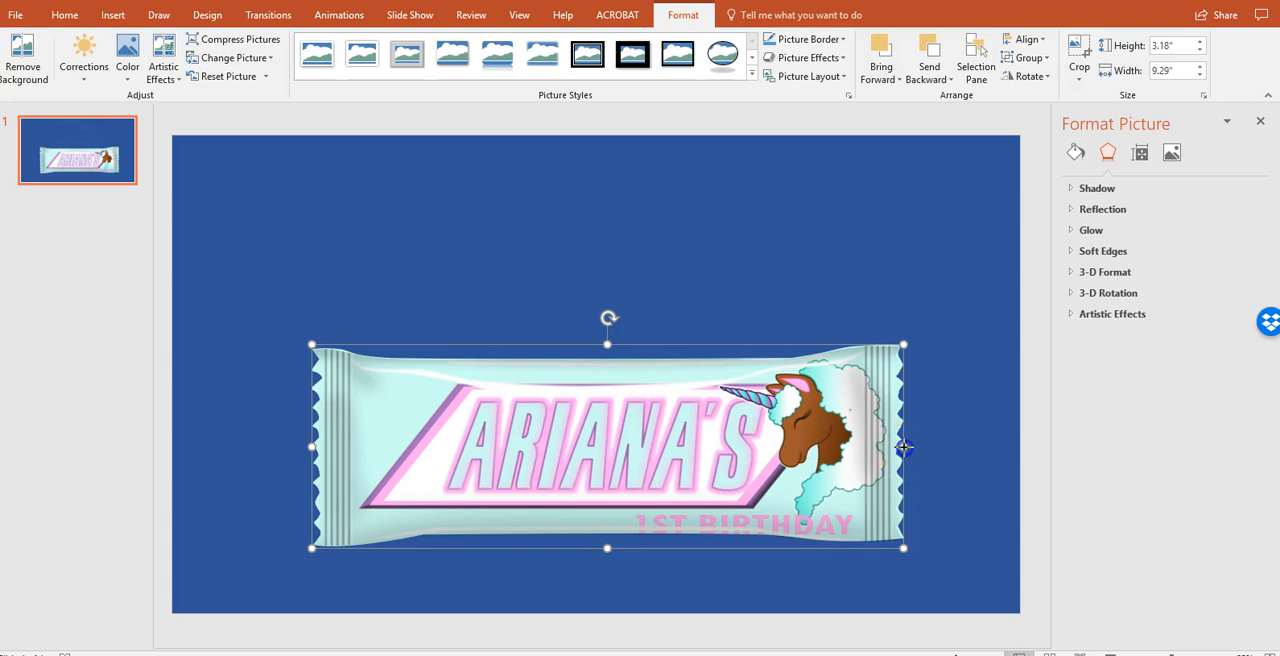
Shrink the ARIANA'S wrapper, then stretch it into a long bar near slide centre
{"action": "left_click_drag", "start_coordinate": [903, 447], "coordinate": [892, 447]}
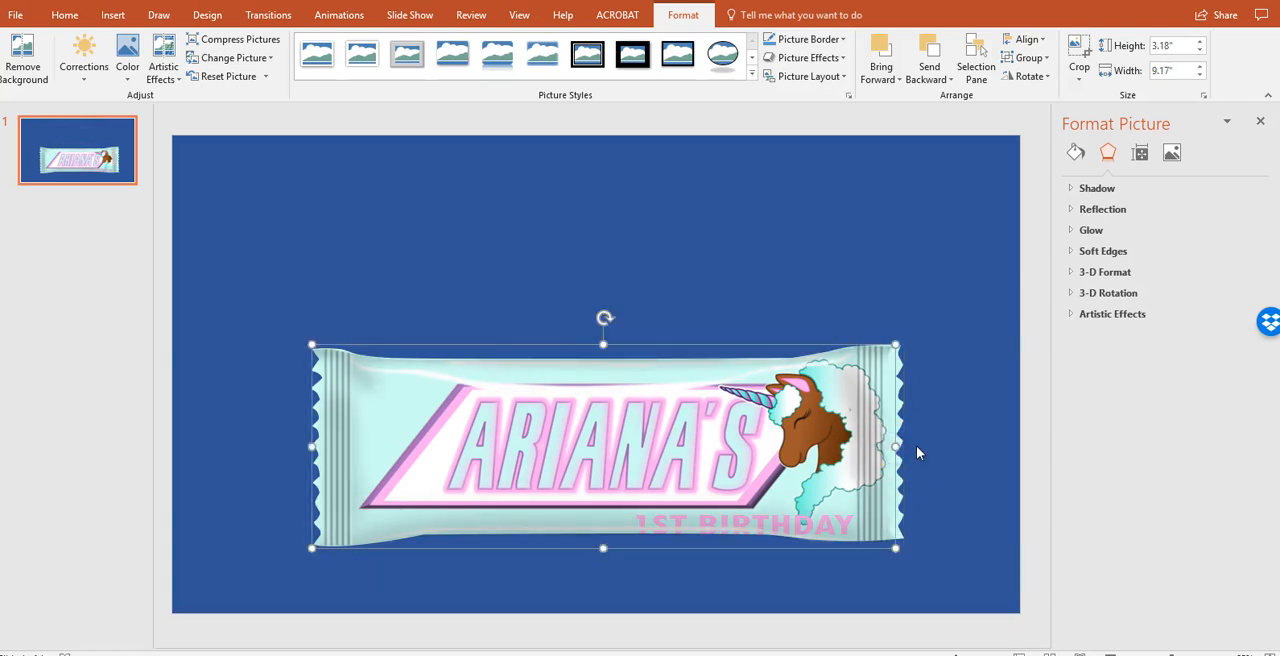
{"action": "left_click", "coordinate": [1028, 57]}
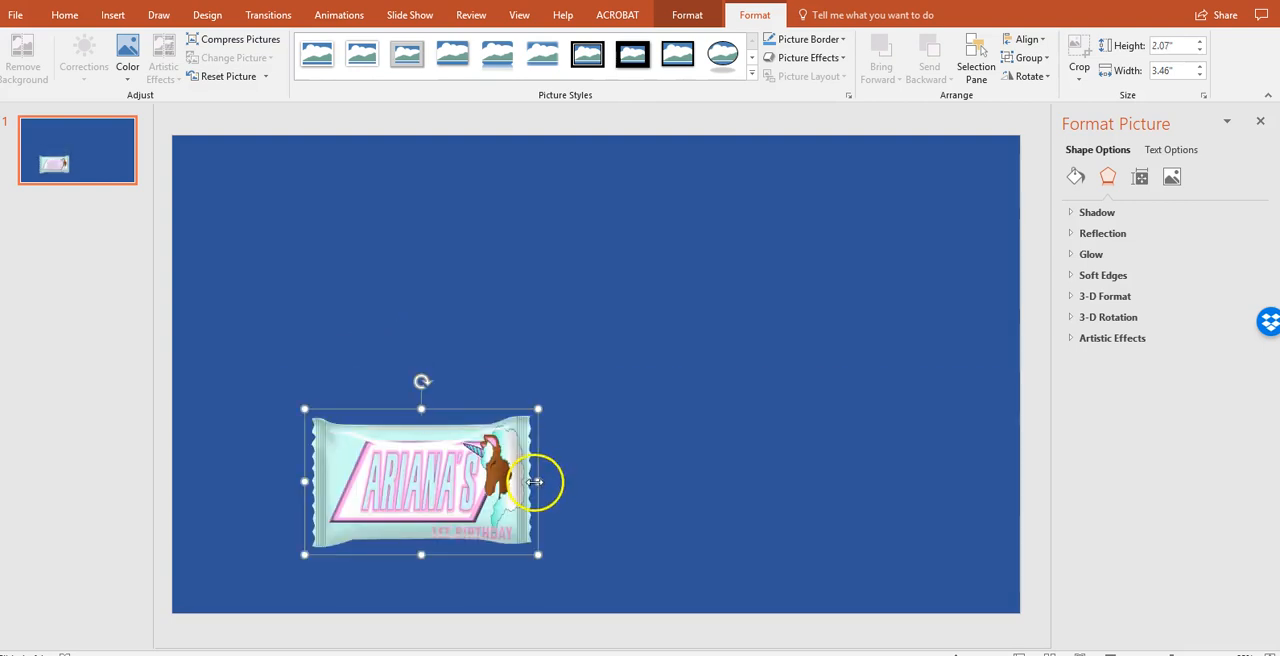
{"action": "left_click_drag", "start_coordinate": [538, 481], "coordinate": [570, 485]}
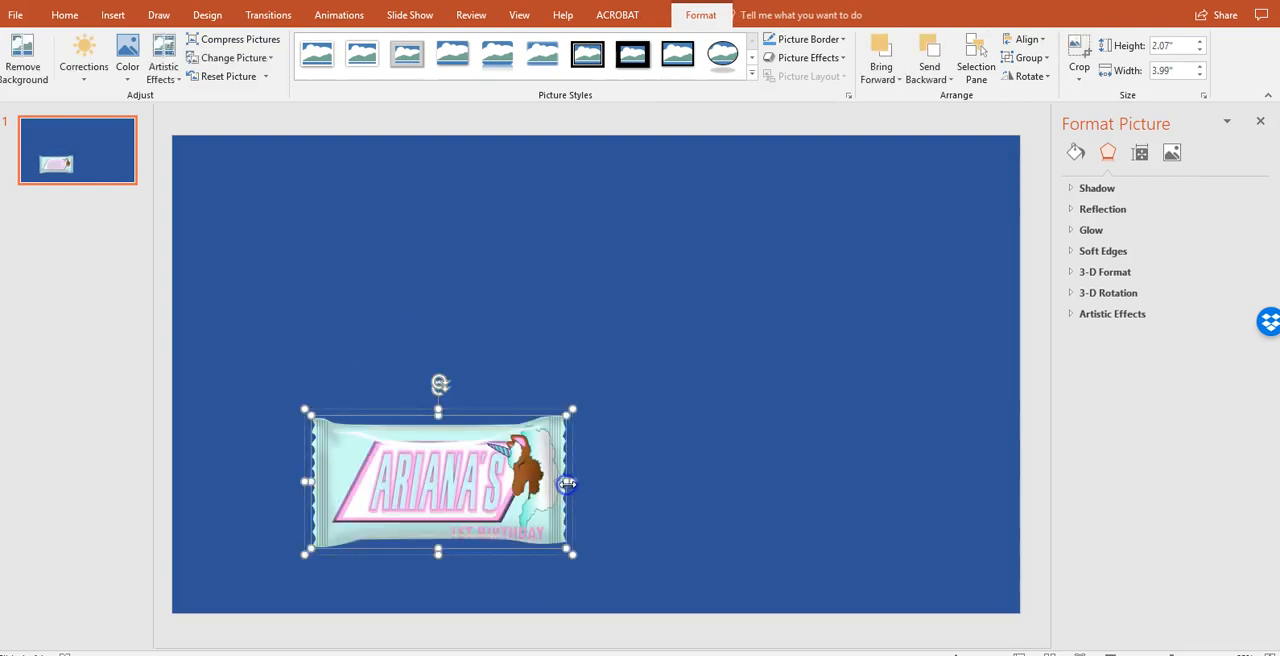
{"action": "left_click_drag", "start_coordinate": [570, 483], "coordinate": [751, 483]}
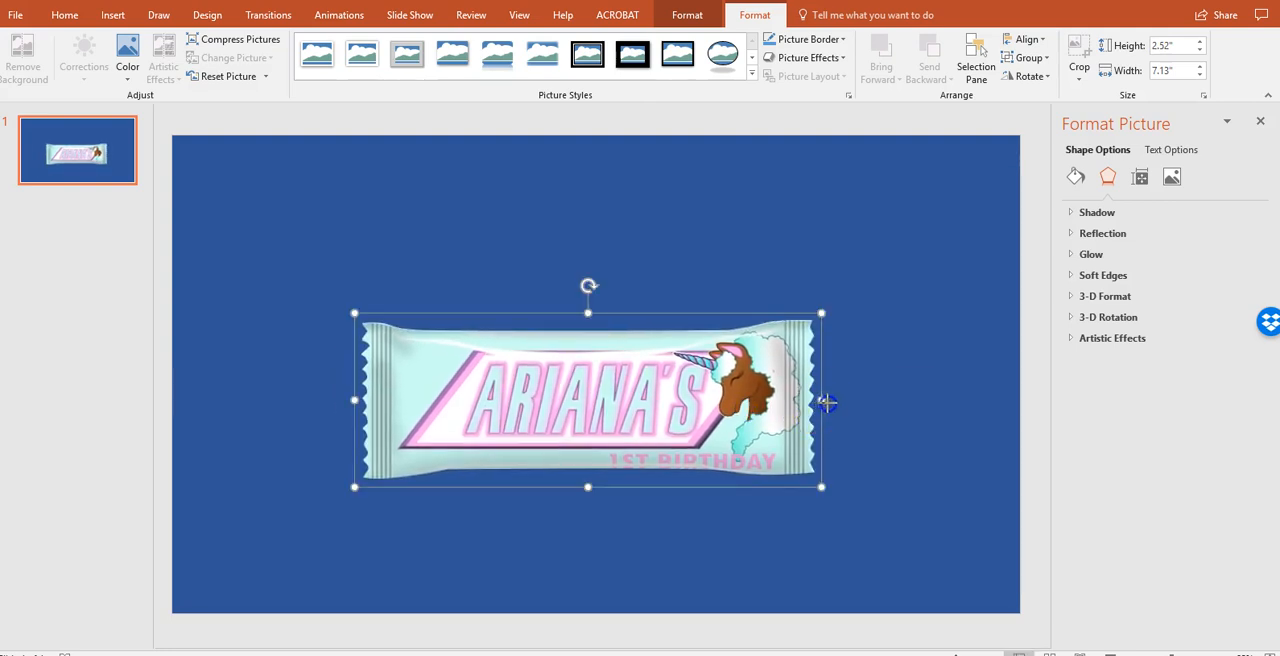
Save the finished ARIANA'S wrapper as a PNG picture
{"action": "left_click", "coordinate": [64, 14]}
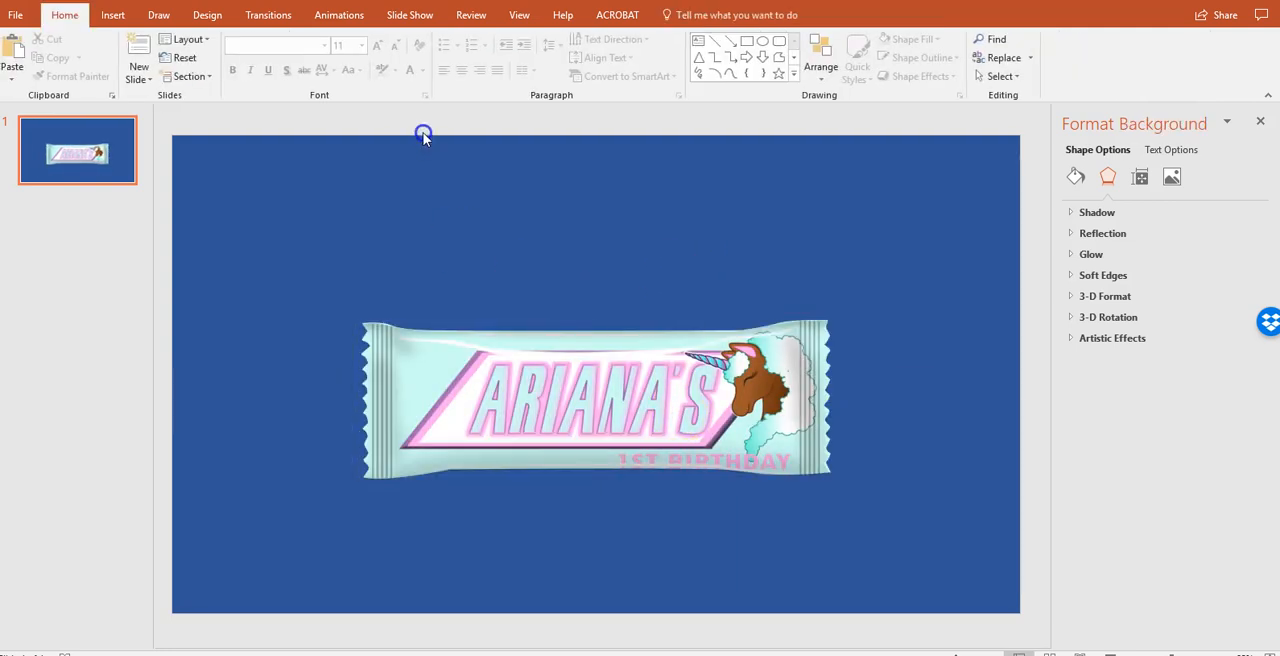
{"action": "left_click", "coordinate": [1075, 176]}
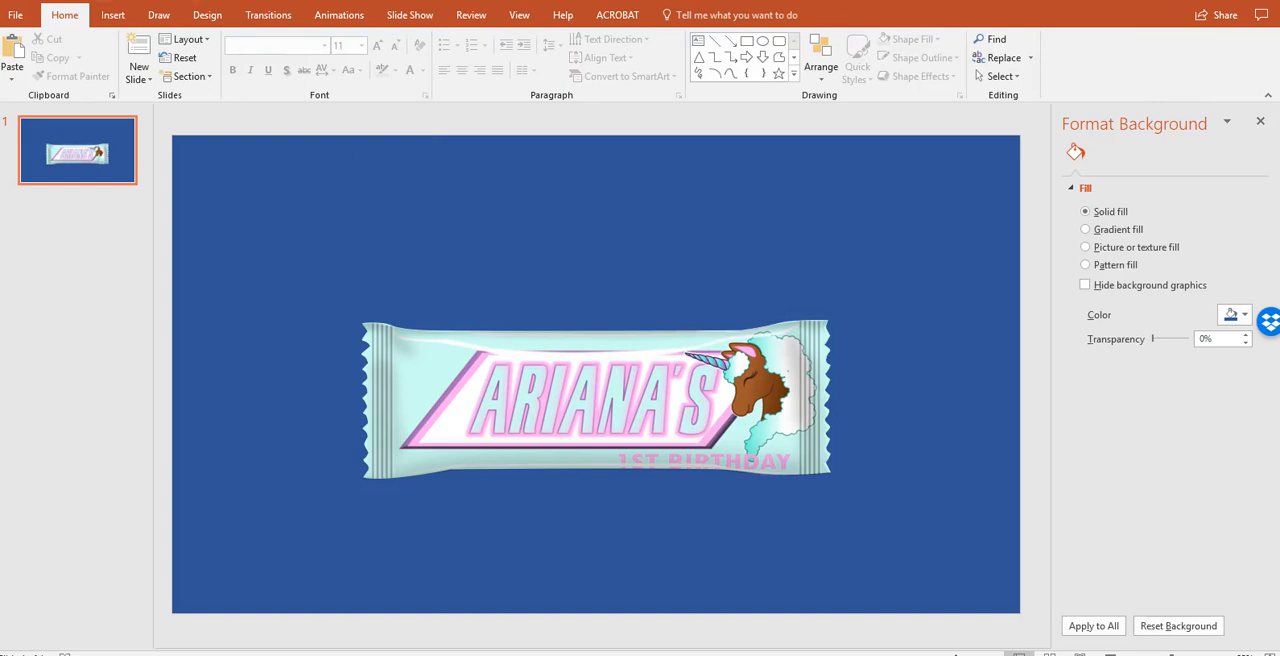
{"action": "left_click", "coordinate": [497, 403]}
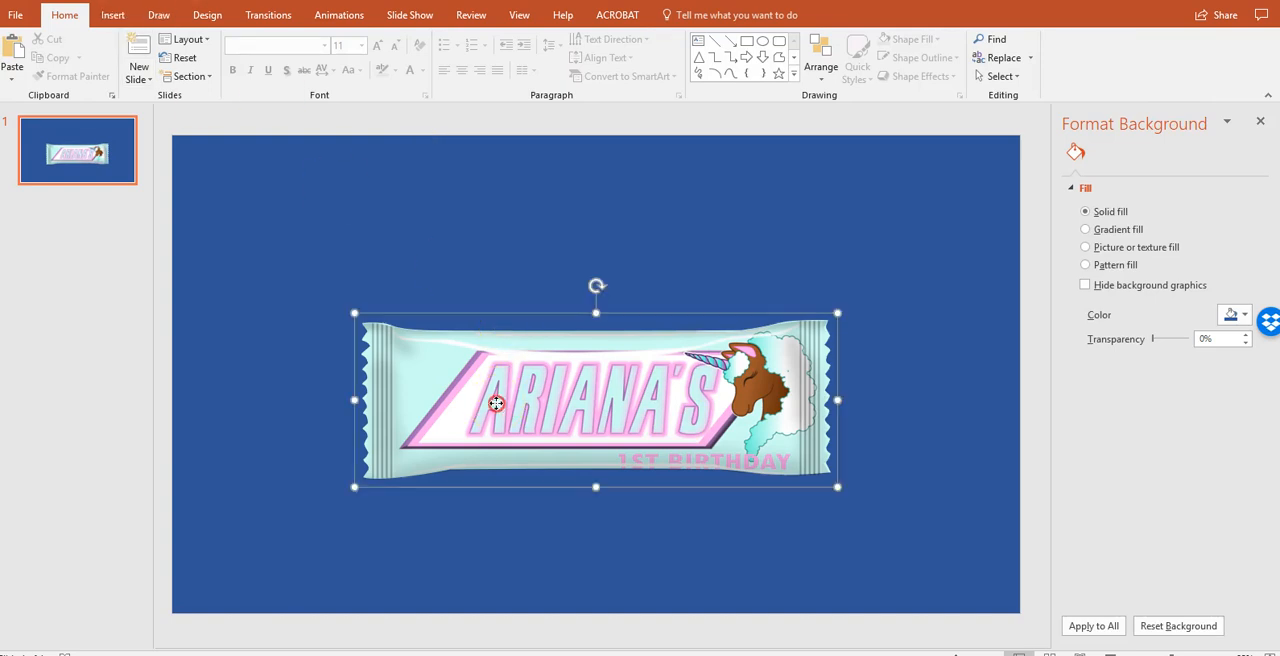
{"action": "right_click", "coordinate": [497, 403]}
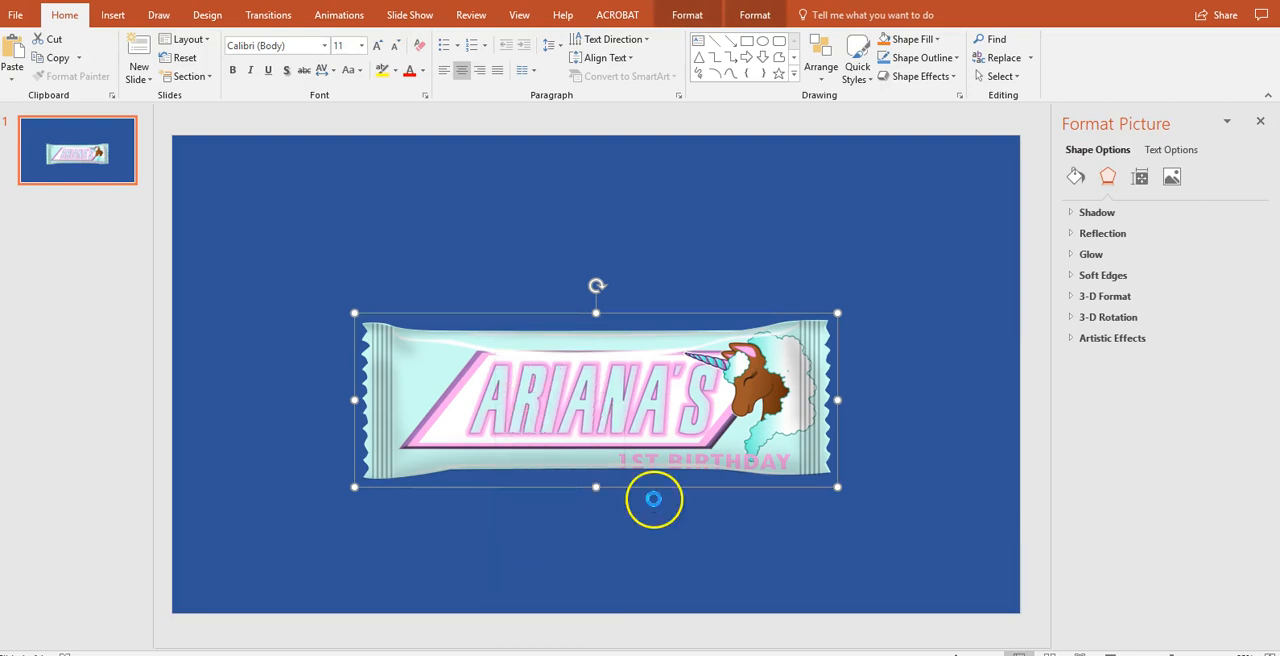
{"action": "type", "text": "SNICKERS BAR - UNCIR"}
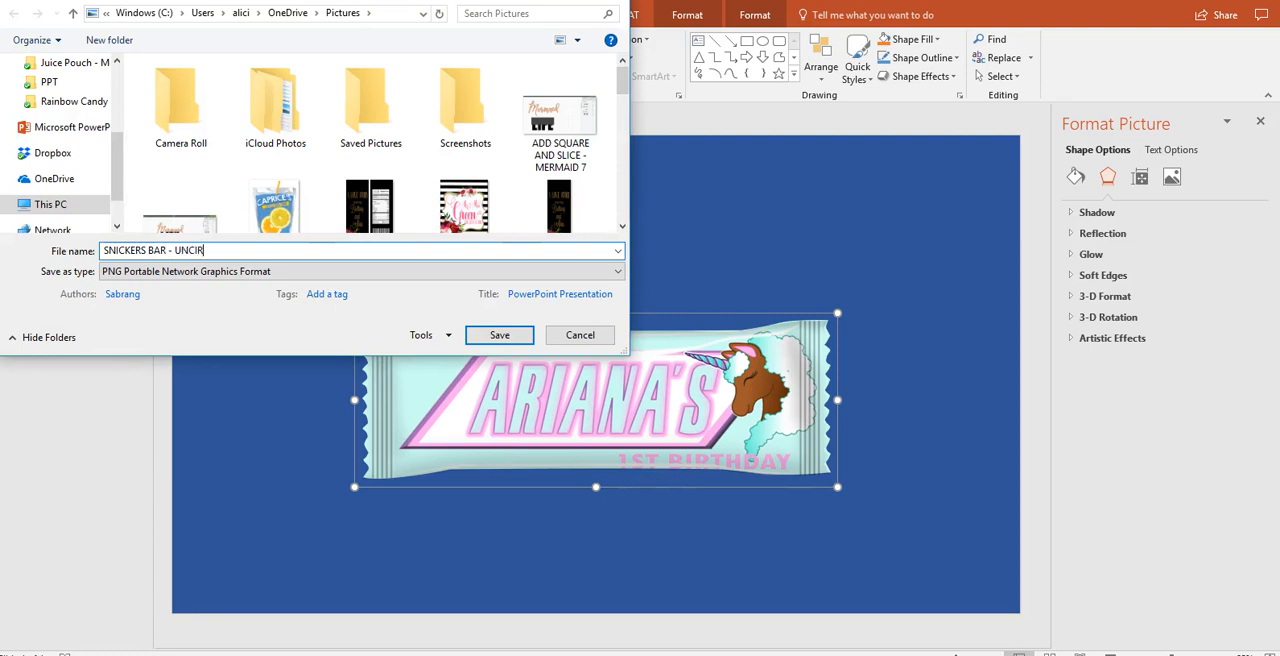
{"action": "left_click", "coordinate": [499, 335]}
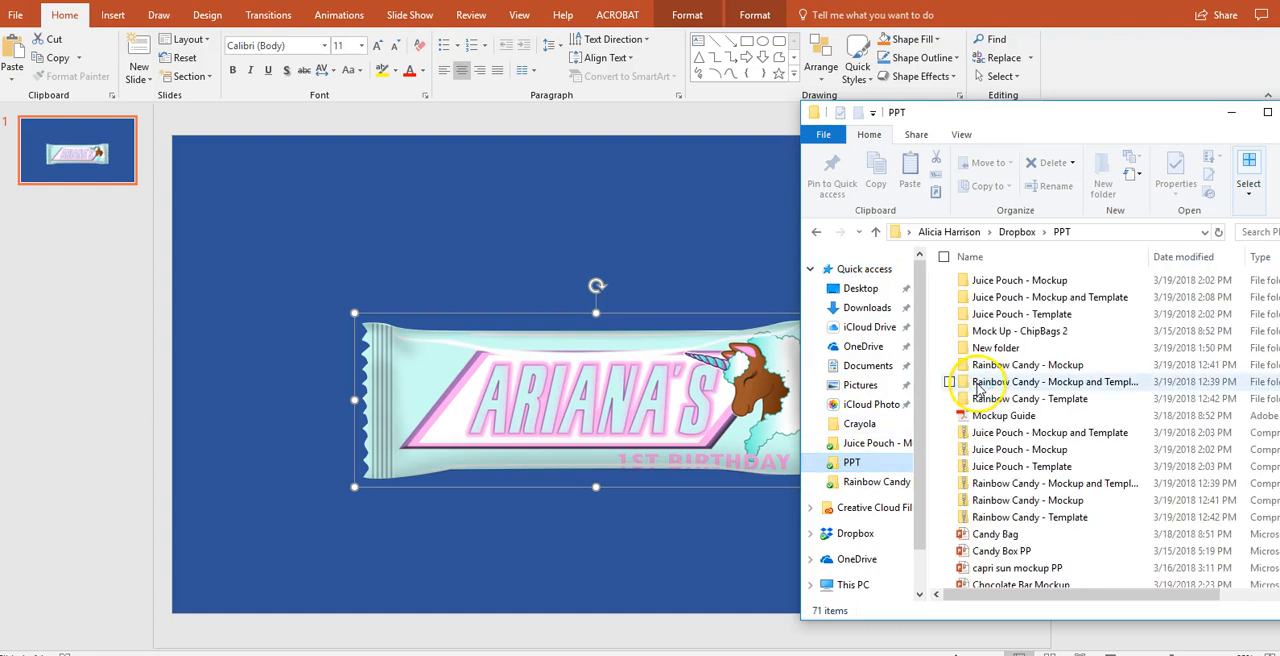
Scroll the PPT folder and pick the Candy Box Mockup - Unicorn image
{"action": "left_click", "coordinate": [860, 385]}
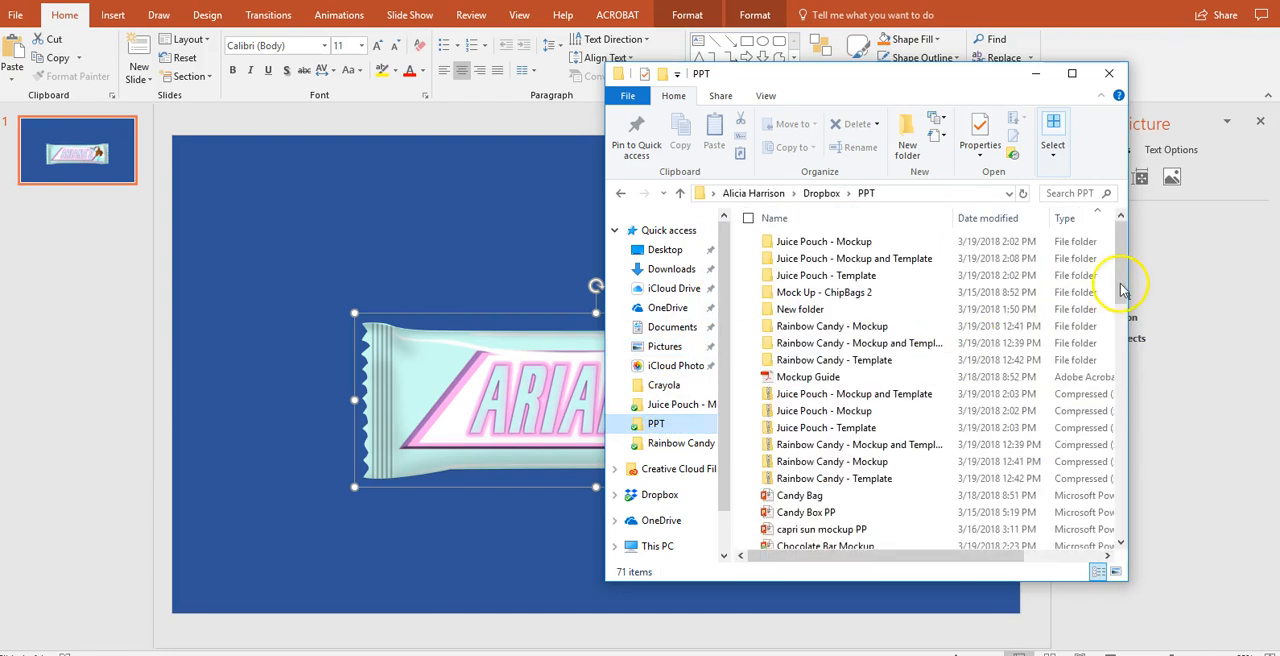
{"action": "scroll", "scroll_direction": "down", "scroll_amount": 3}
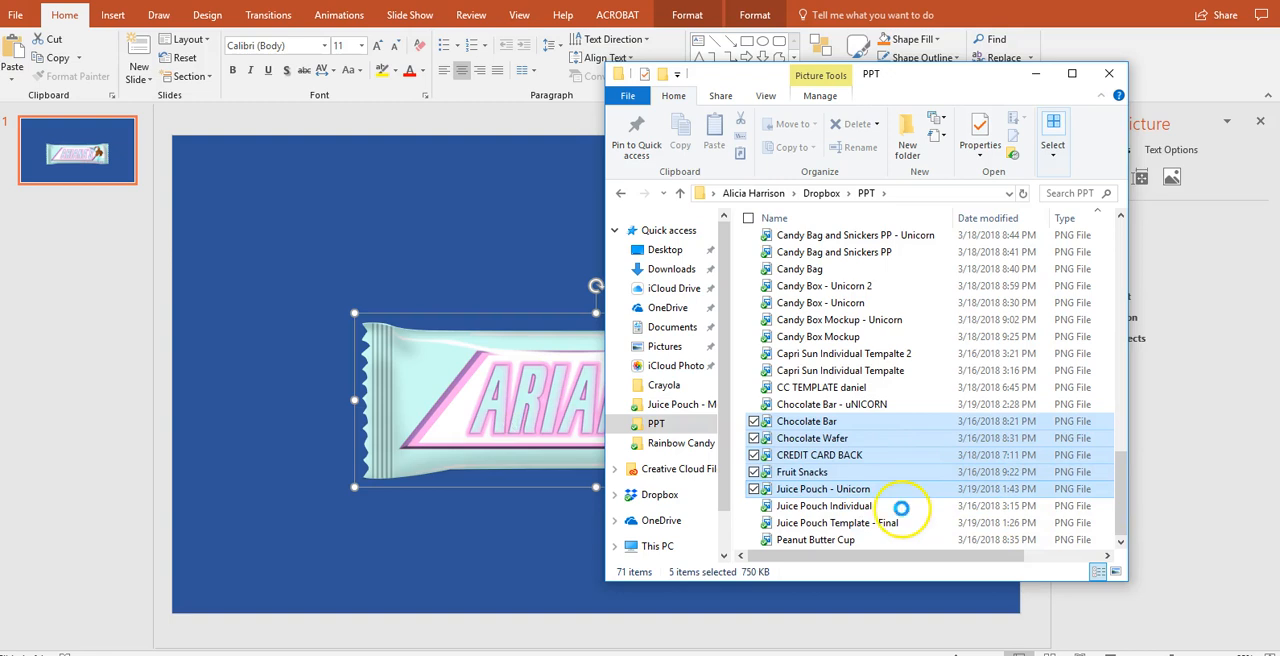
{"action": "left_click", "coordinate": [823, 505]}
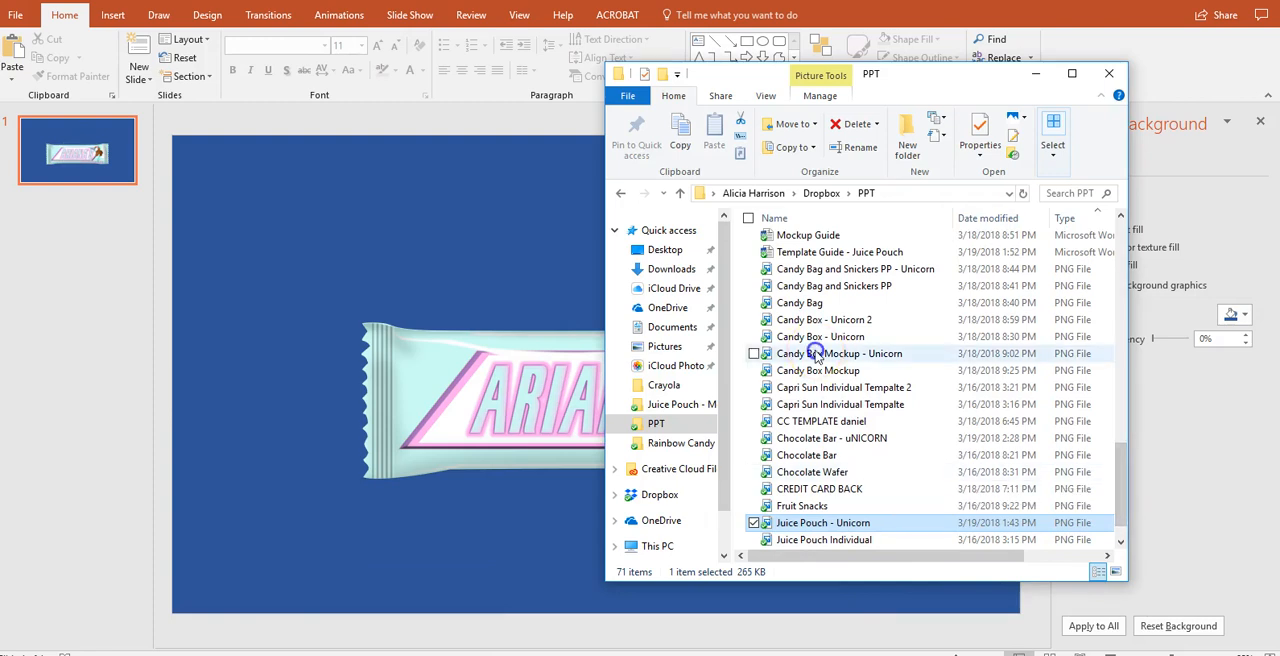
{"action": "left_click", "coordinate": [840, 353]}
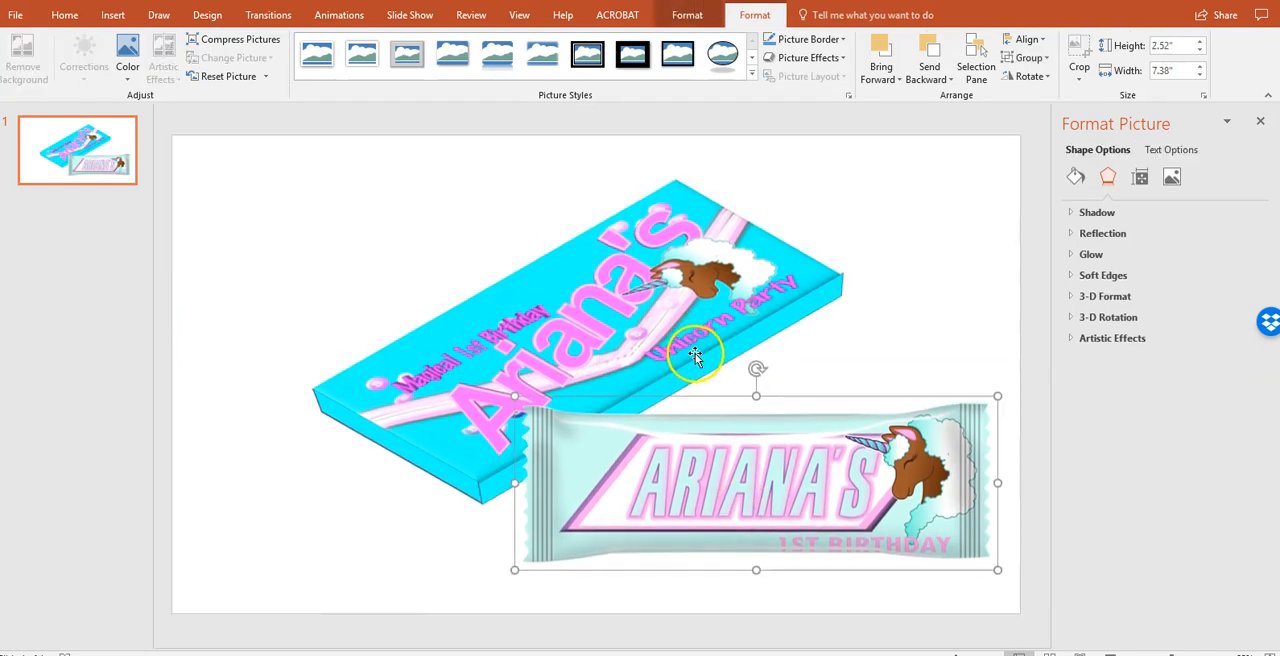
{"action": "mouse_move", "coordinate": [640, 362]}
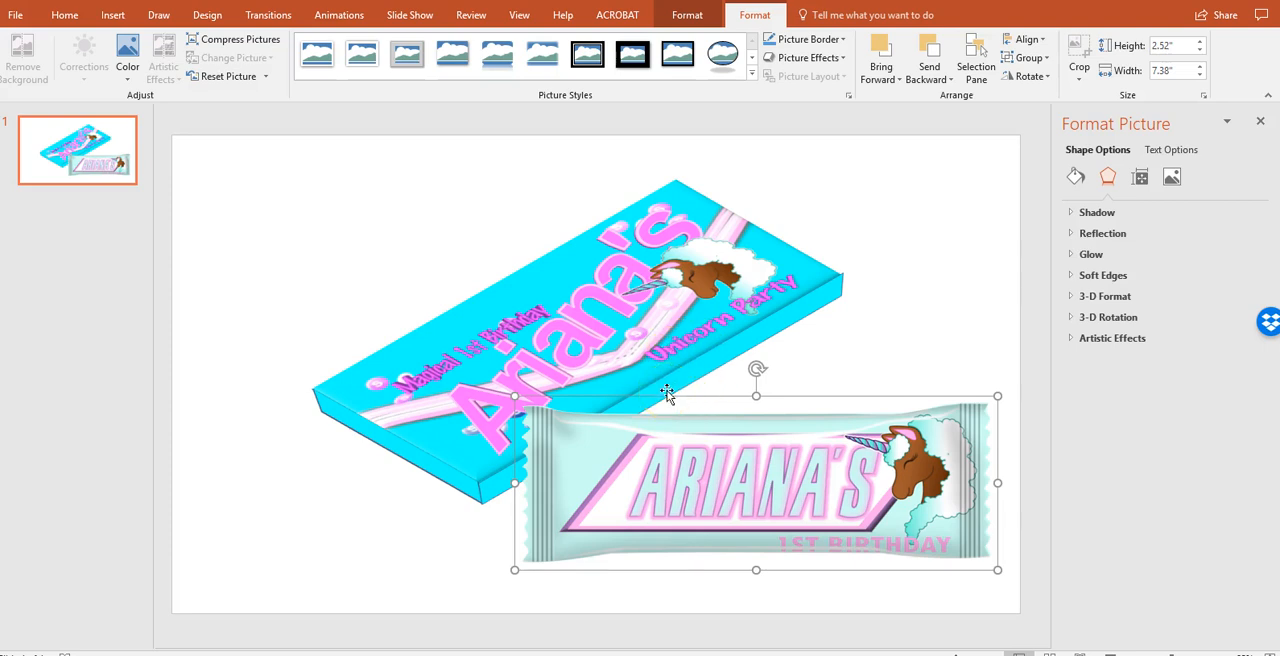
{"action": "mouse_move", "coordinate": [757, 392]}
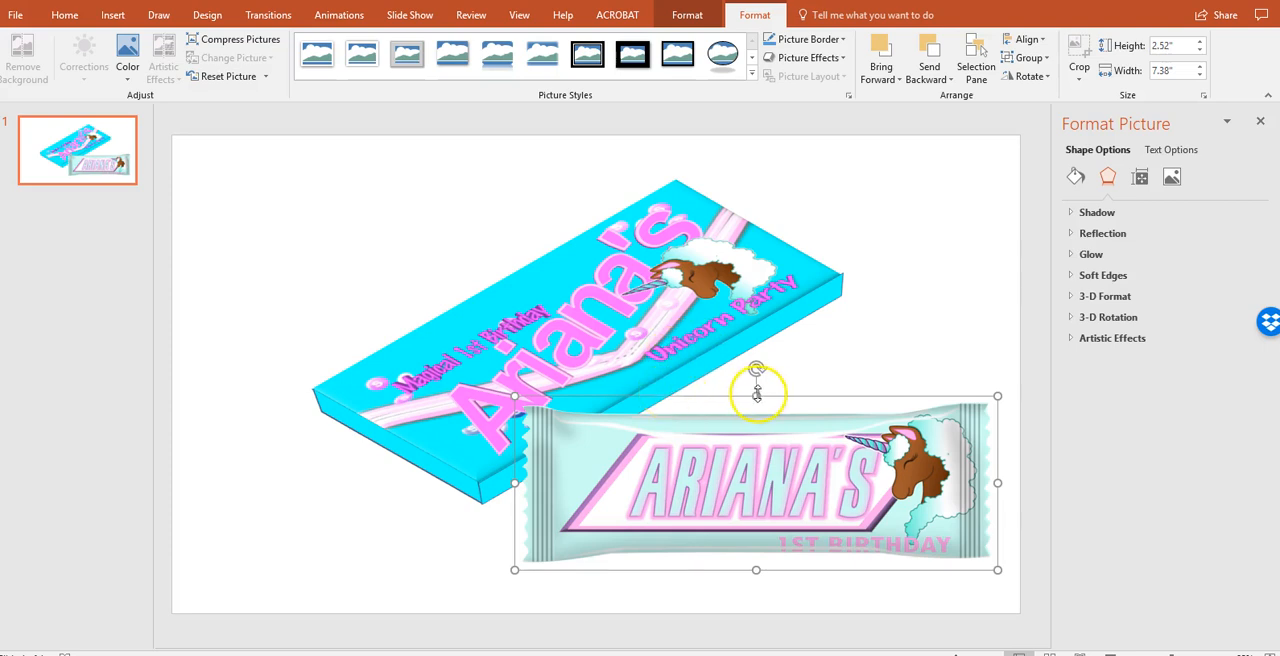
Drag the ARIANA'S chocolate bar into place over the candy box mockup
{"action": "left_click_drag", "start_coordinate": [997, 570], "coordinate": [1020, 623]}
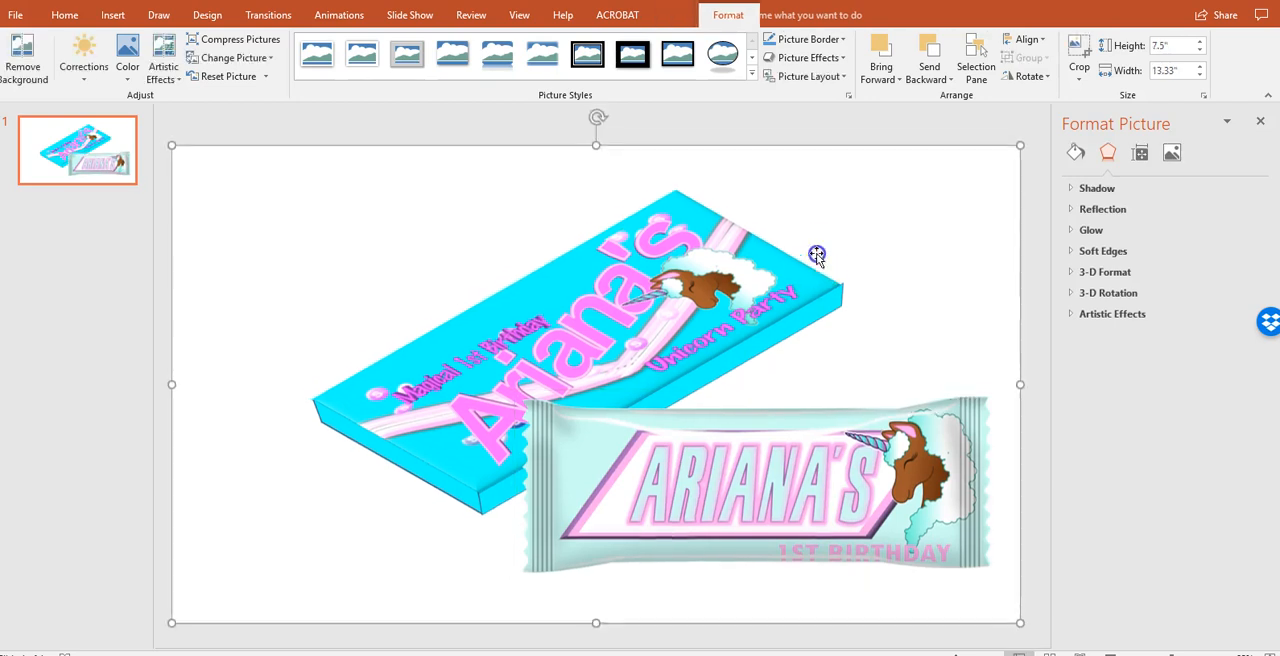